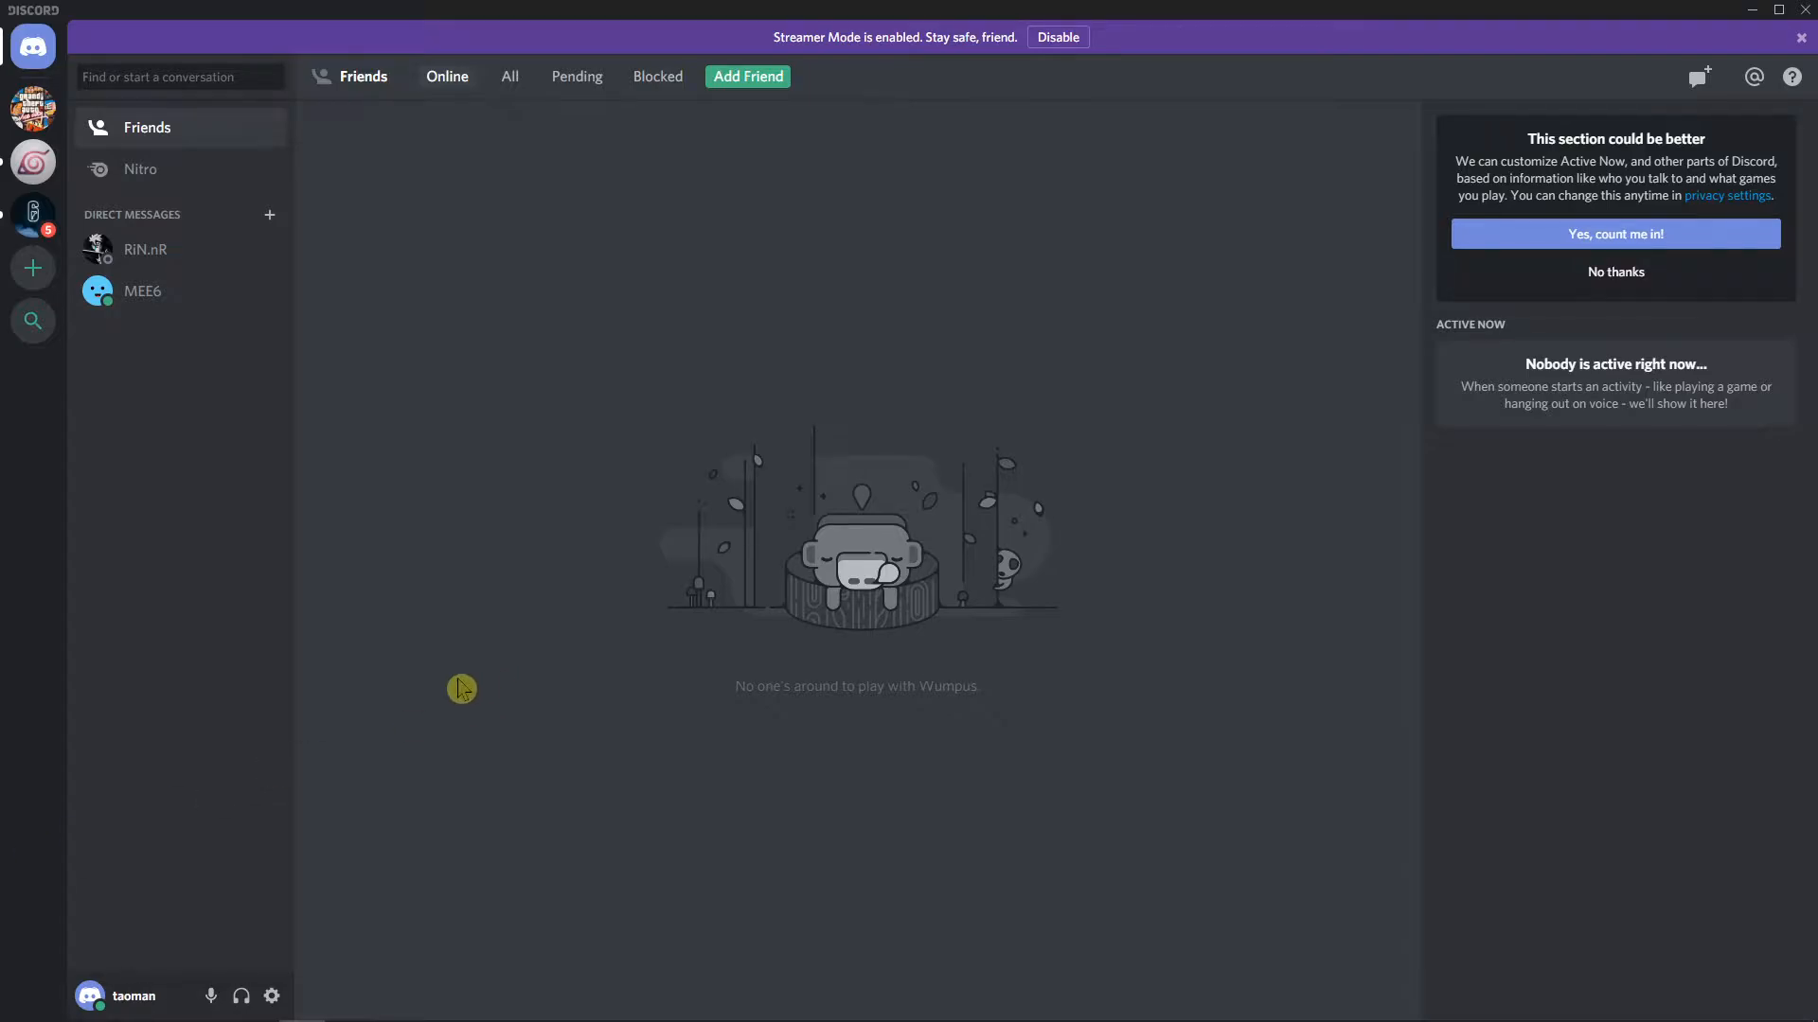
mouse_move(301, 997)
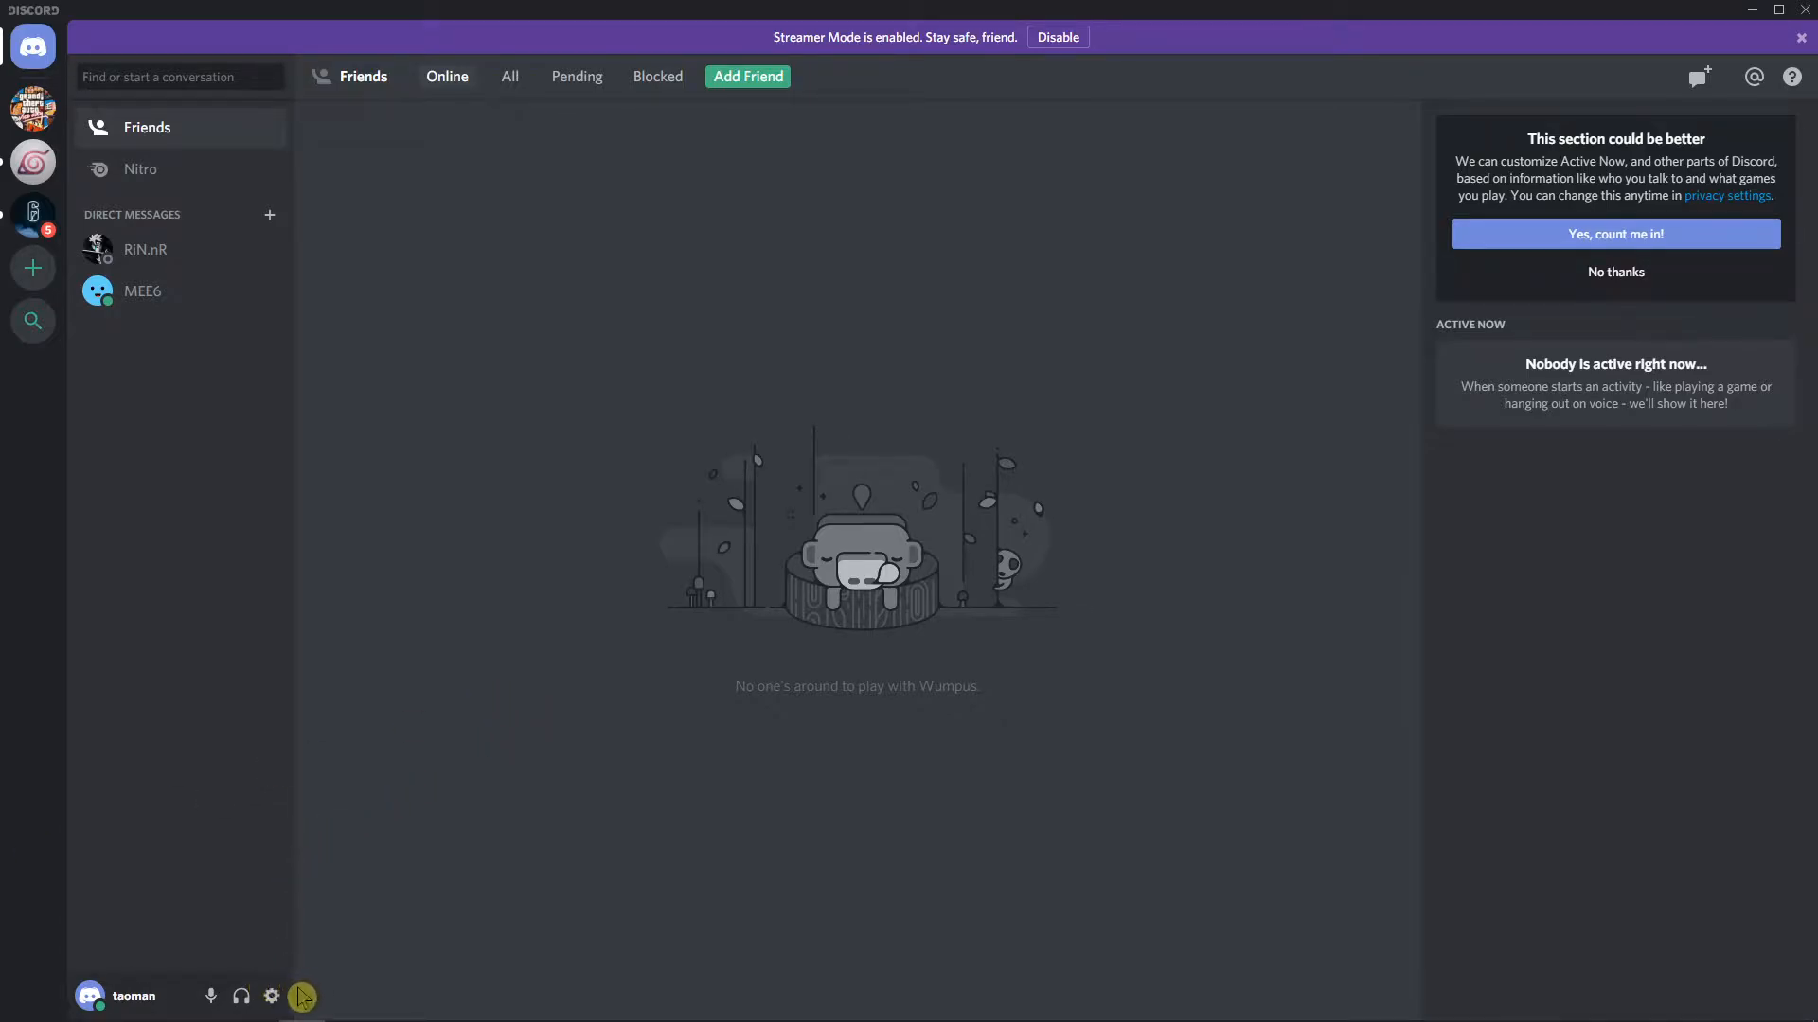
Open Discord's User Settings from the gear beside the username.
click(270, 996)
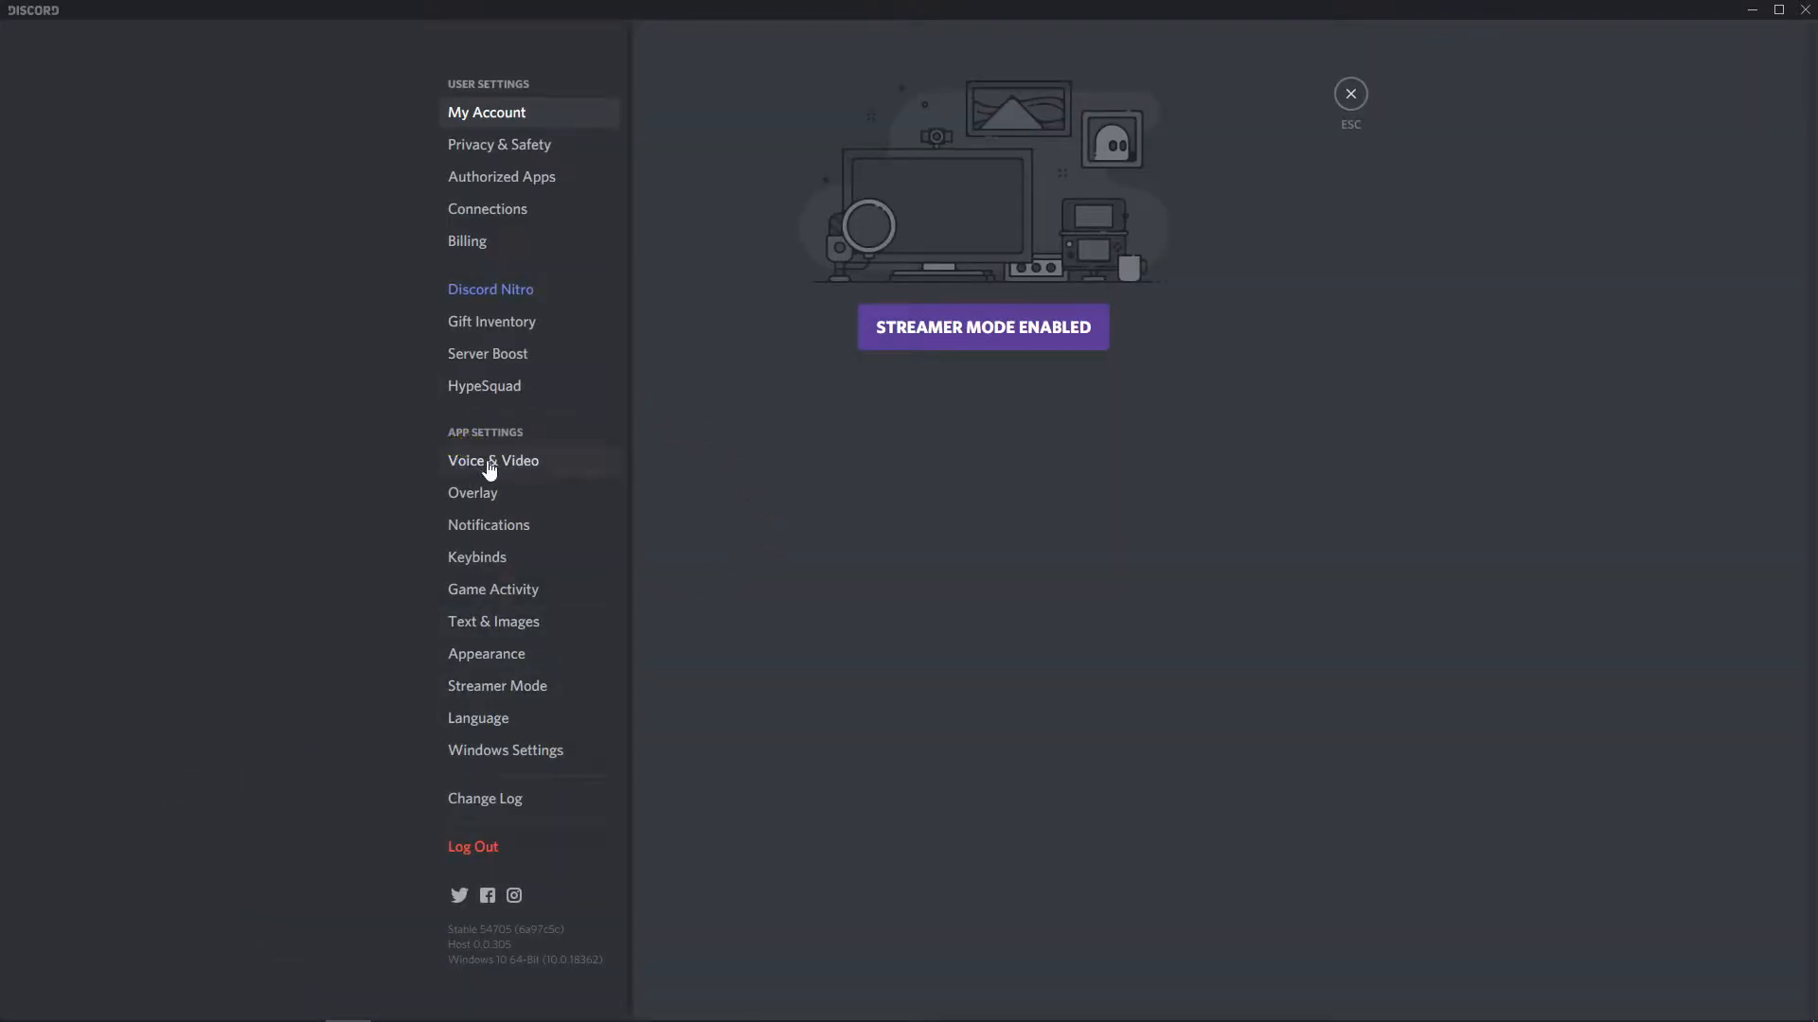
Go to Voice & Video and choose Microphone (Yeti Stereo Microphone) as the input device.
click(492, 460)
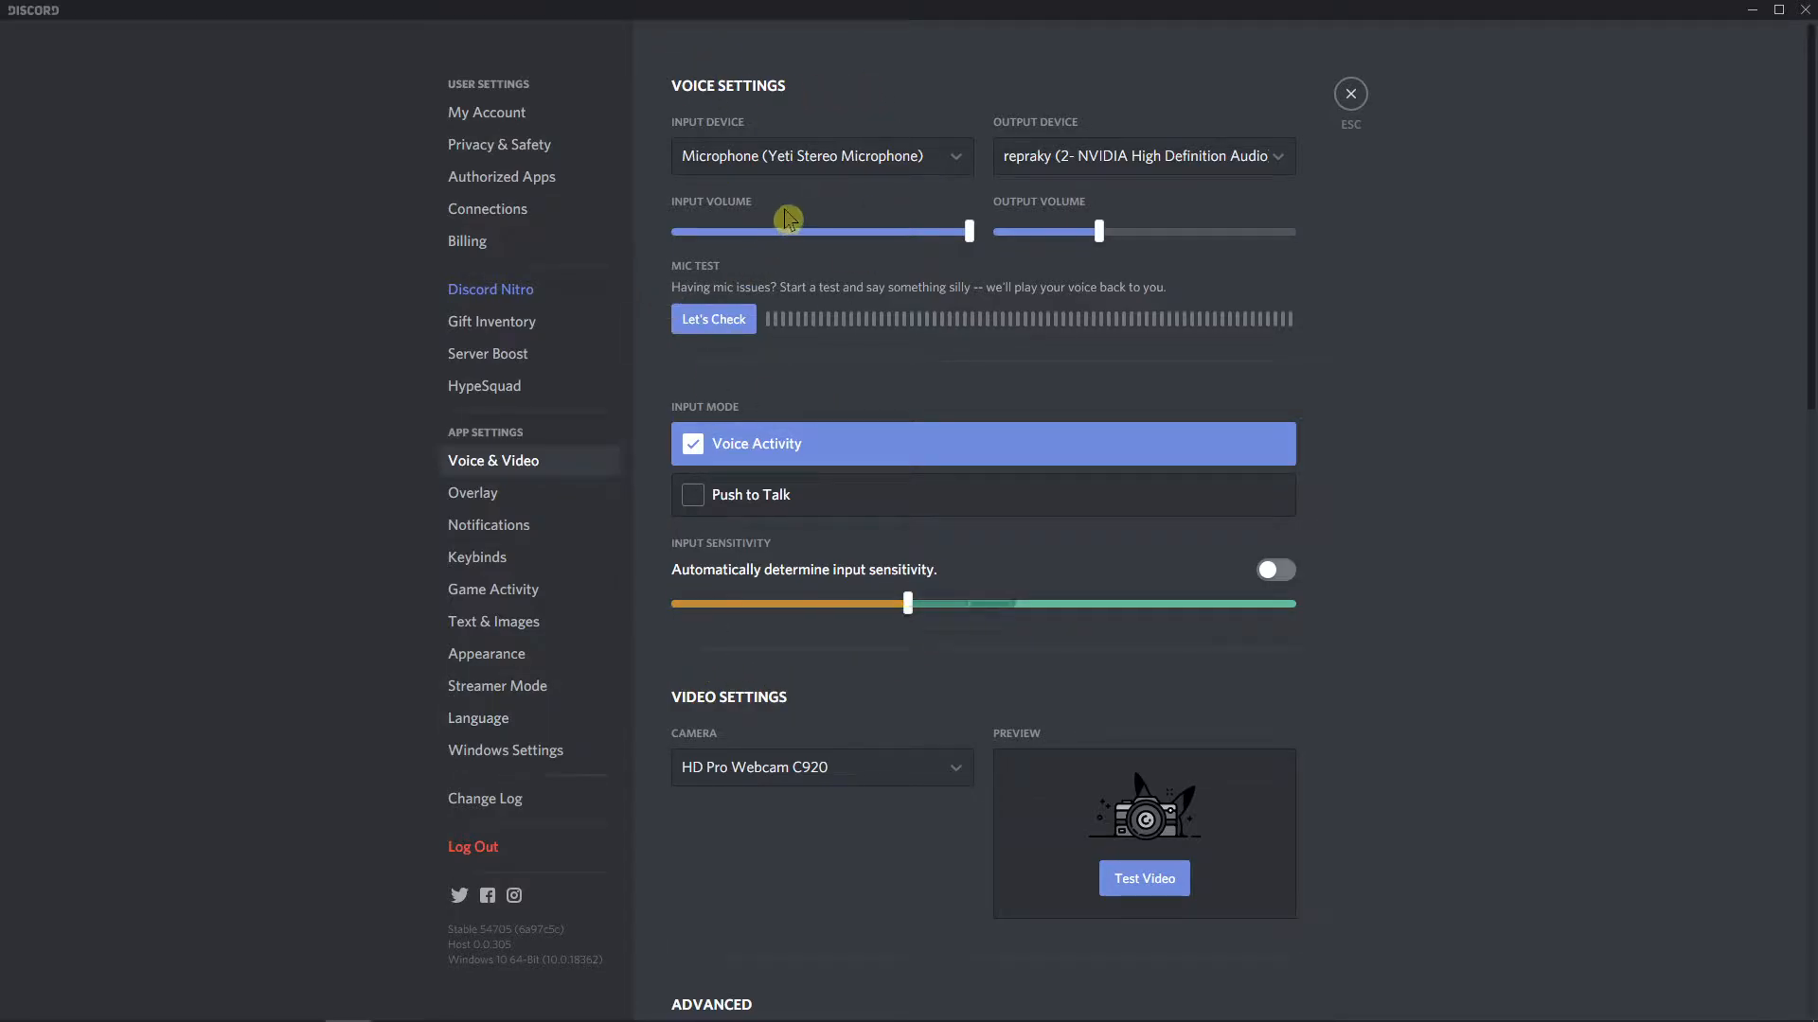
click(819, 156)
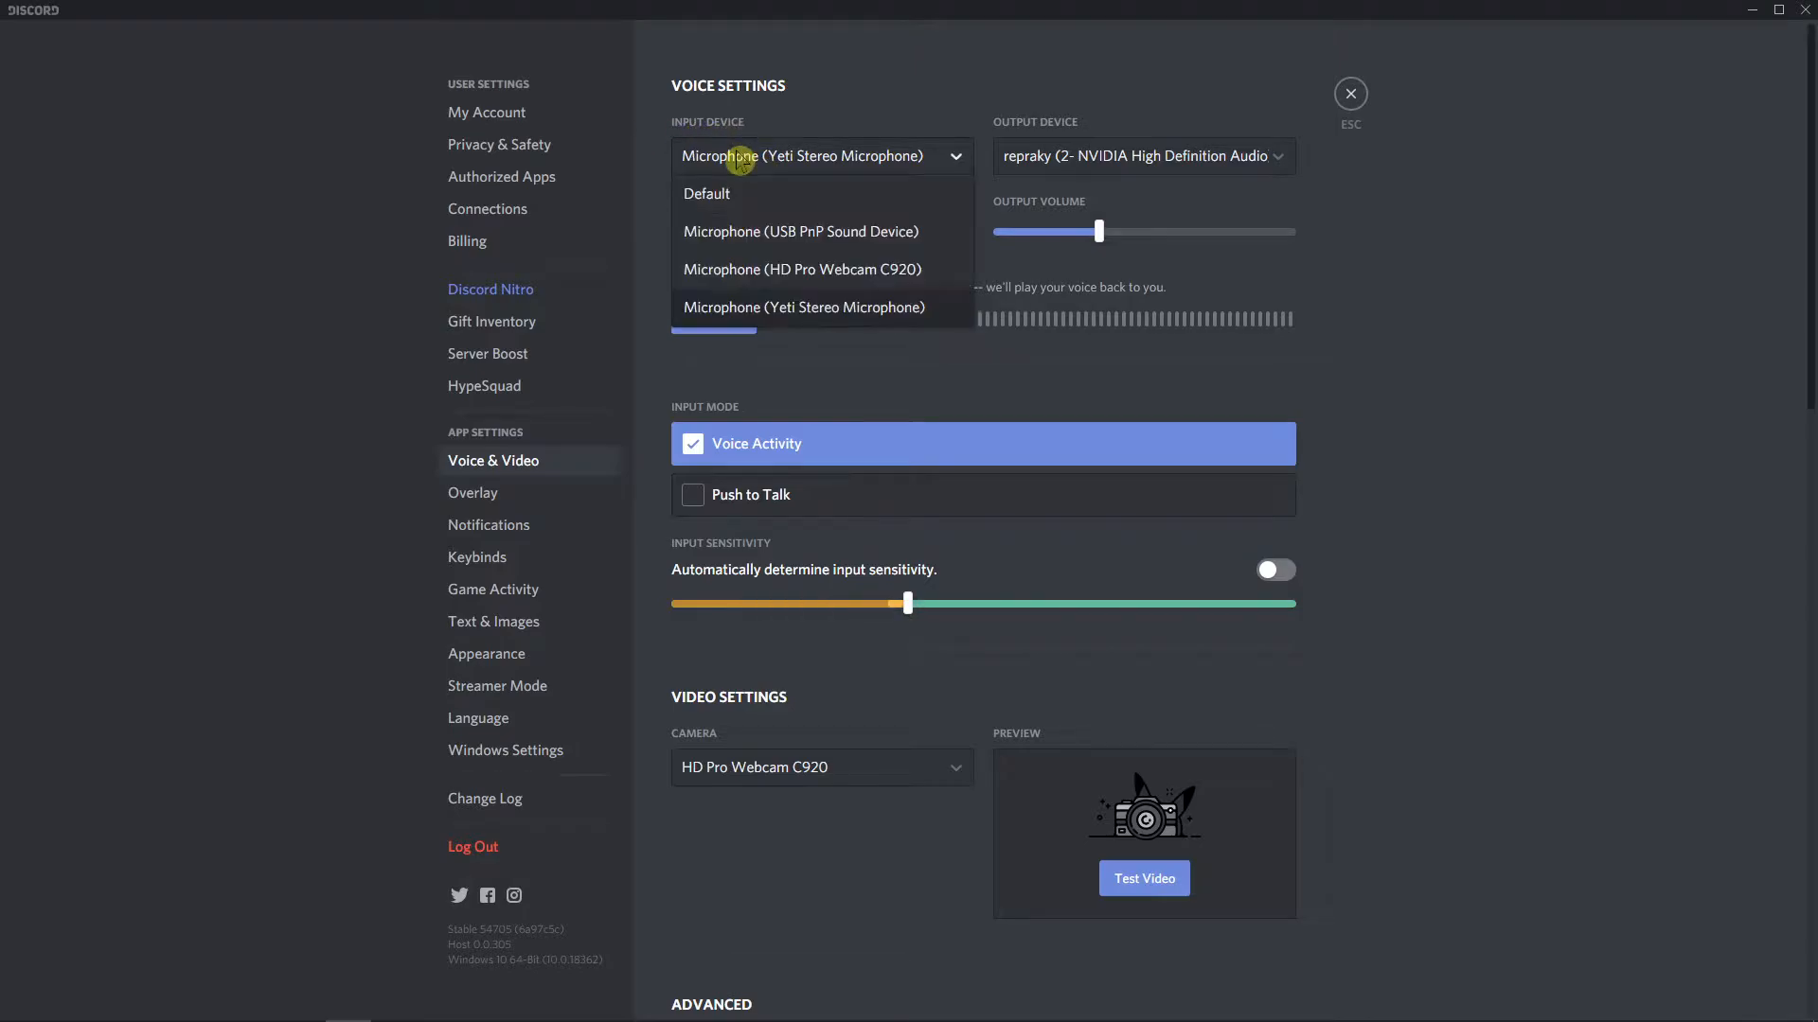
mouse_move(765, 314)
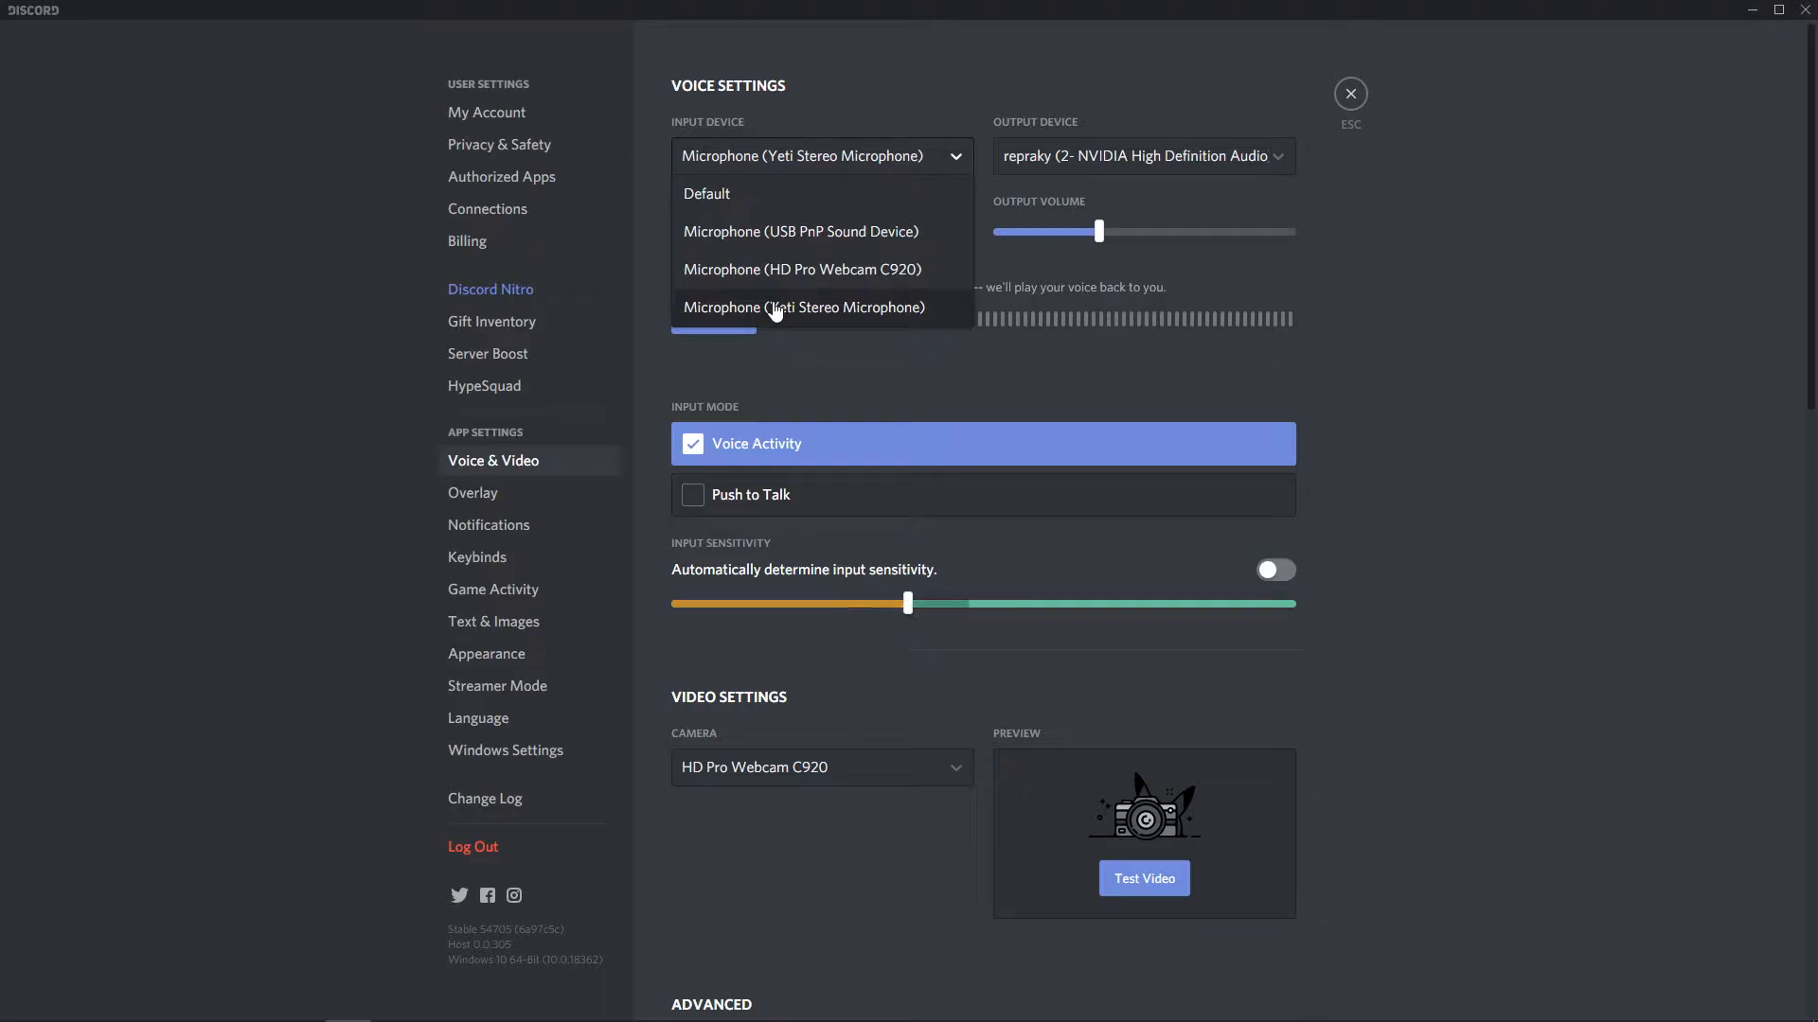
click(1142, 155)
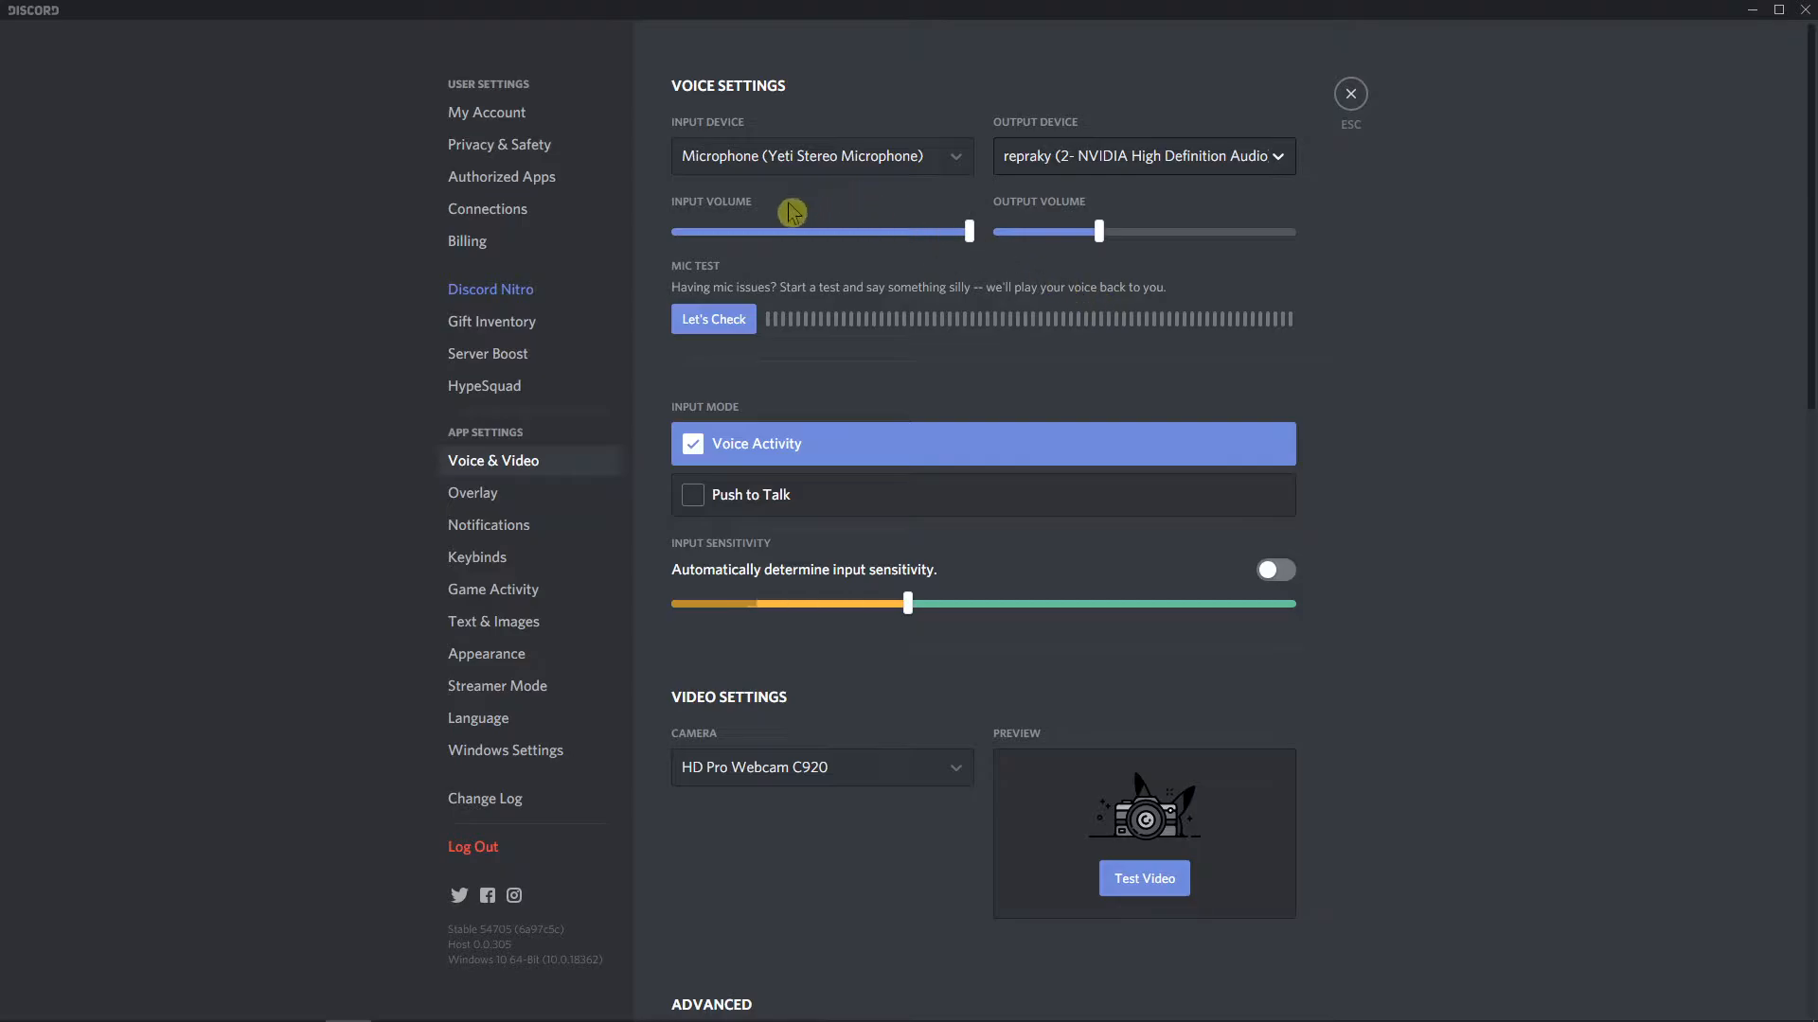
mouse_move(557, 350)
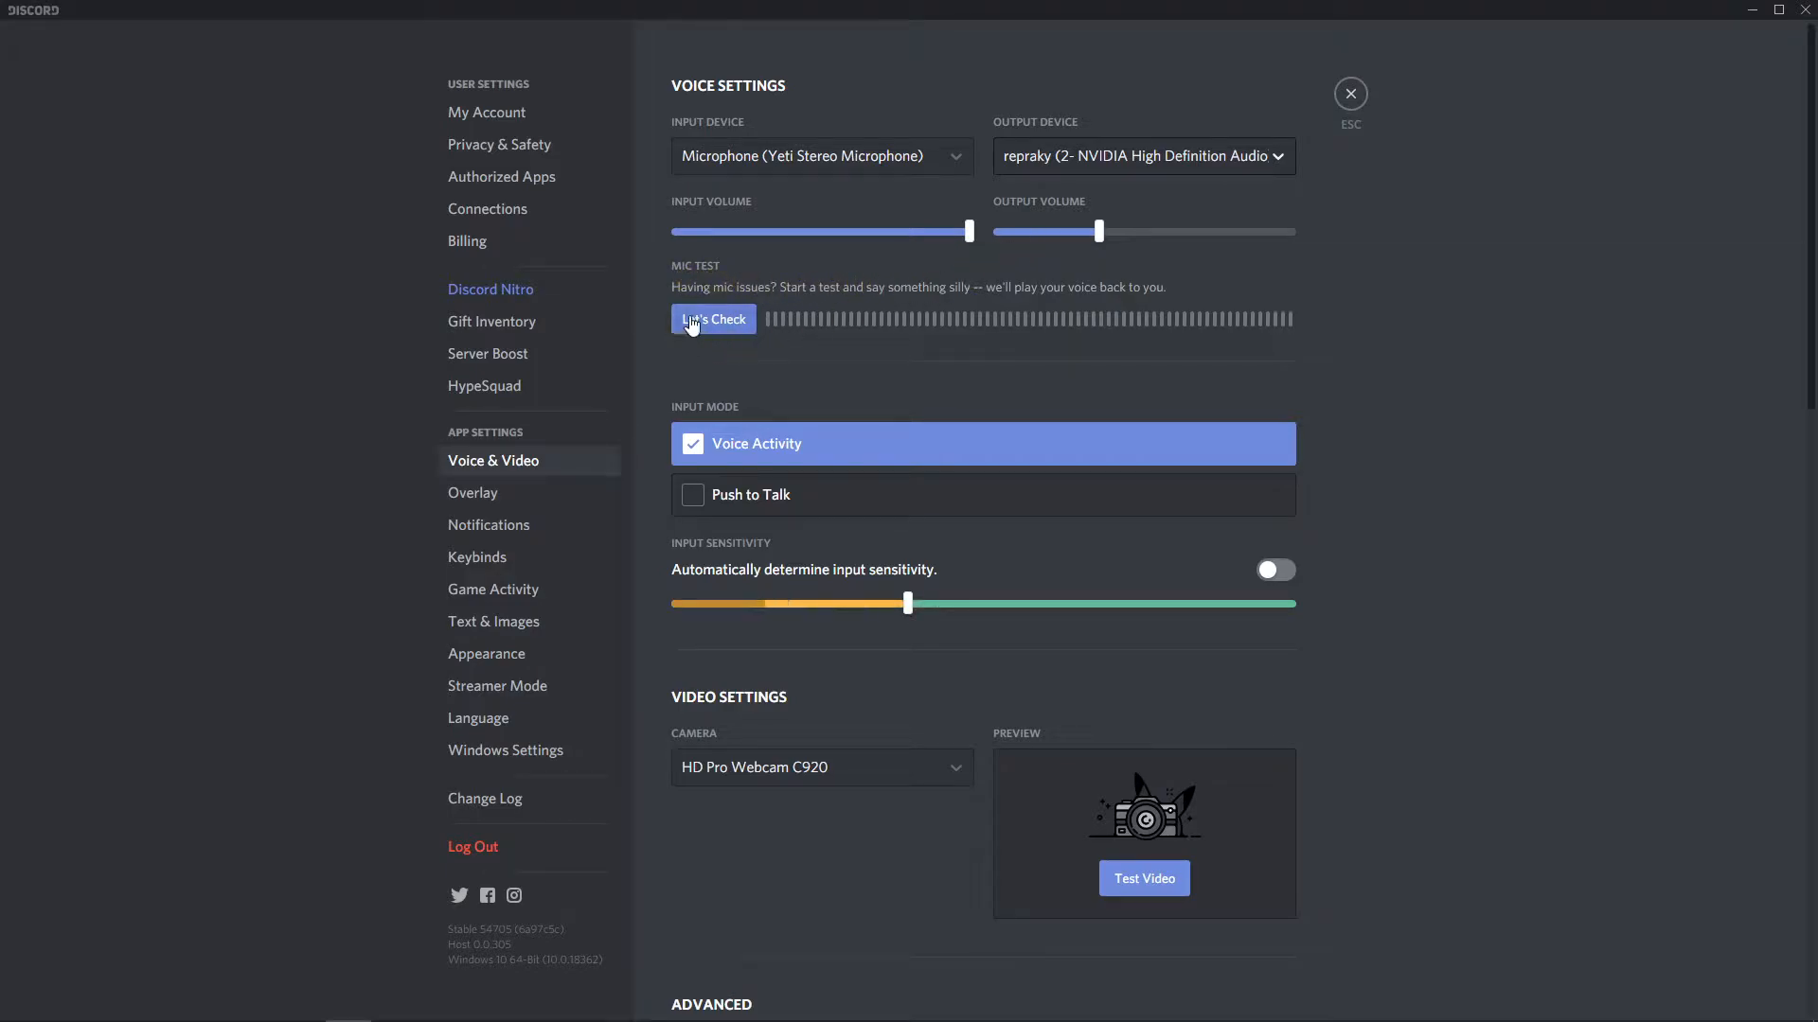
click(712, 319)
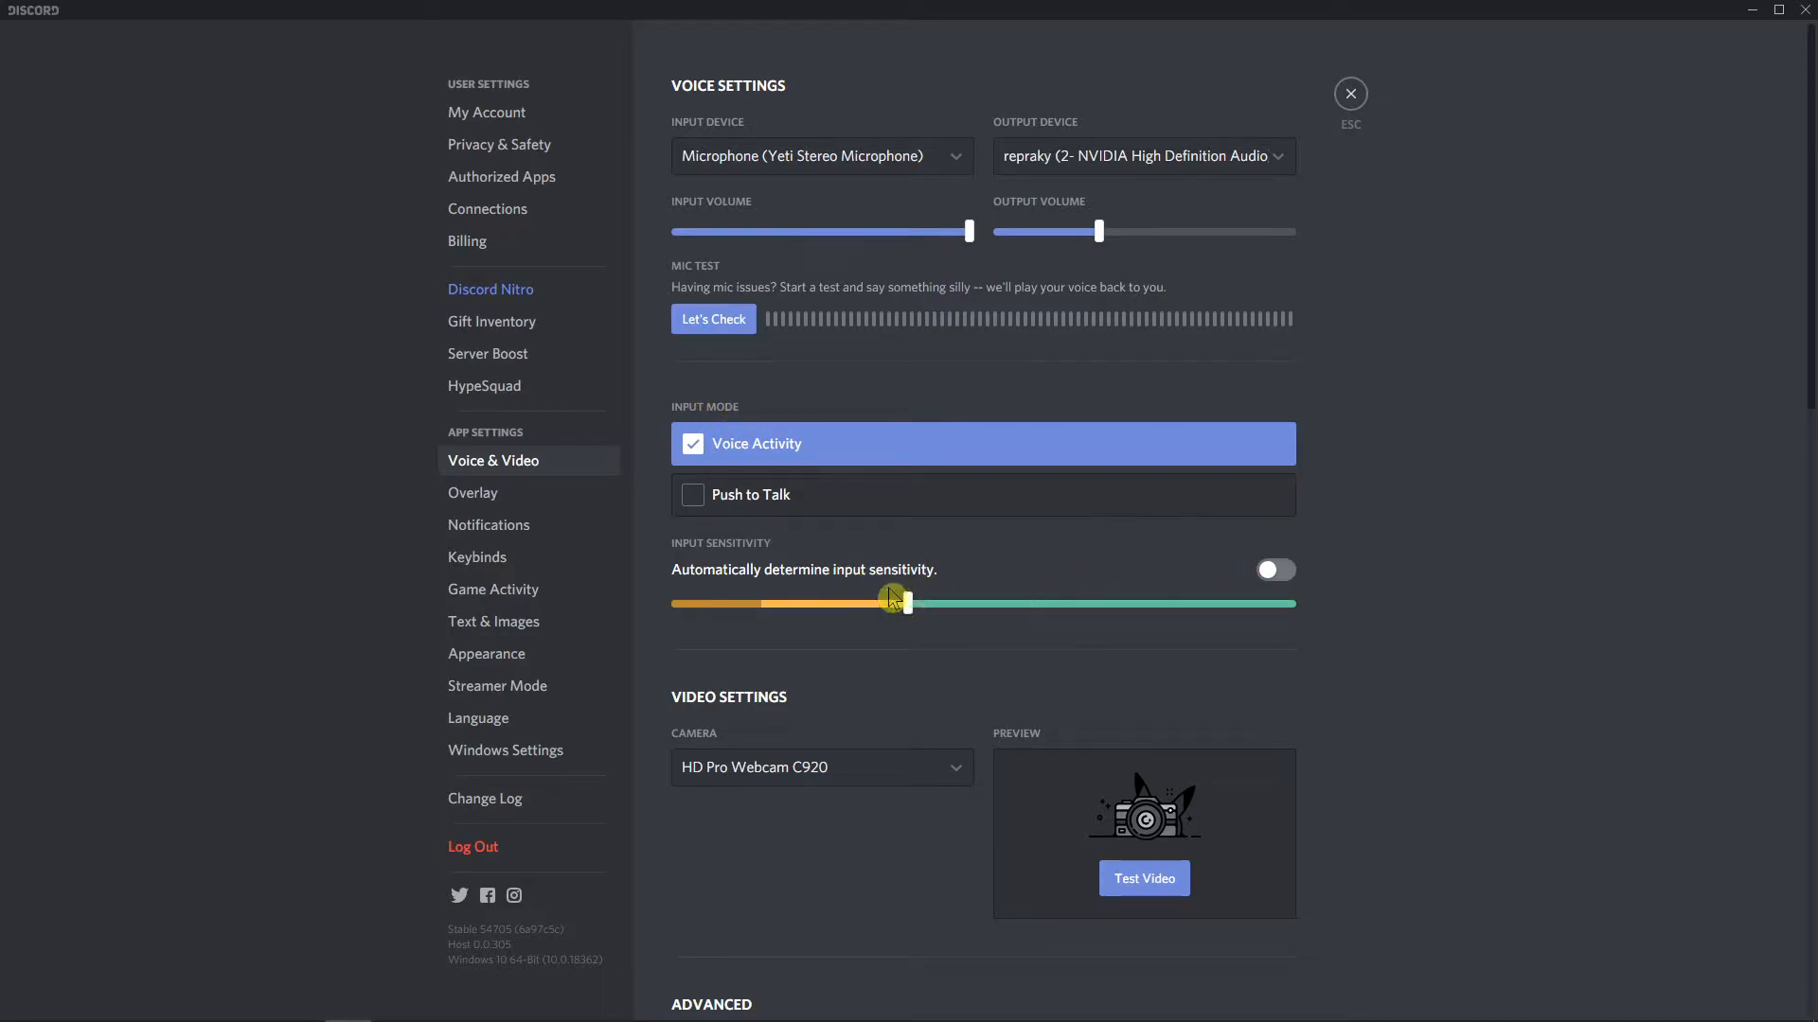
Test the input sensitivity threshold at about -34, -26 and -21 dB, then adjust it back down.
drag(893, 597, 908, 603)
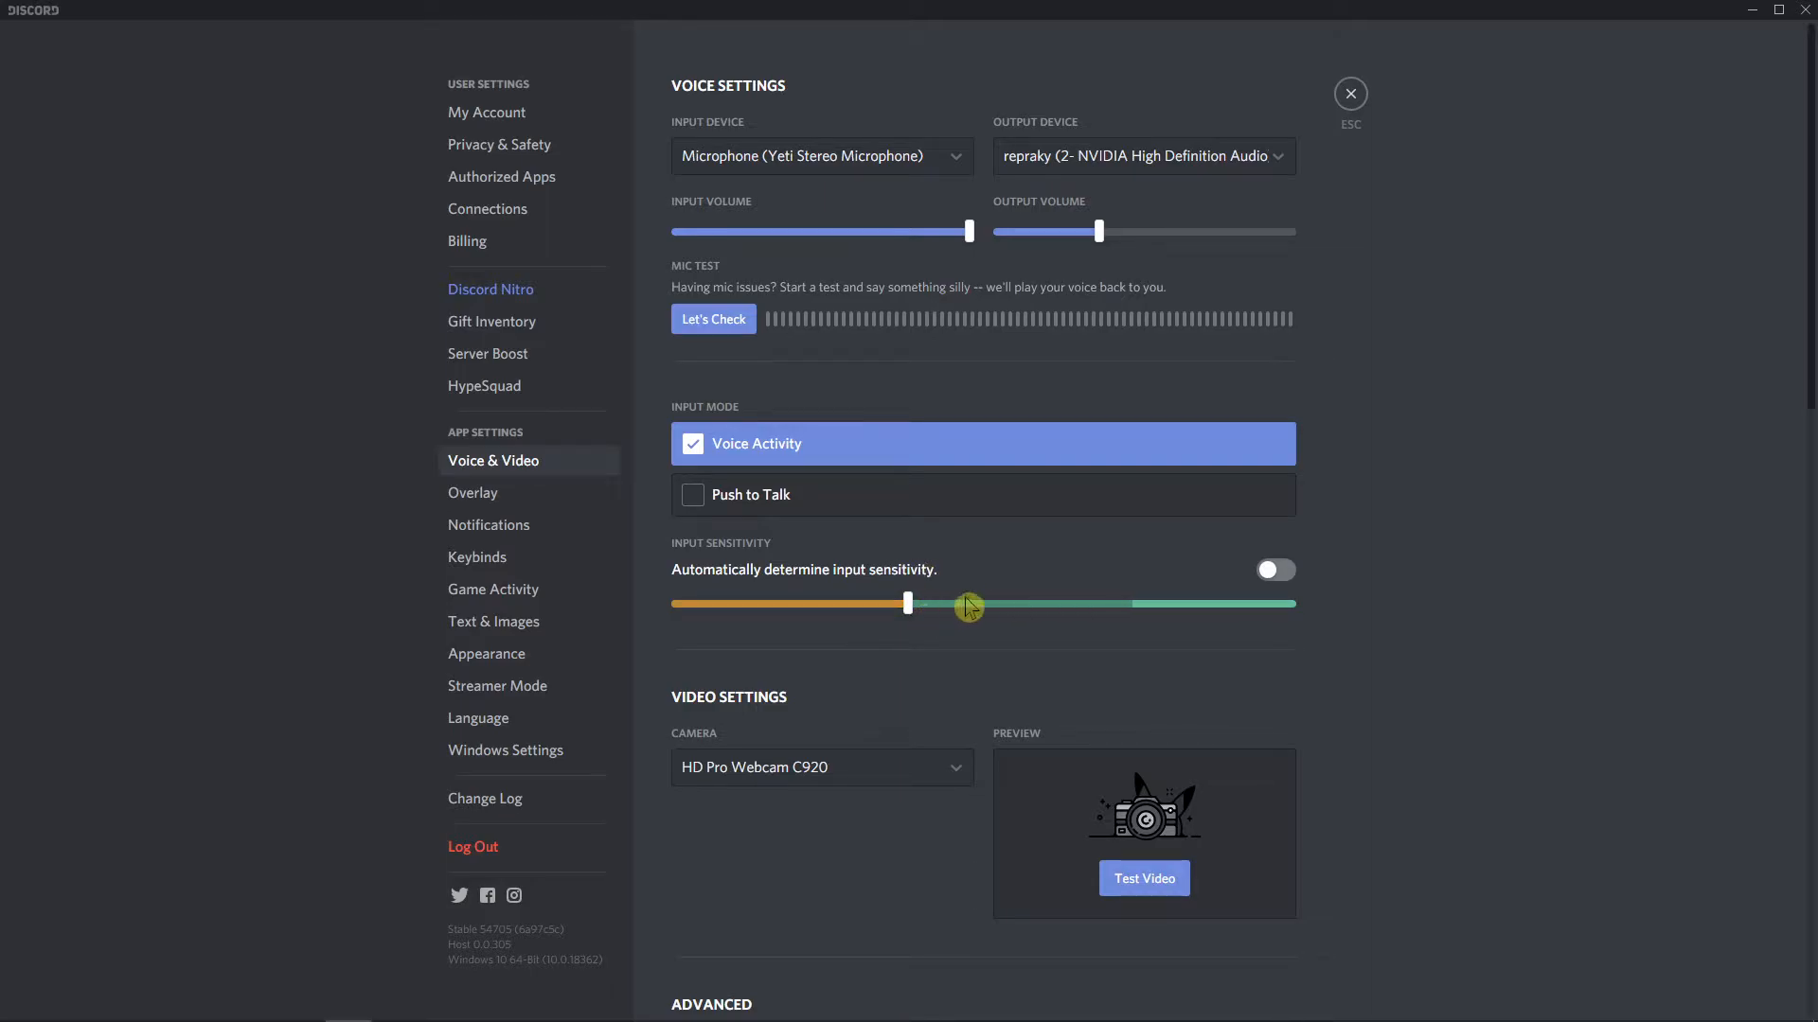
drag(908, 604, 1084, 604)
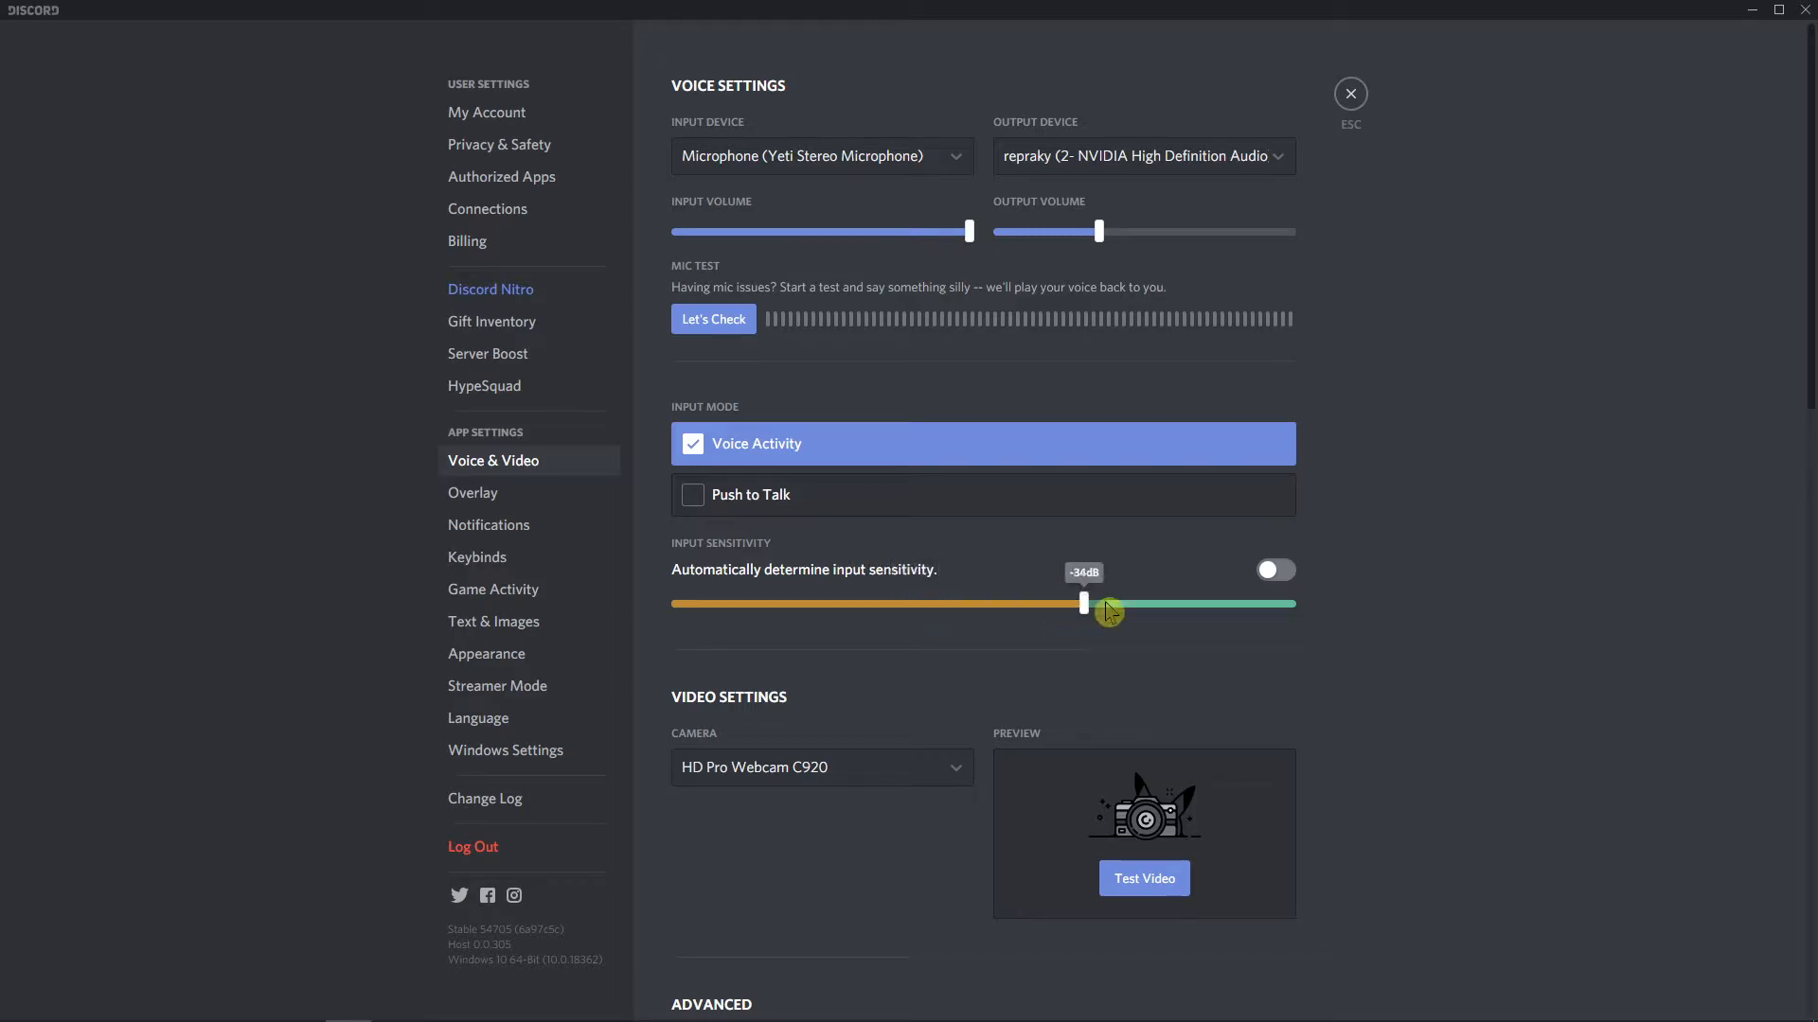
drag(1085, 603, 1133, 603)
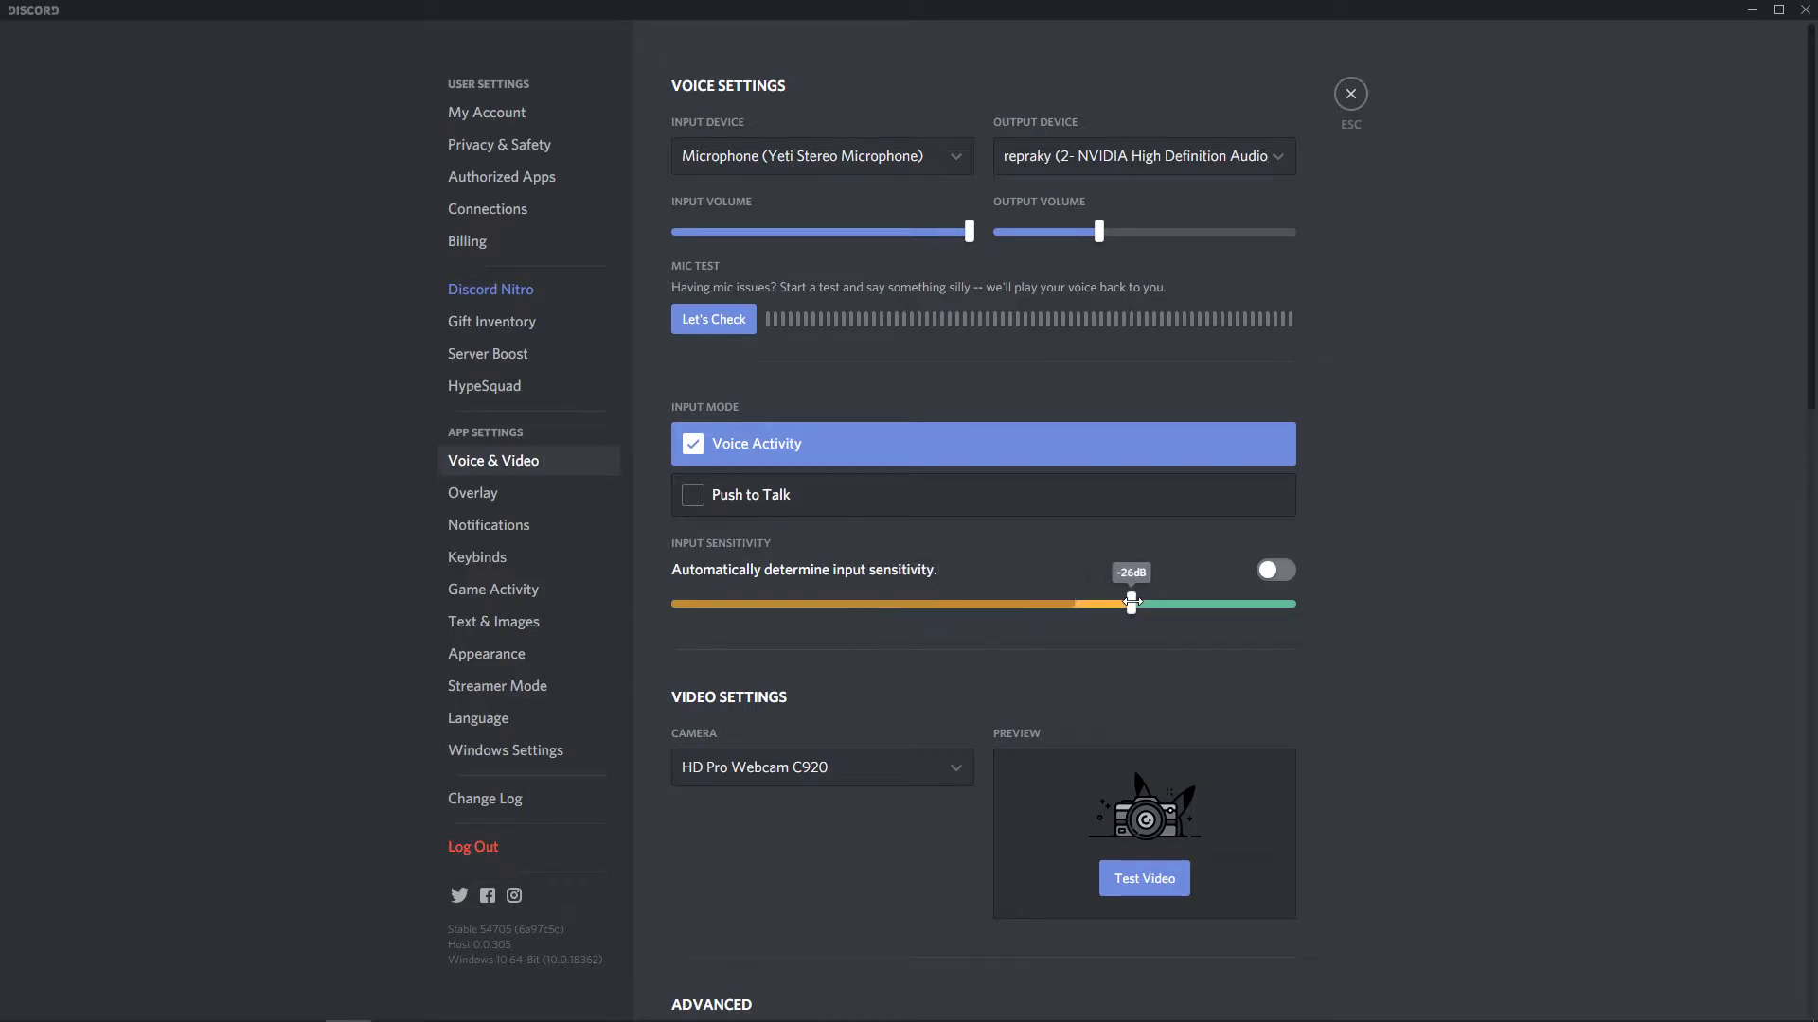
drag(1132, 602, 1160, 602)
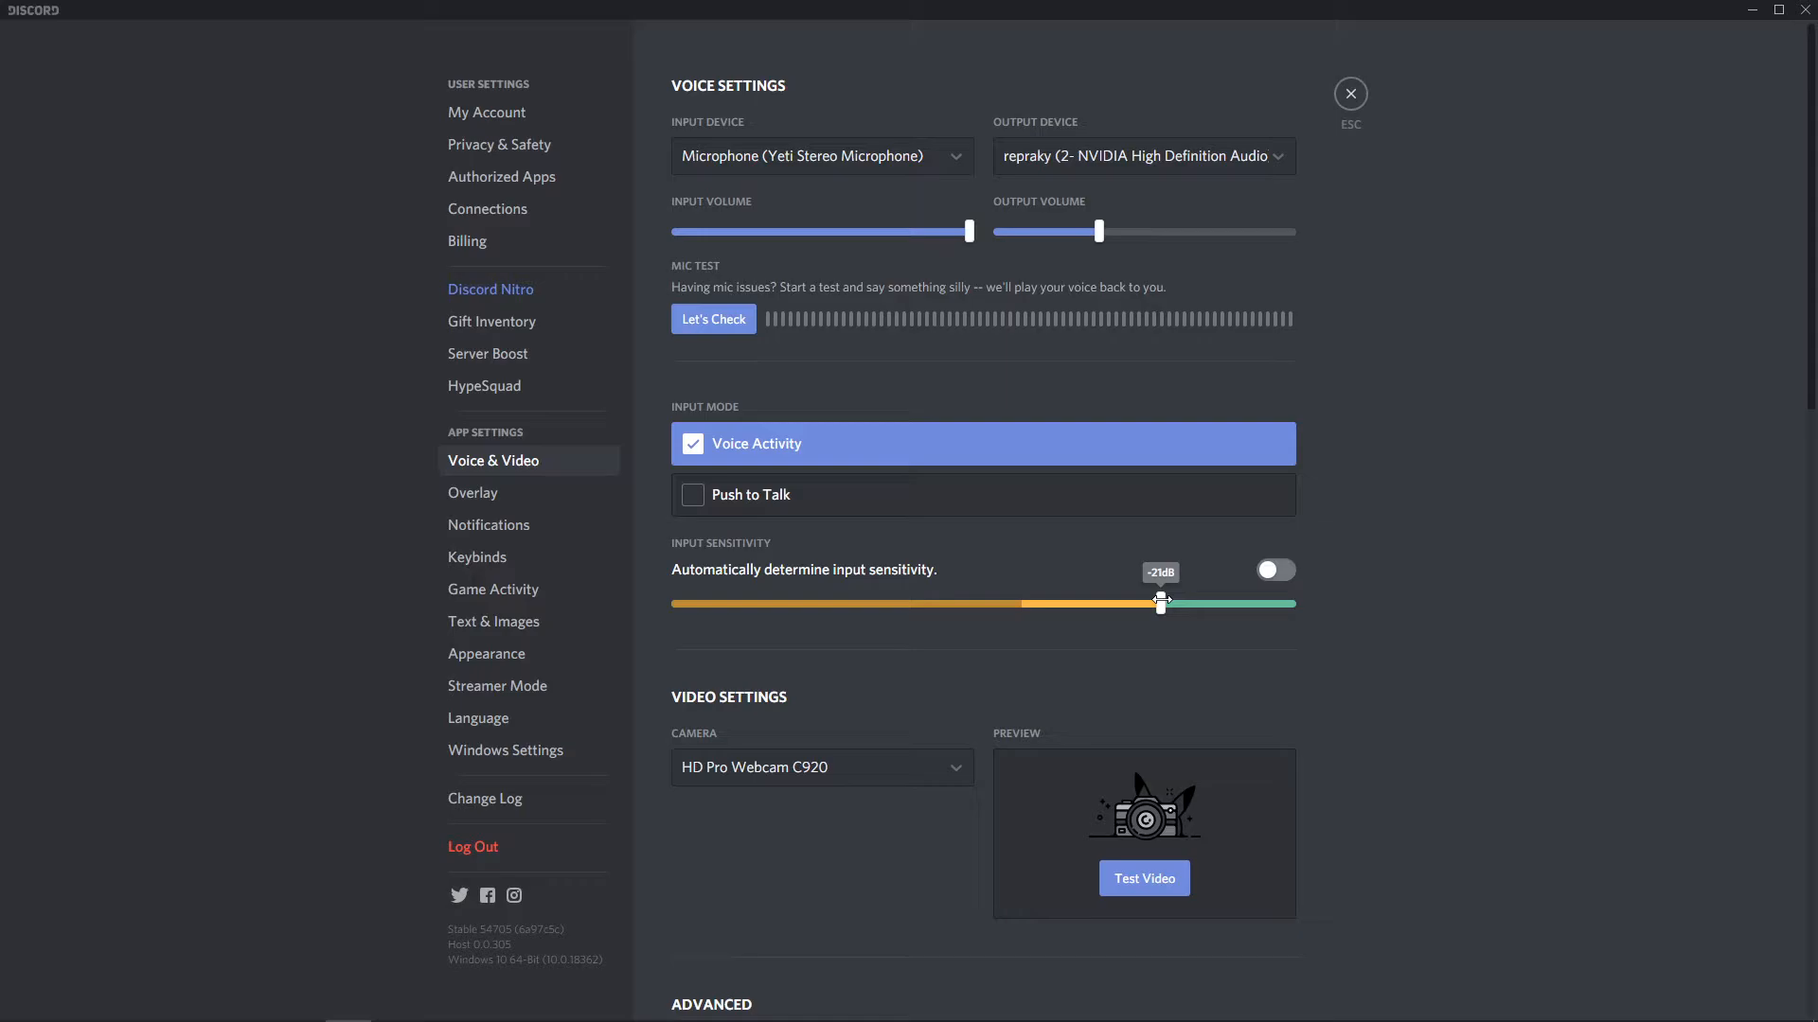
drag(1161, 602, 862, 603)
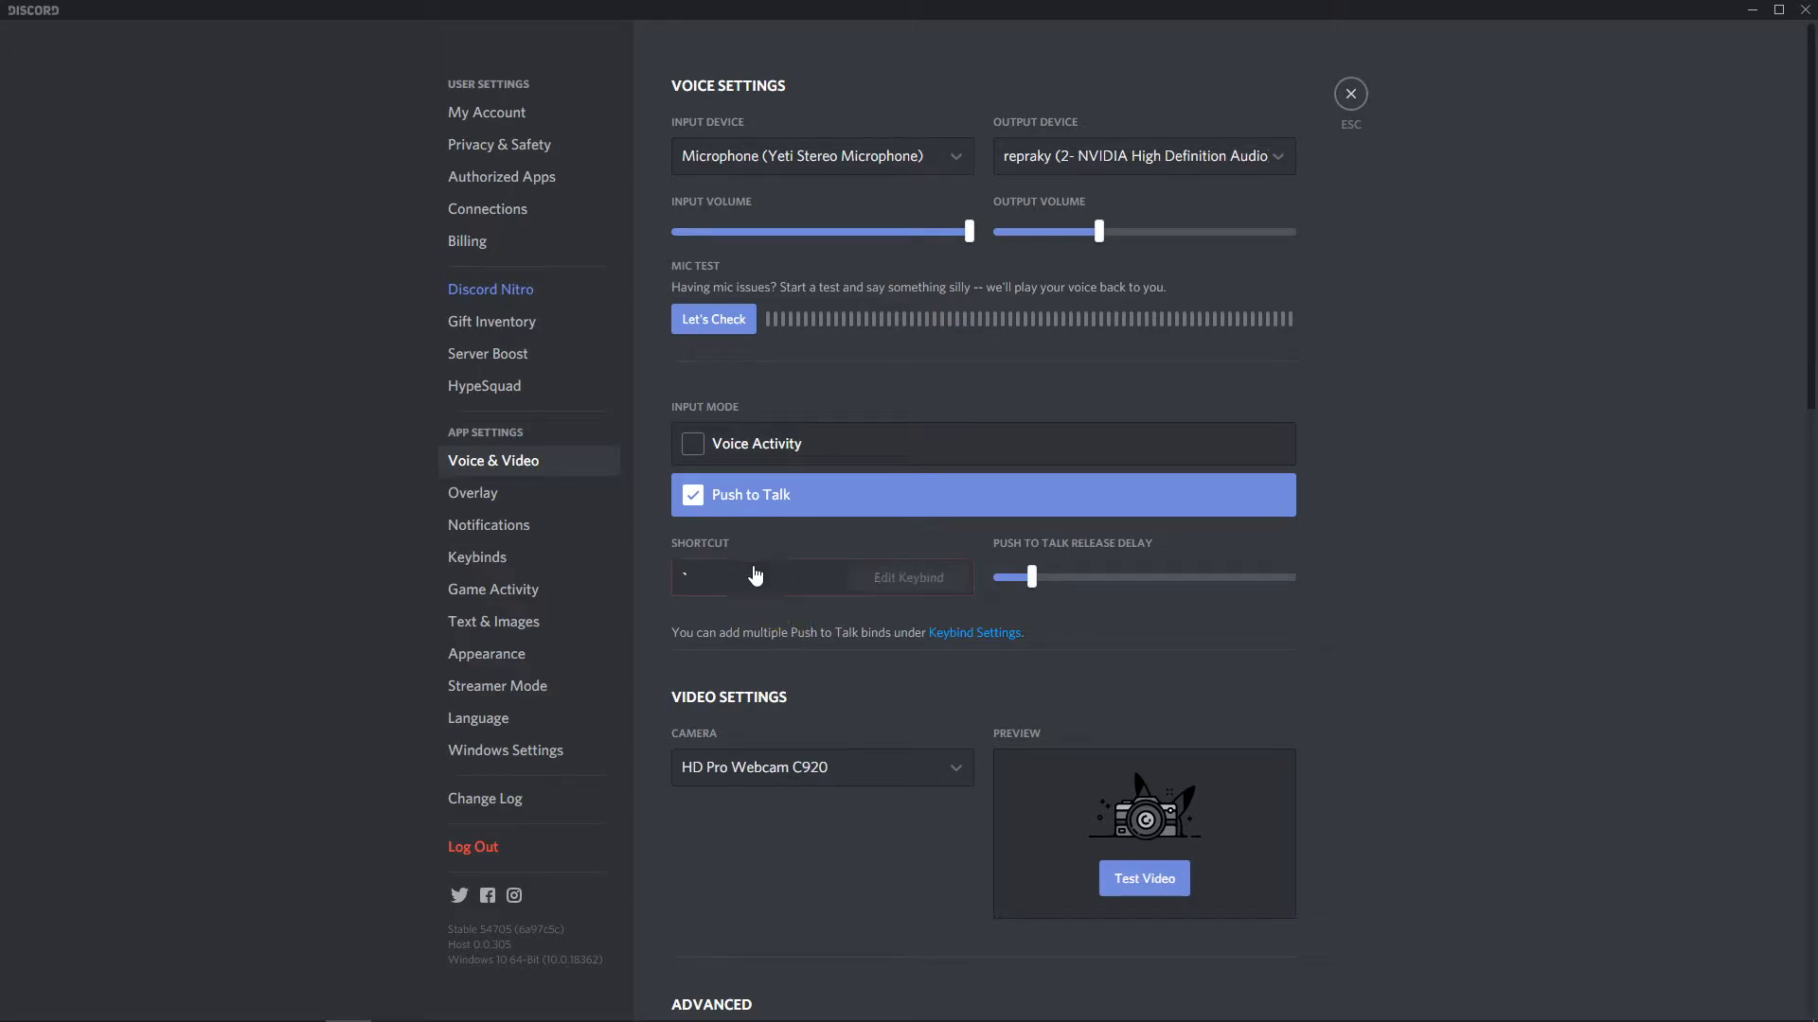
Record MOUSE4 as the push-to-talk shortcut and slightly lengthen the release delay.
click(909, 578)
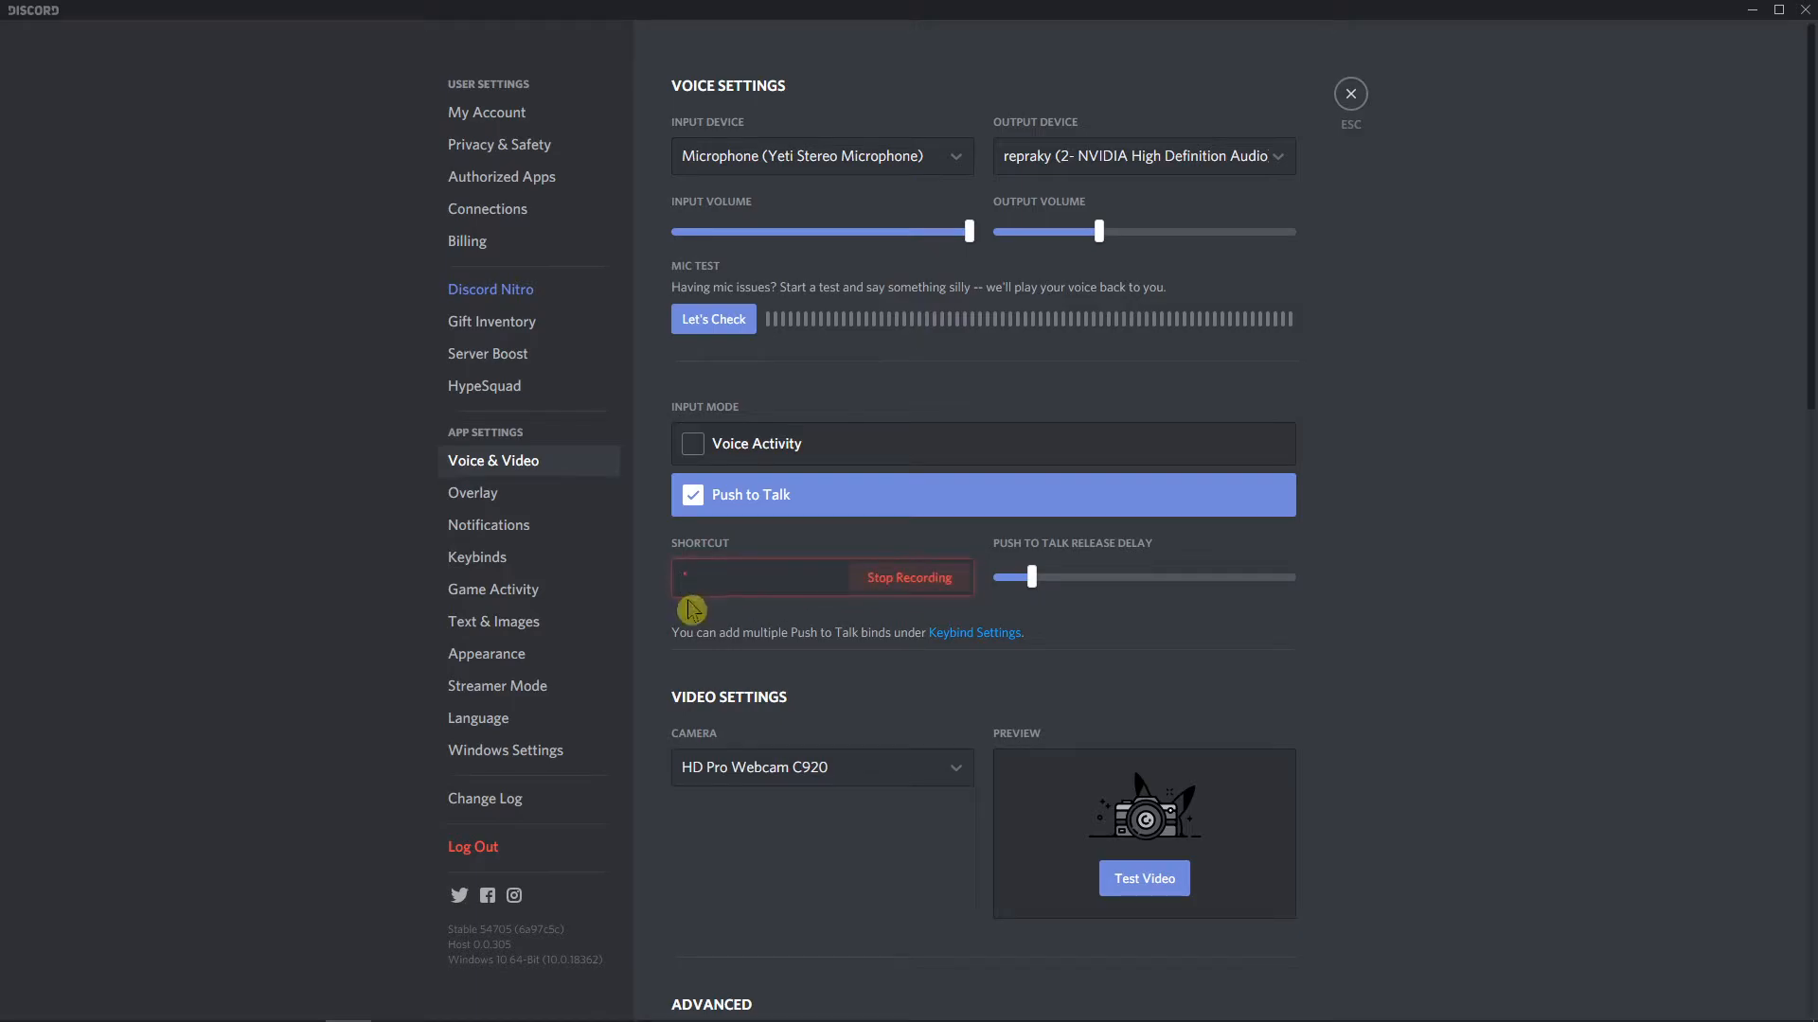
key(numpad1)
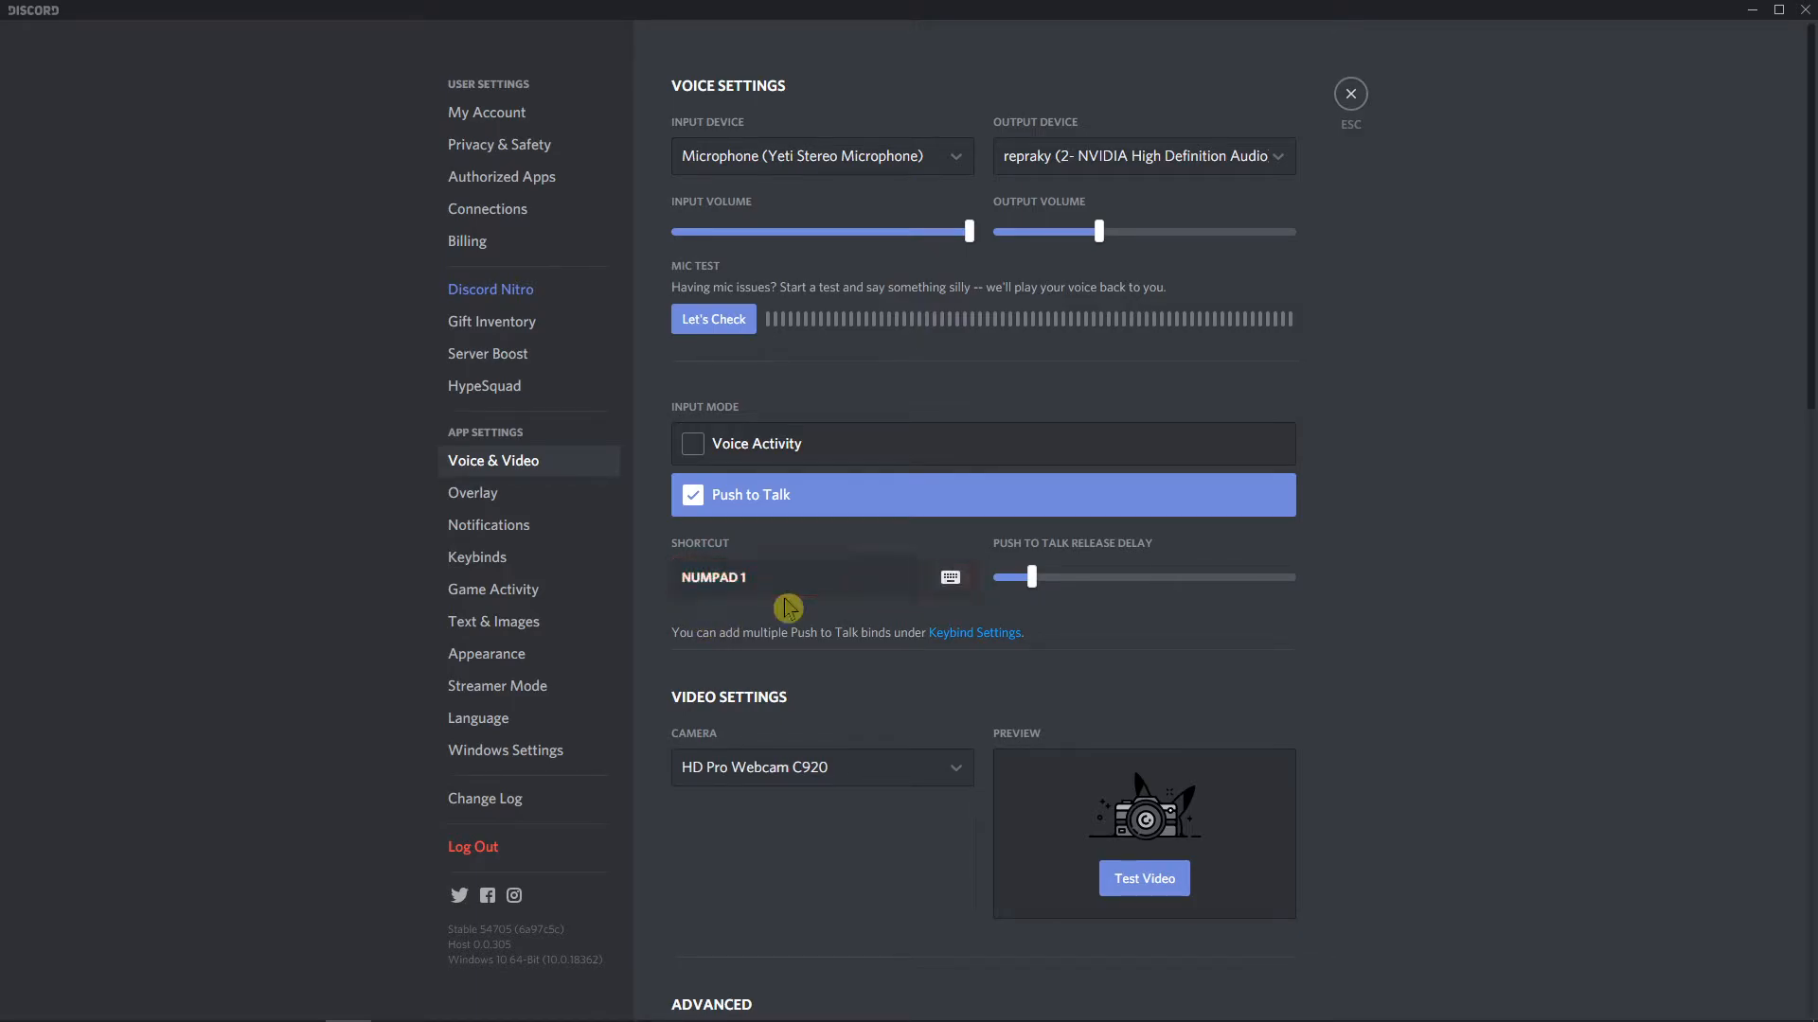
click(949, 577)
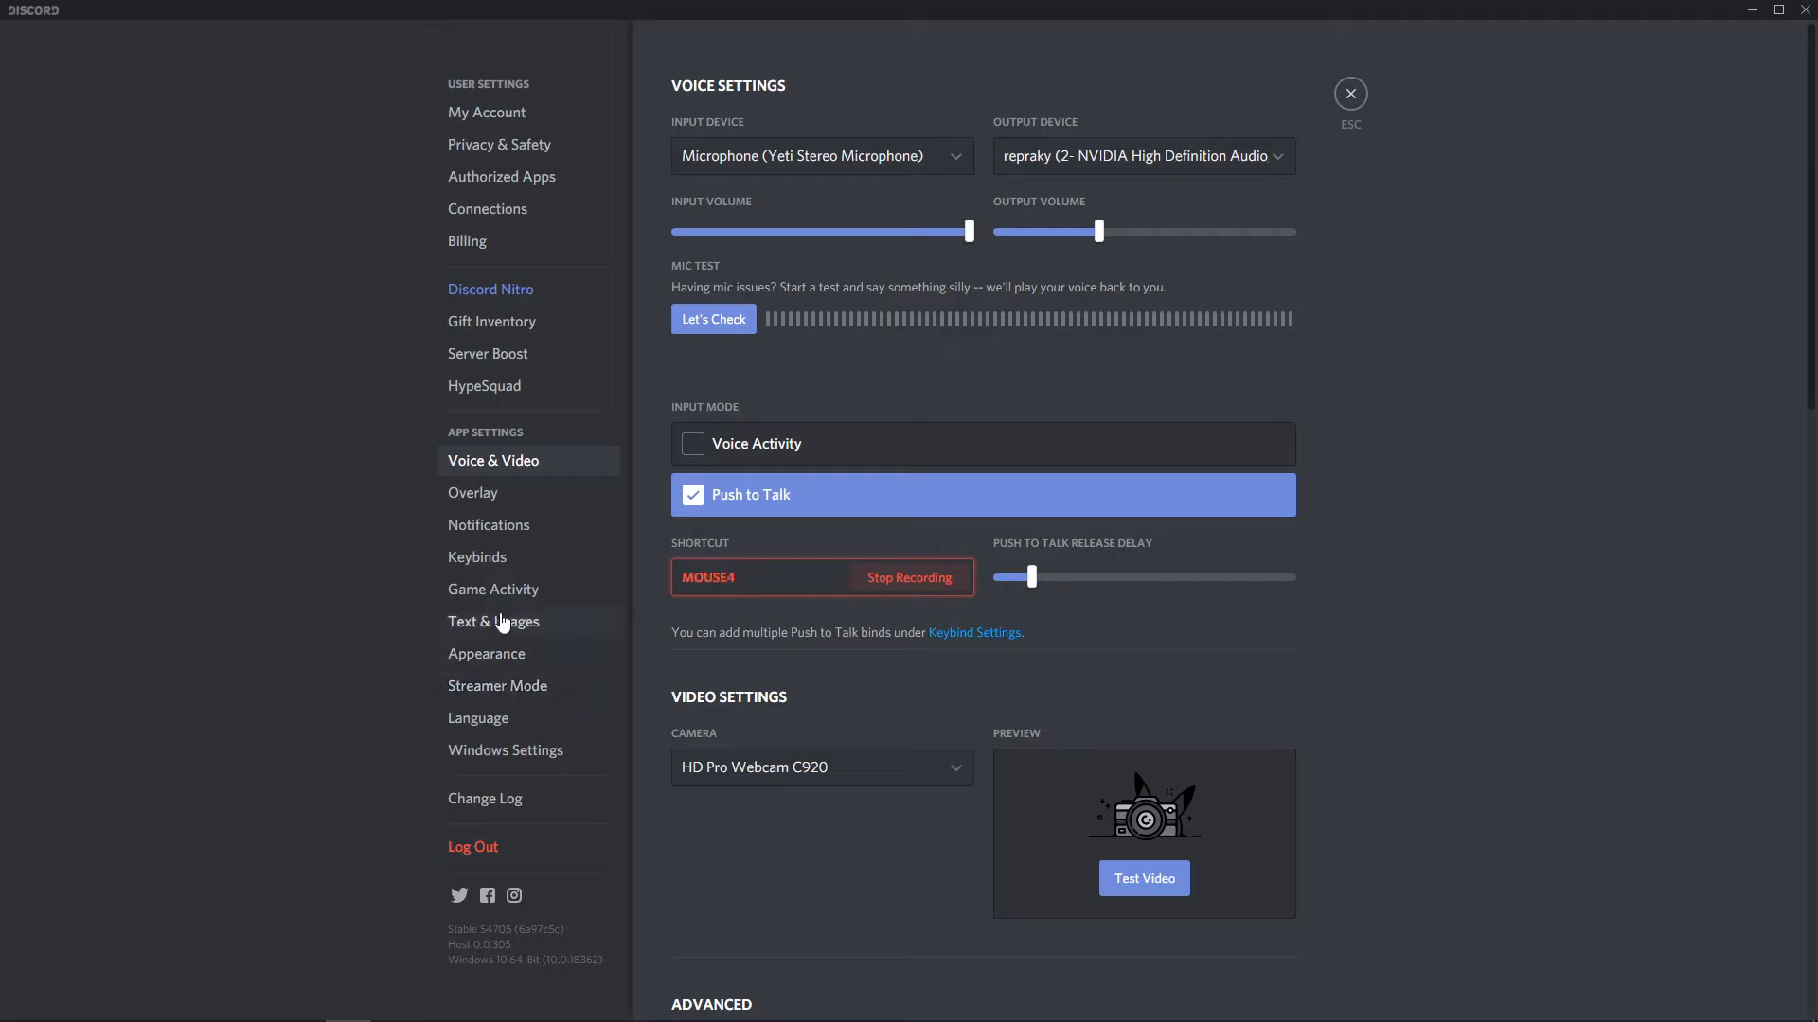
click(909, 578)
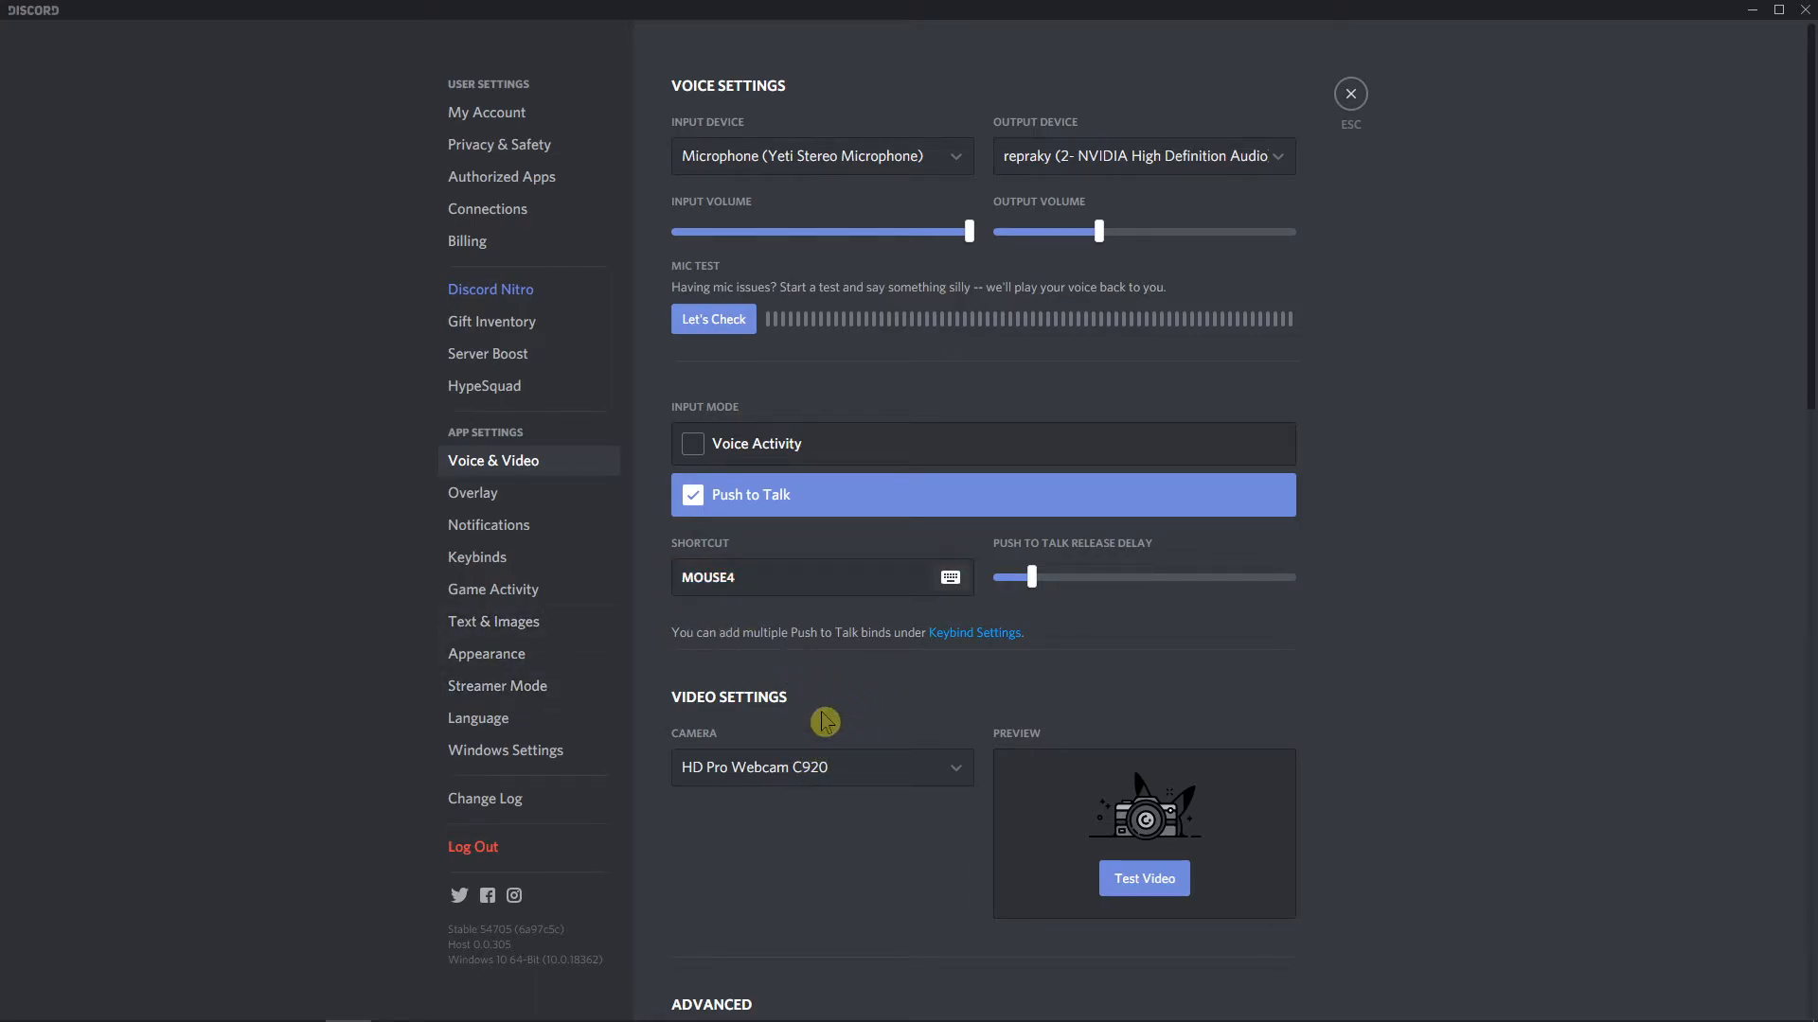
mouse_move(810, 580)
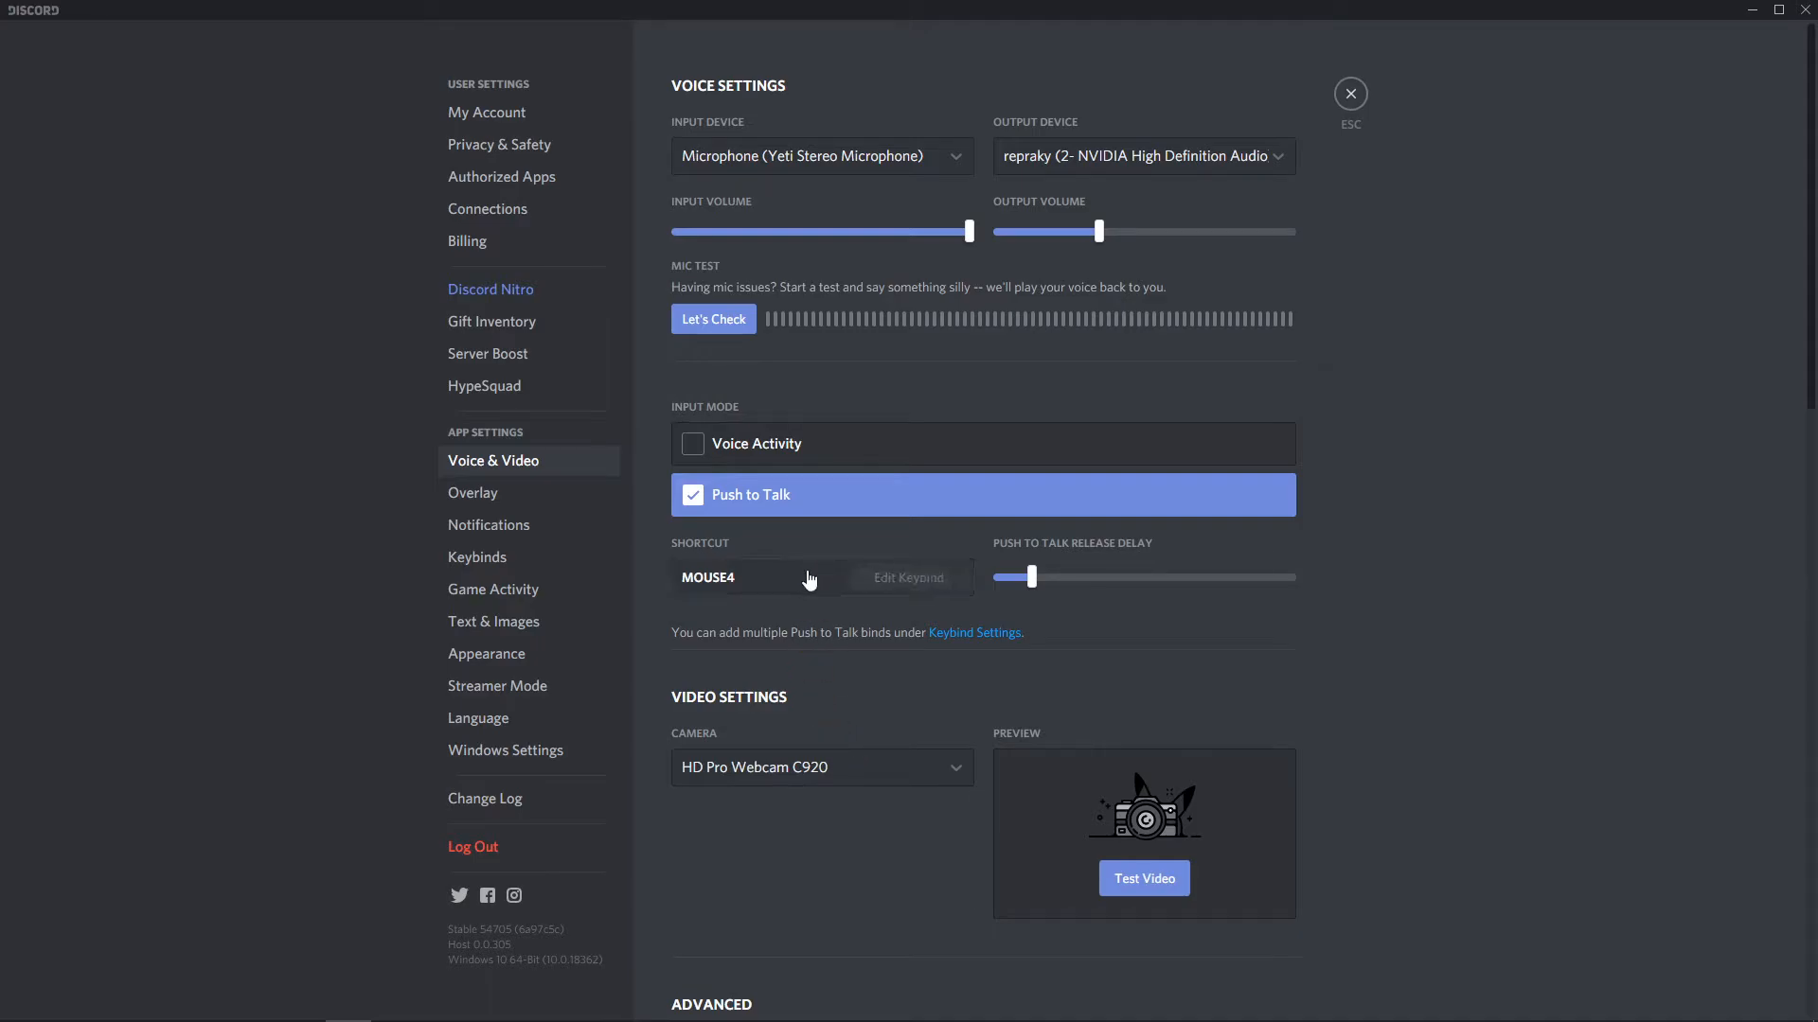
drag(1020, 578, 1070, 578)
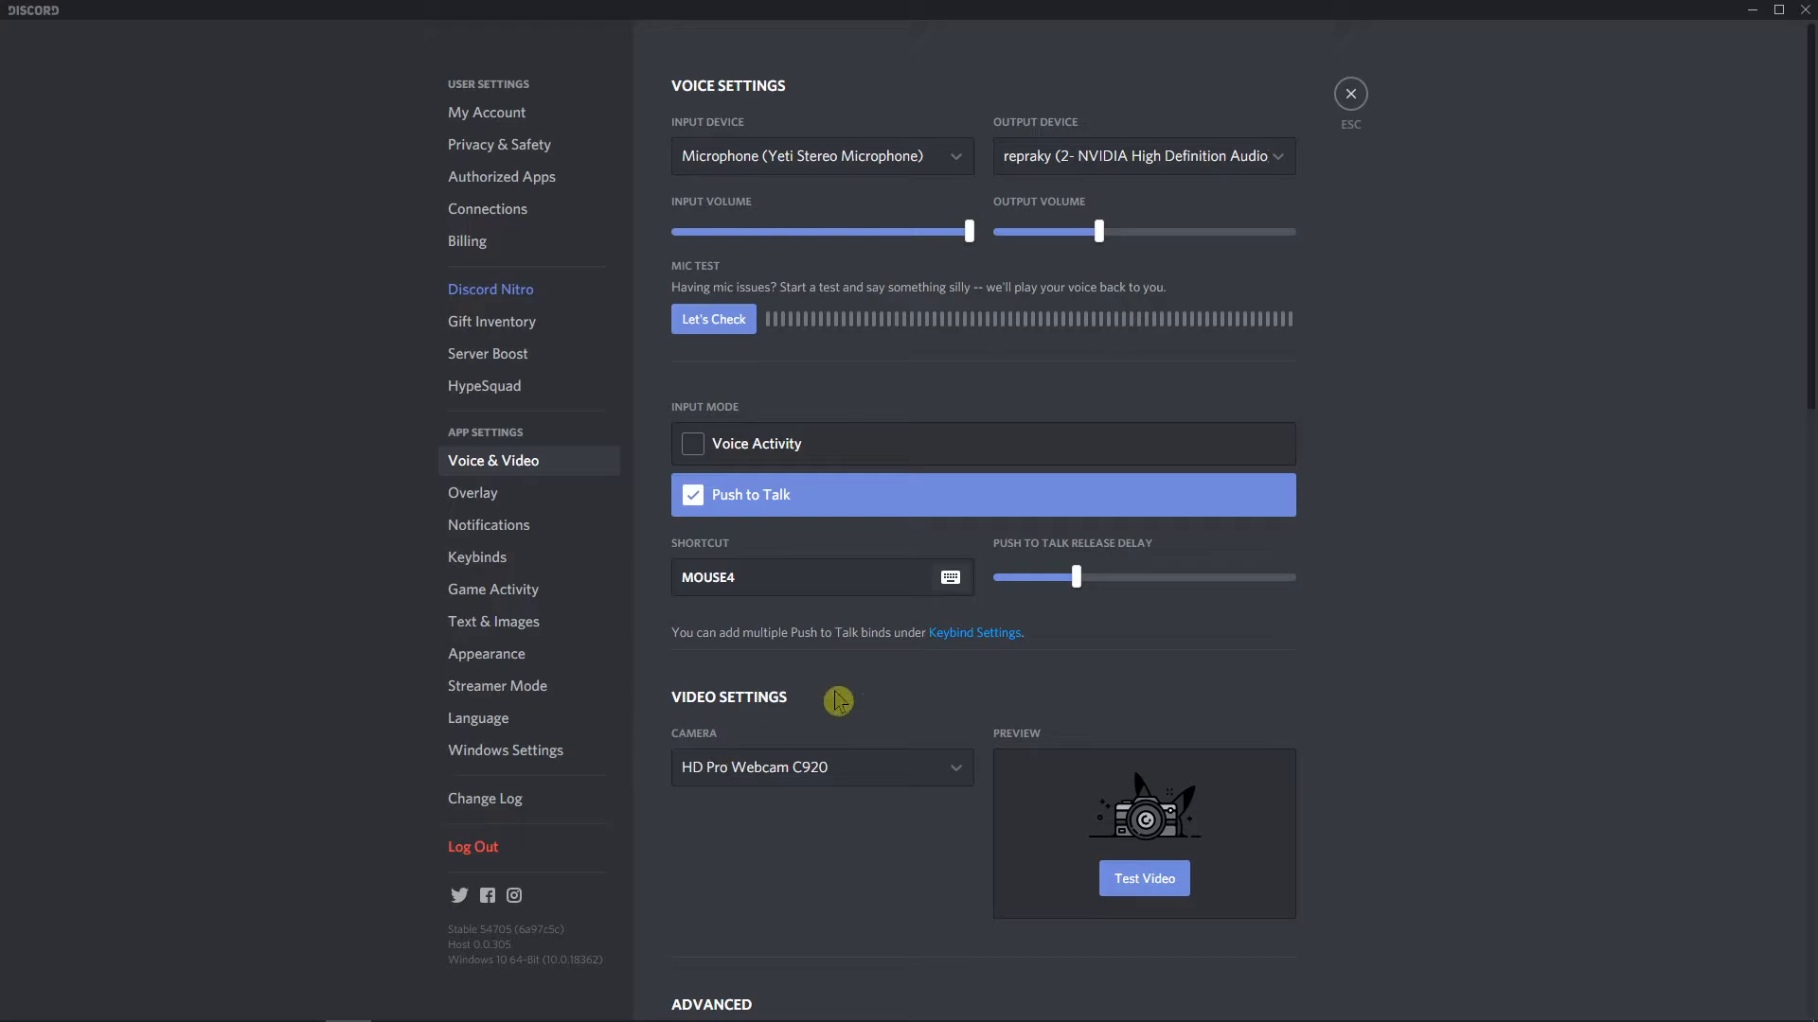
Keep HD Pro Webcam C920 as the camera and preview the webcam video.
scroll(down, 3)
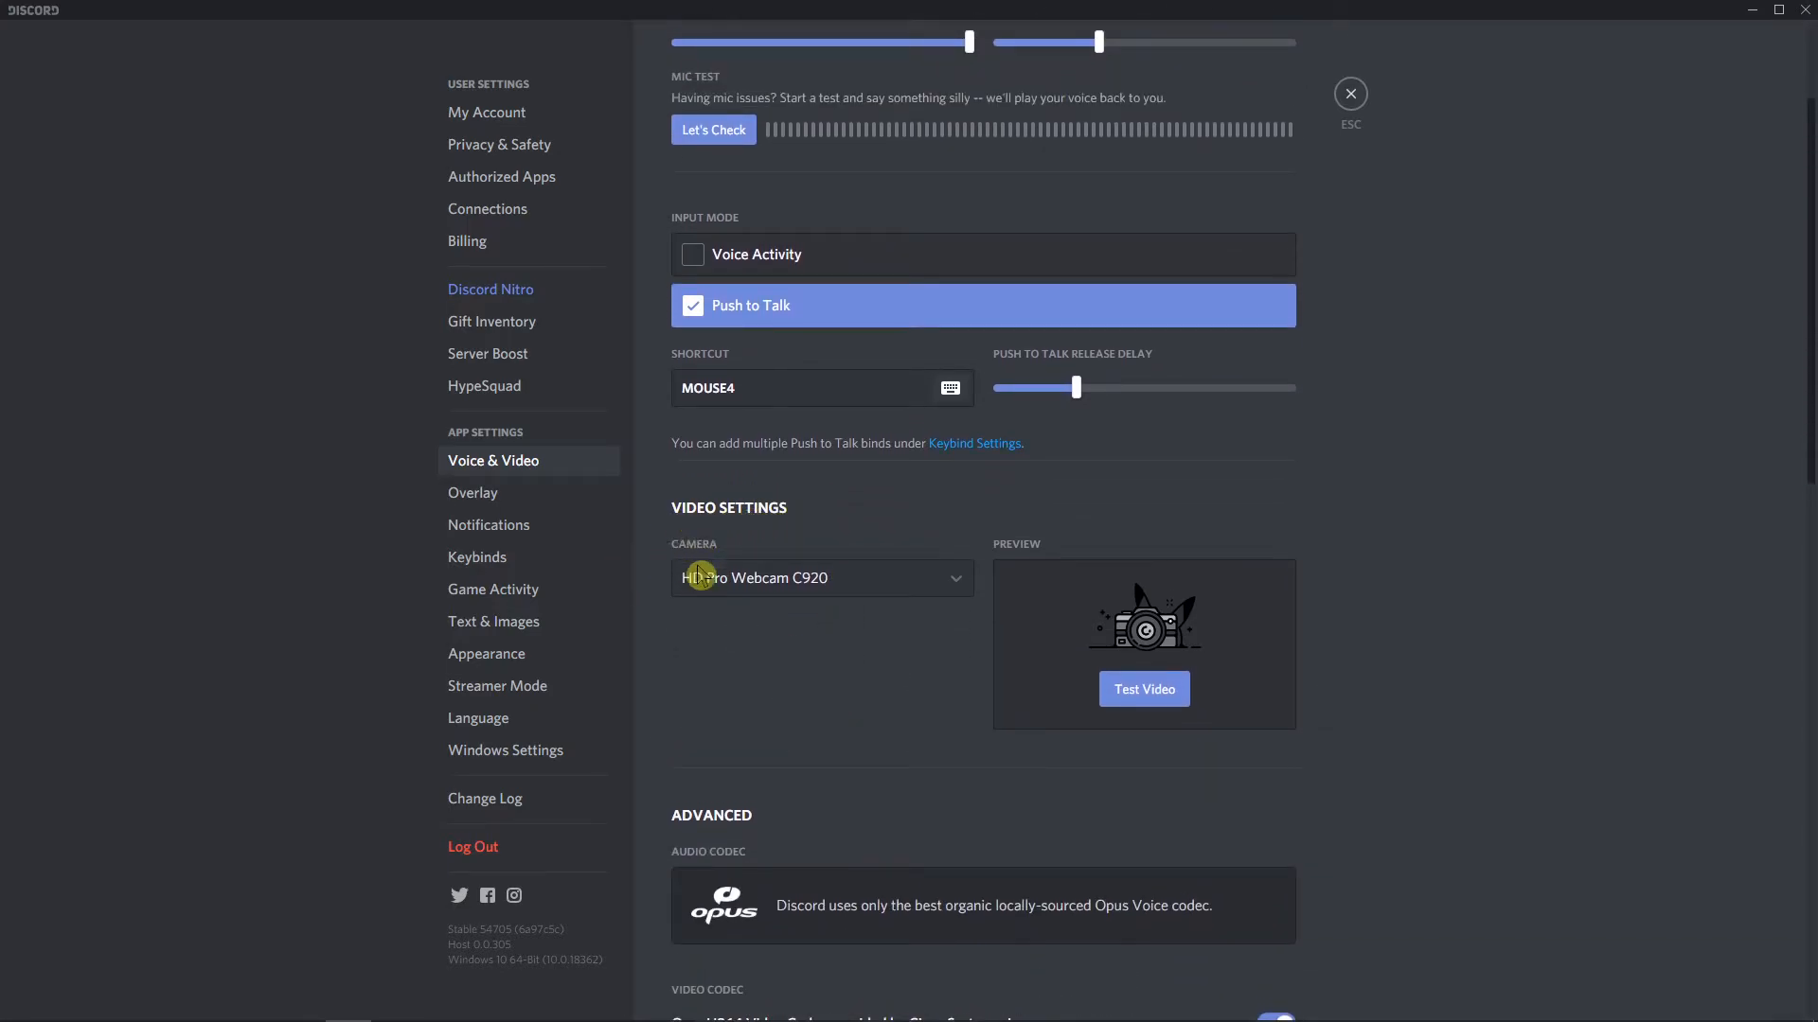
click(821, 578)
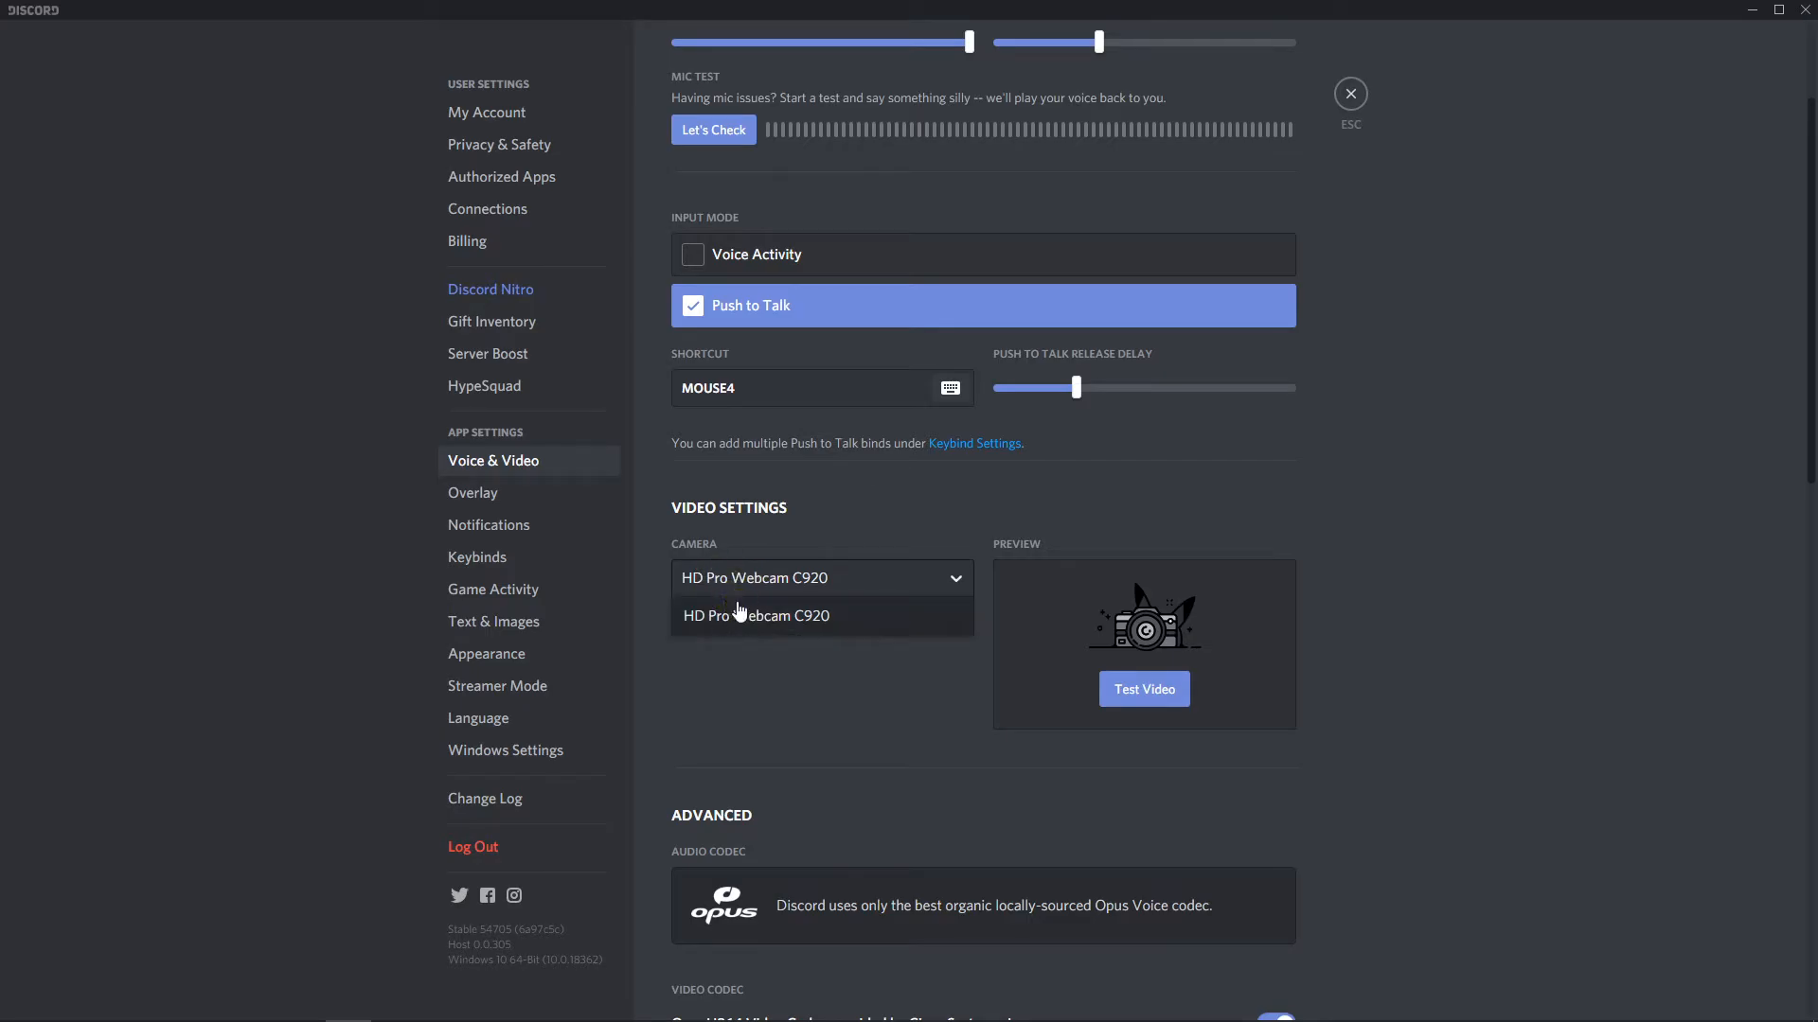
scroll(down, 3)
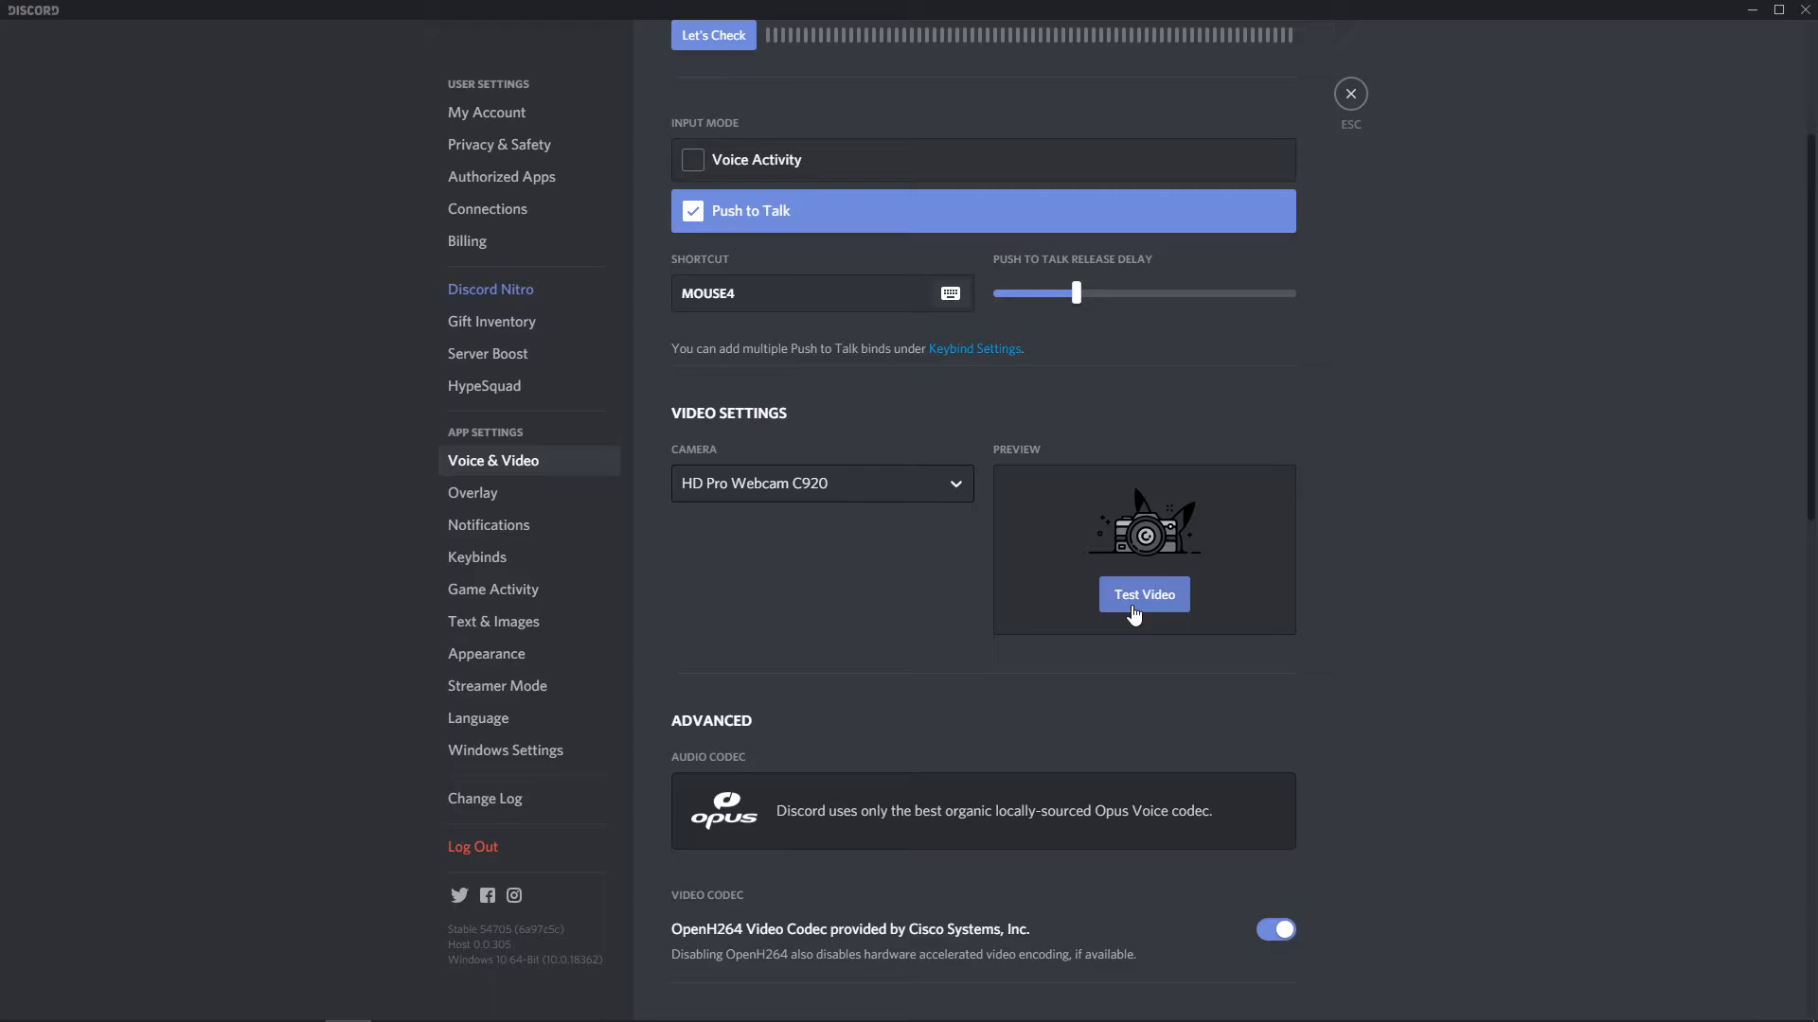
click(1143, 593)
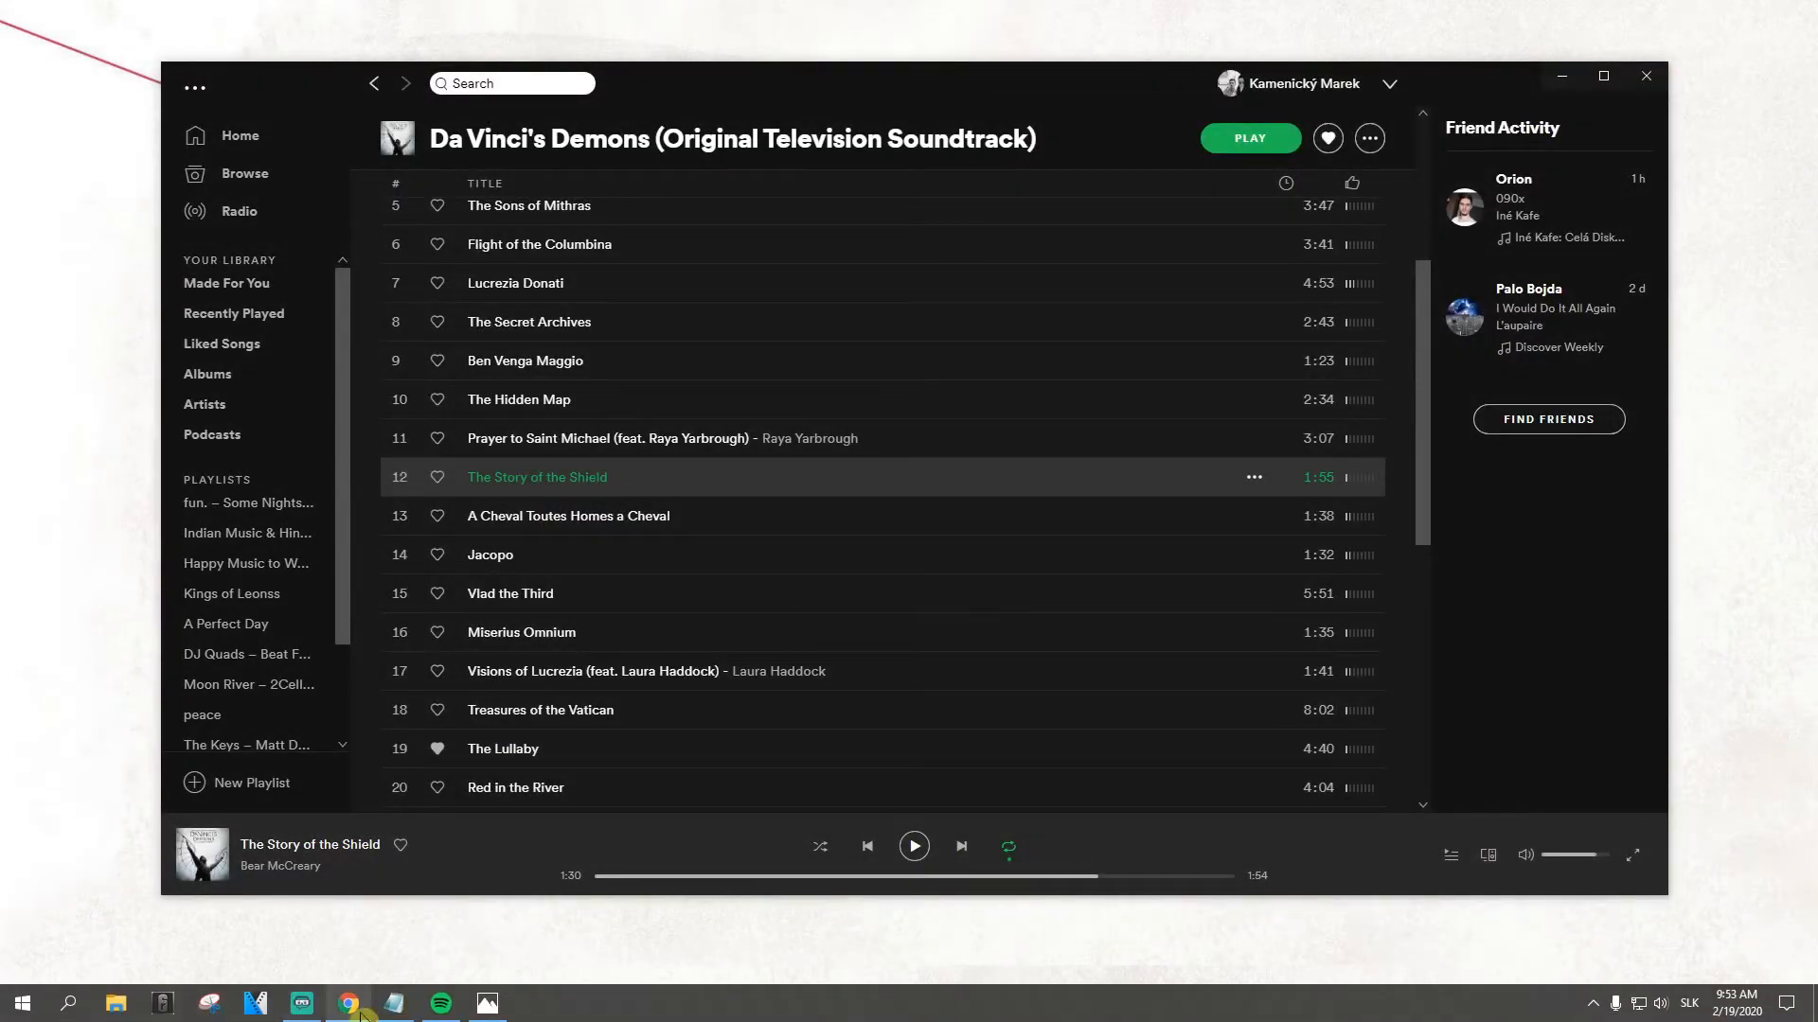
Switch back to Discord, exit settings, then reopen User Settings at Voice & Video.
text(di)
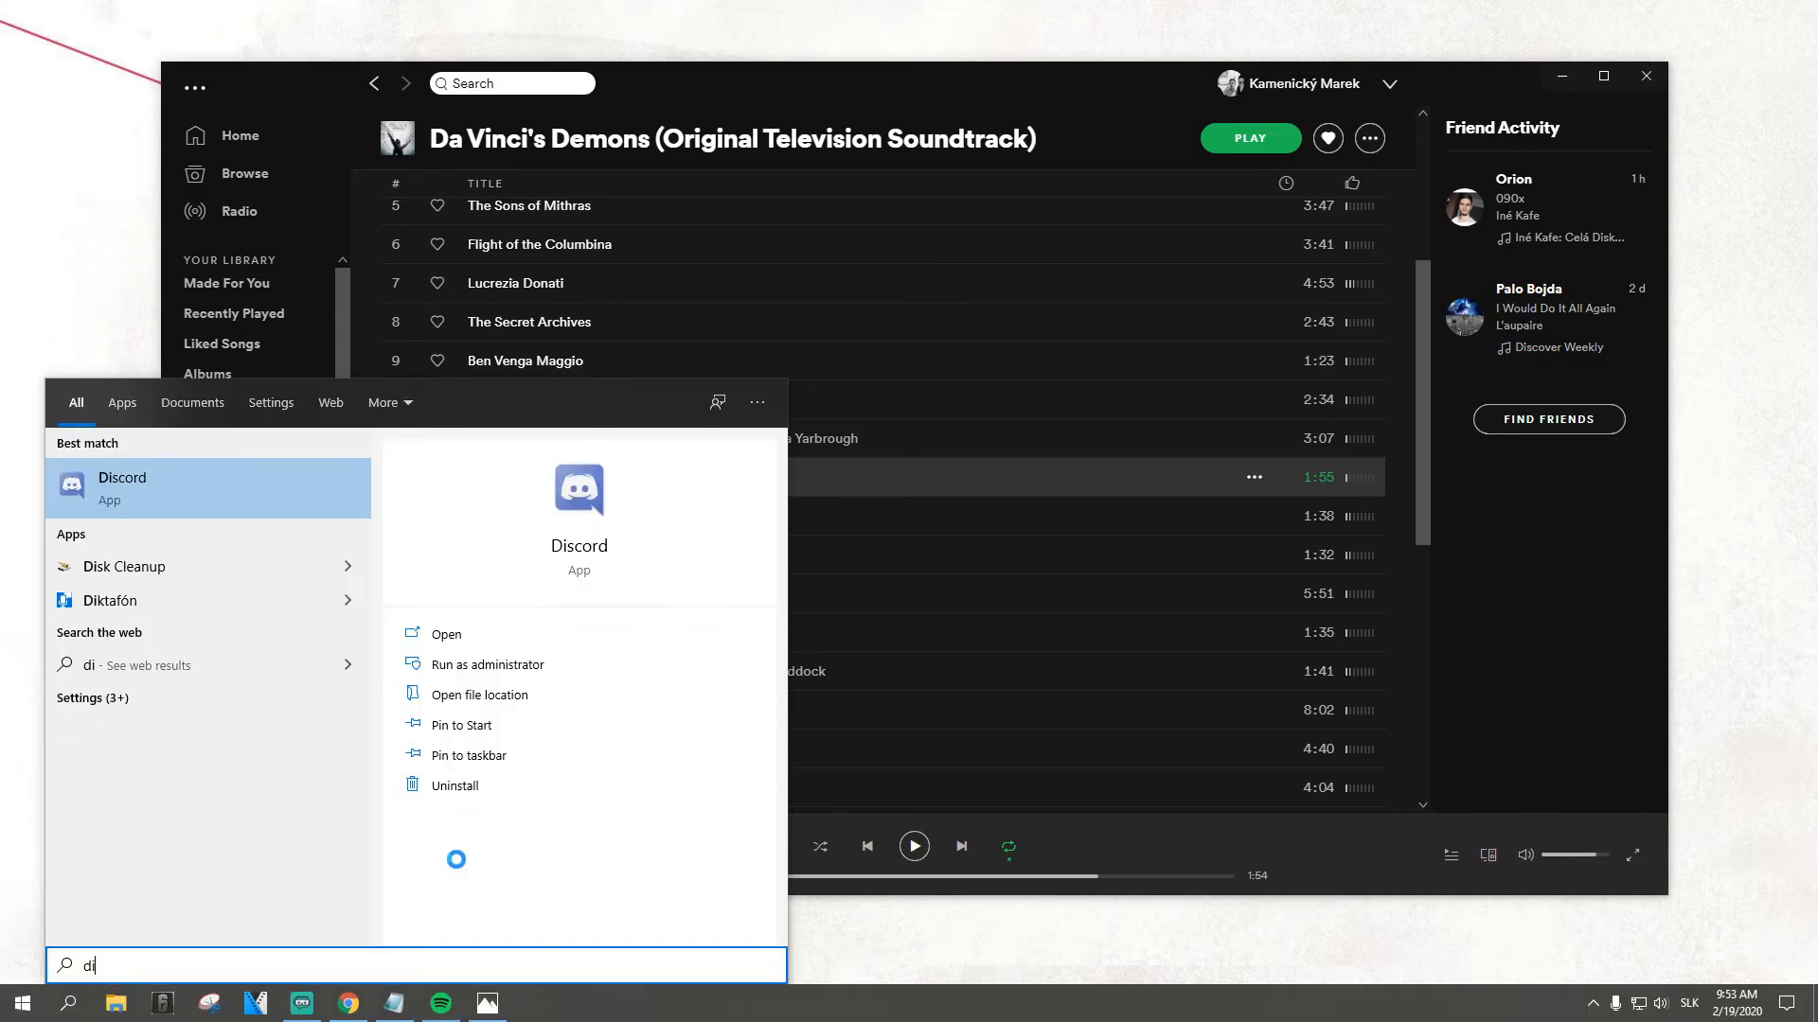
click(122, 485)
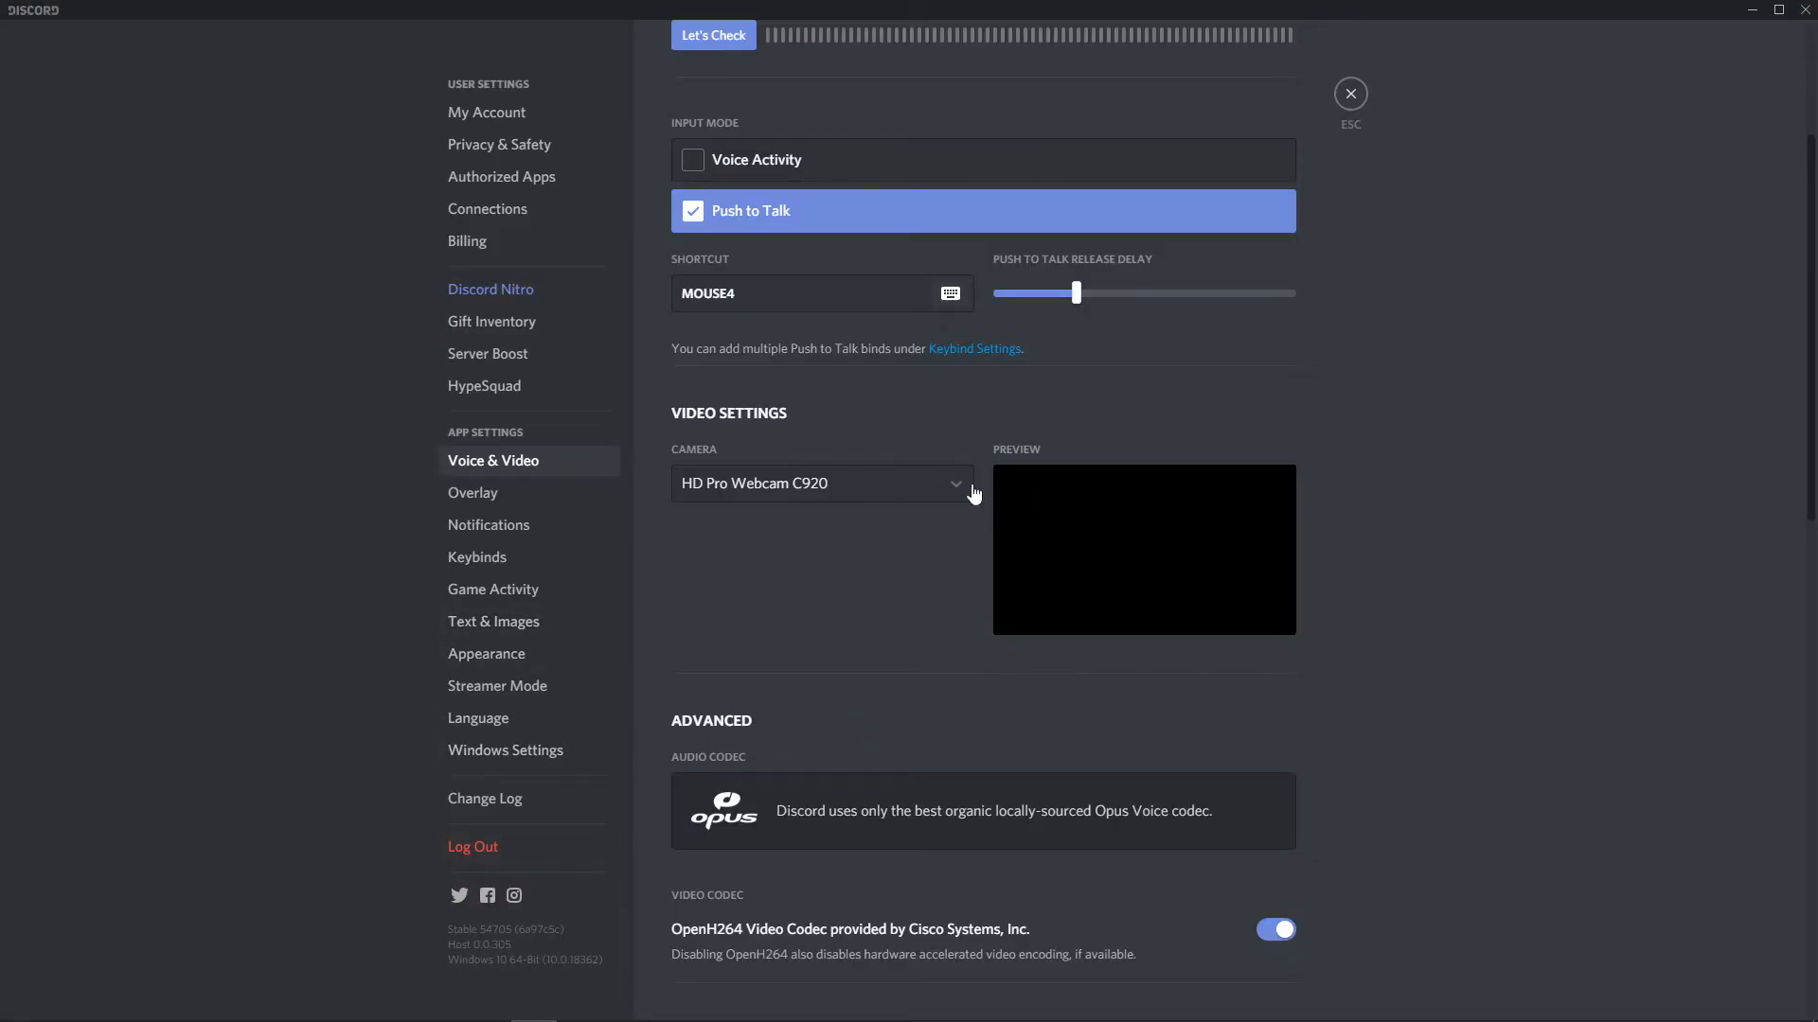
click(1348, 93)
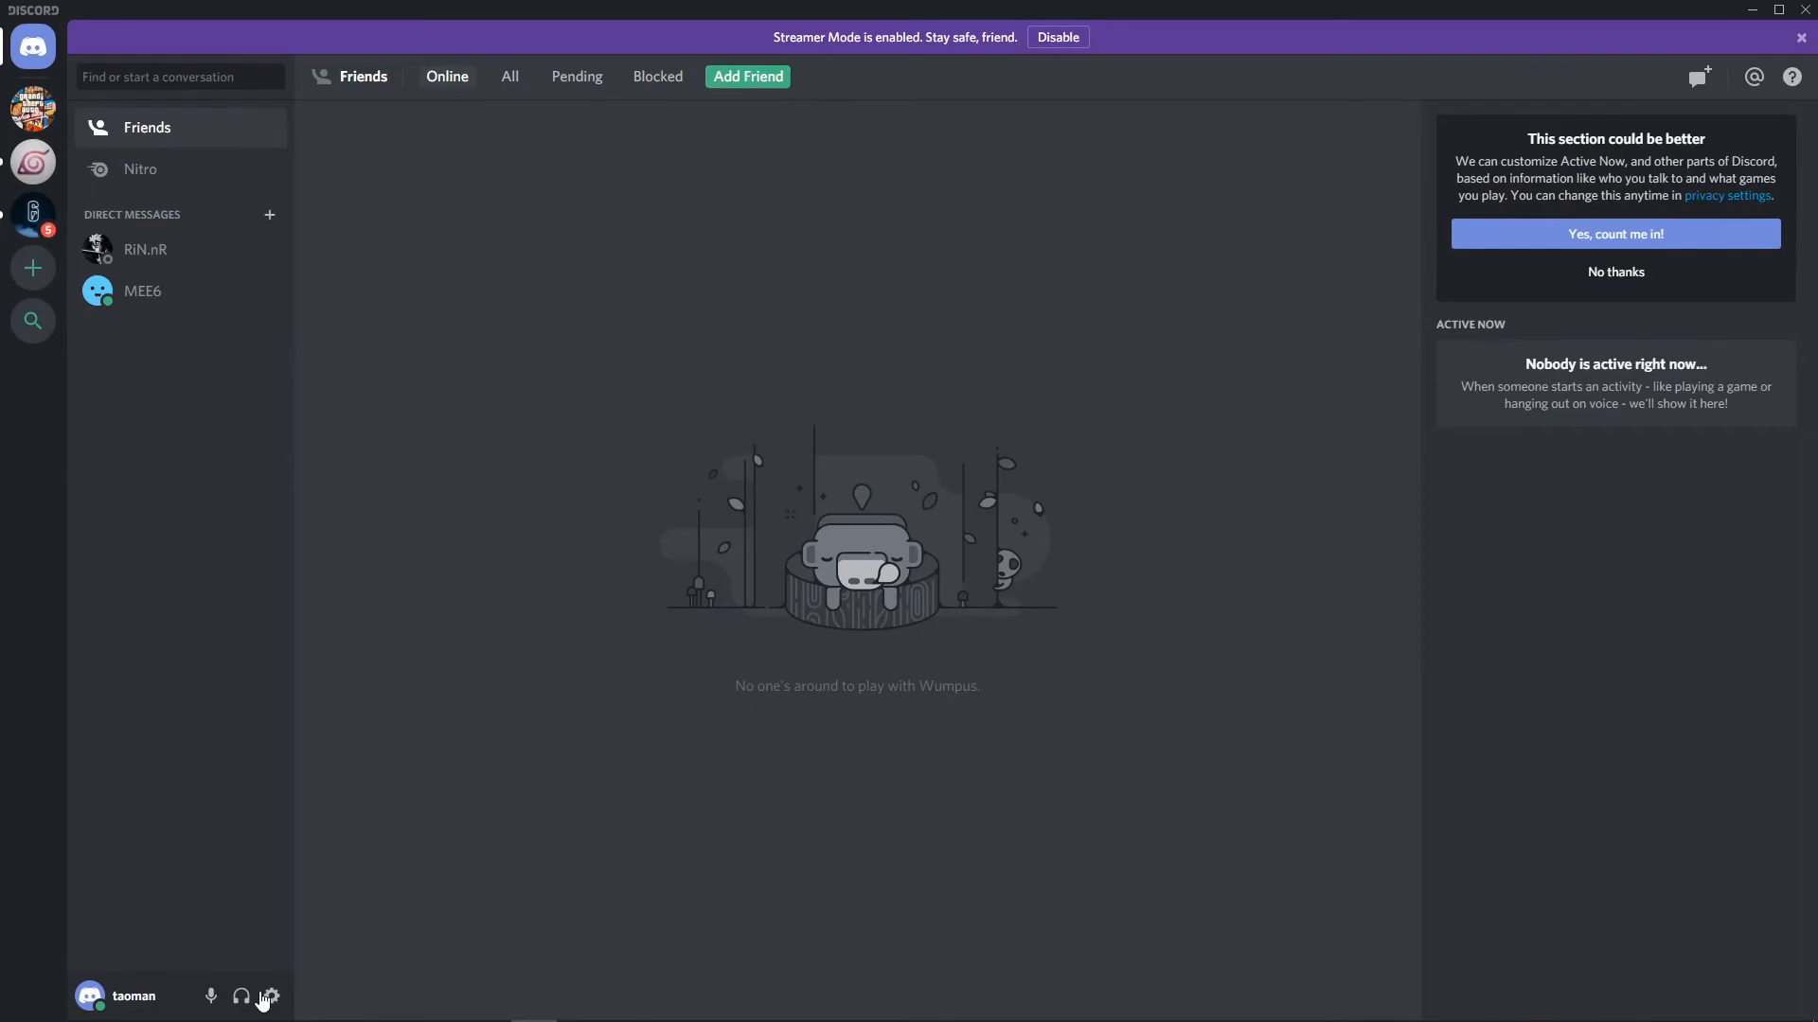
click(268, 996)
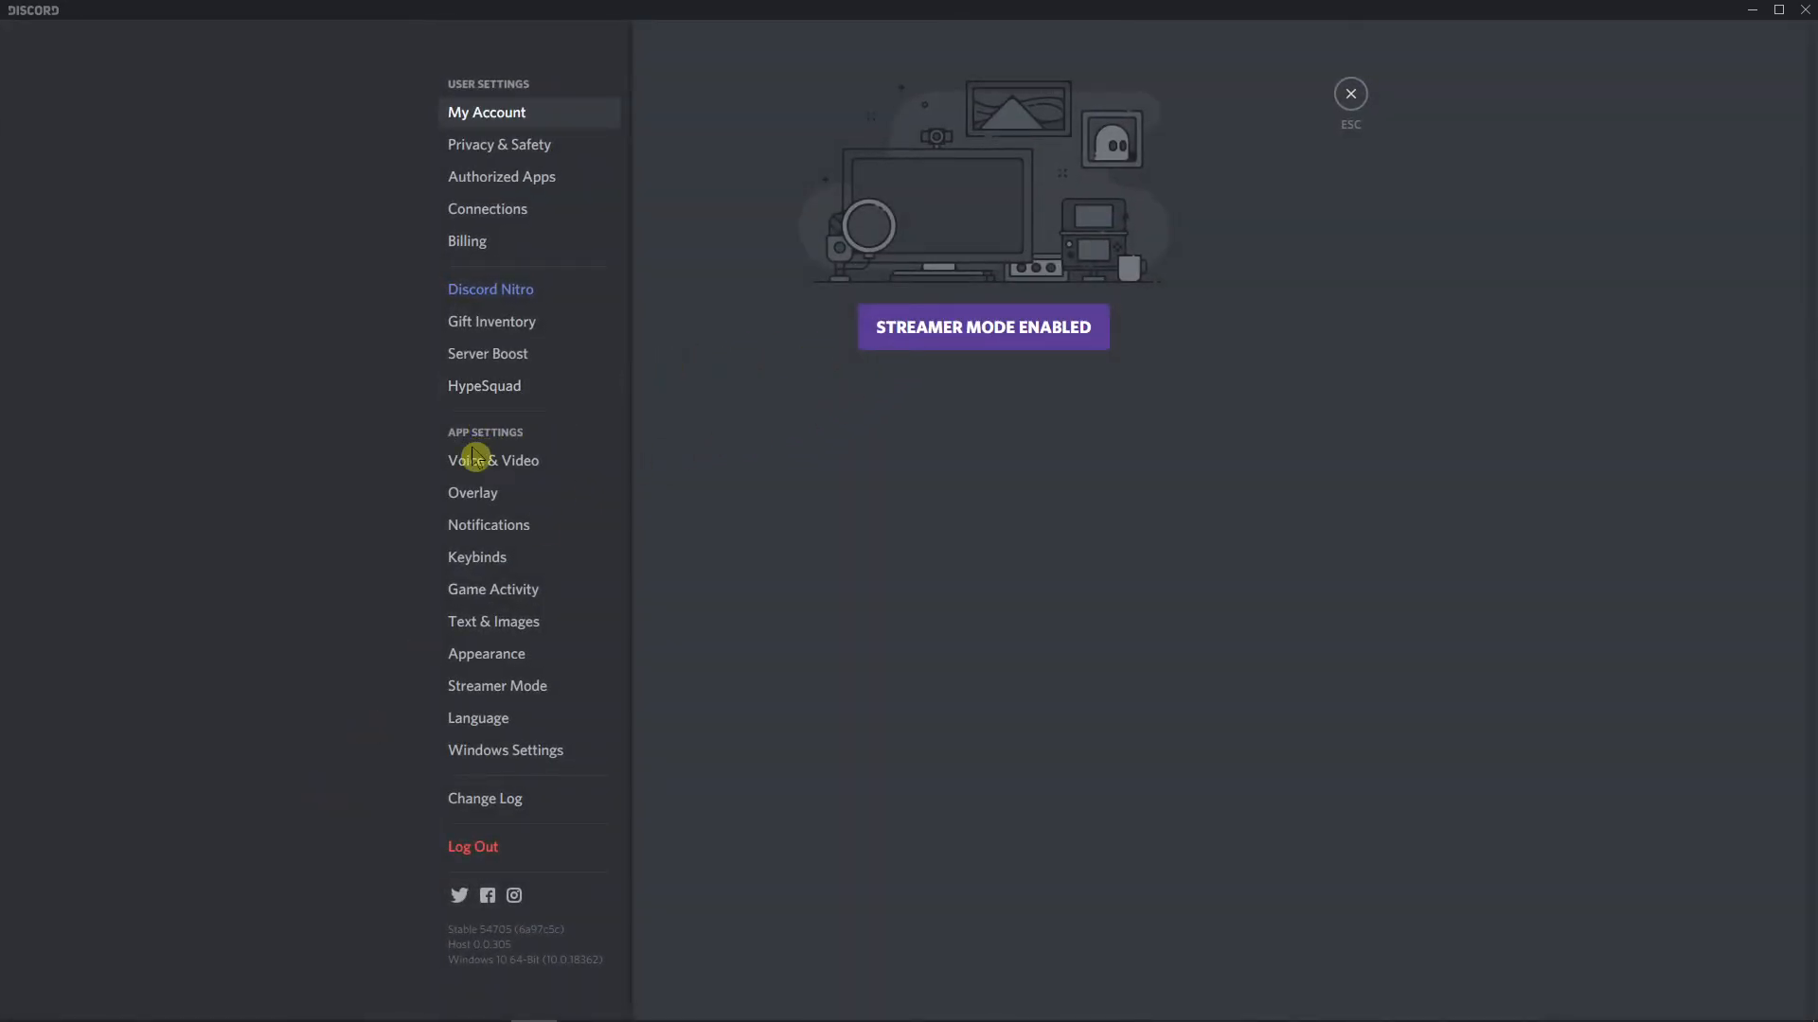
click(491, 460)
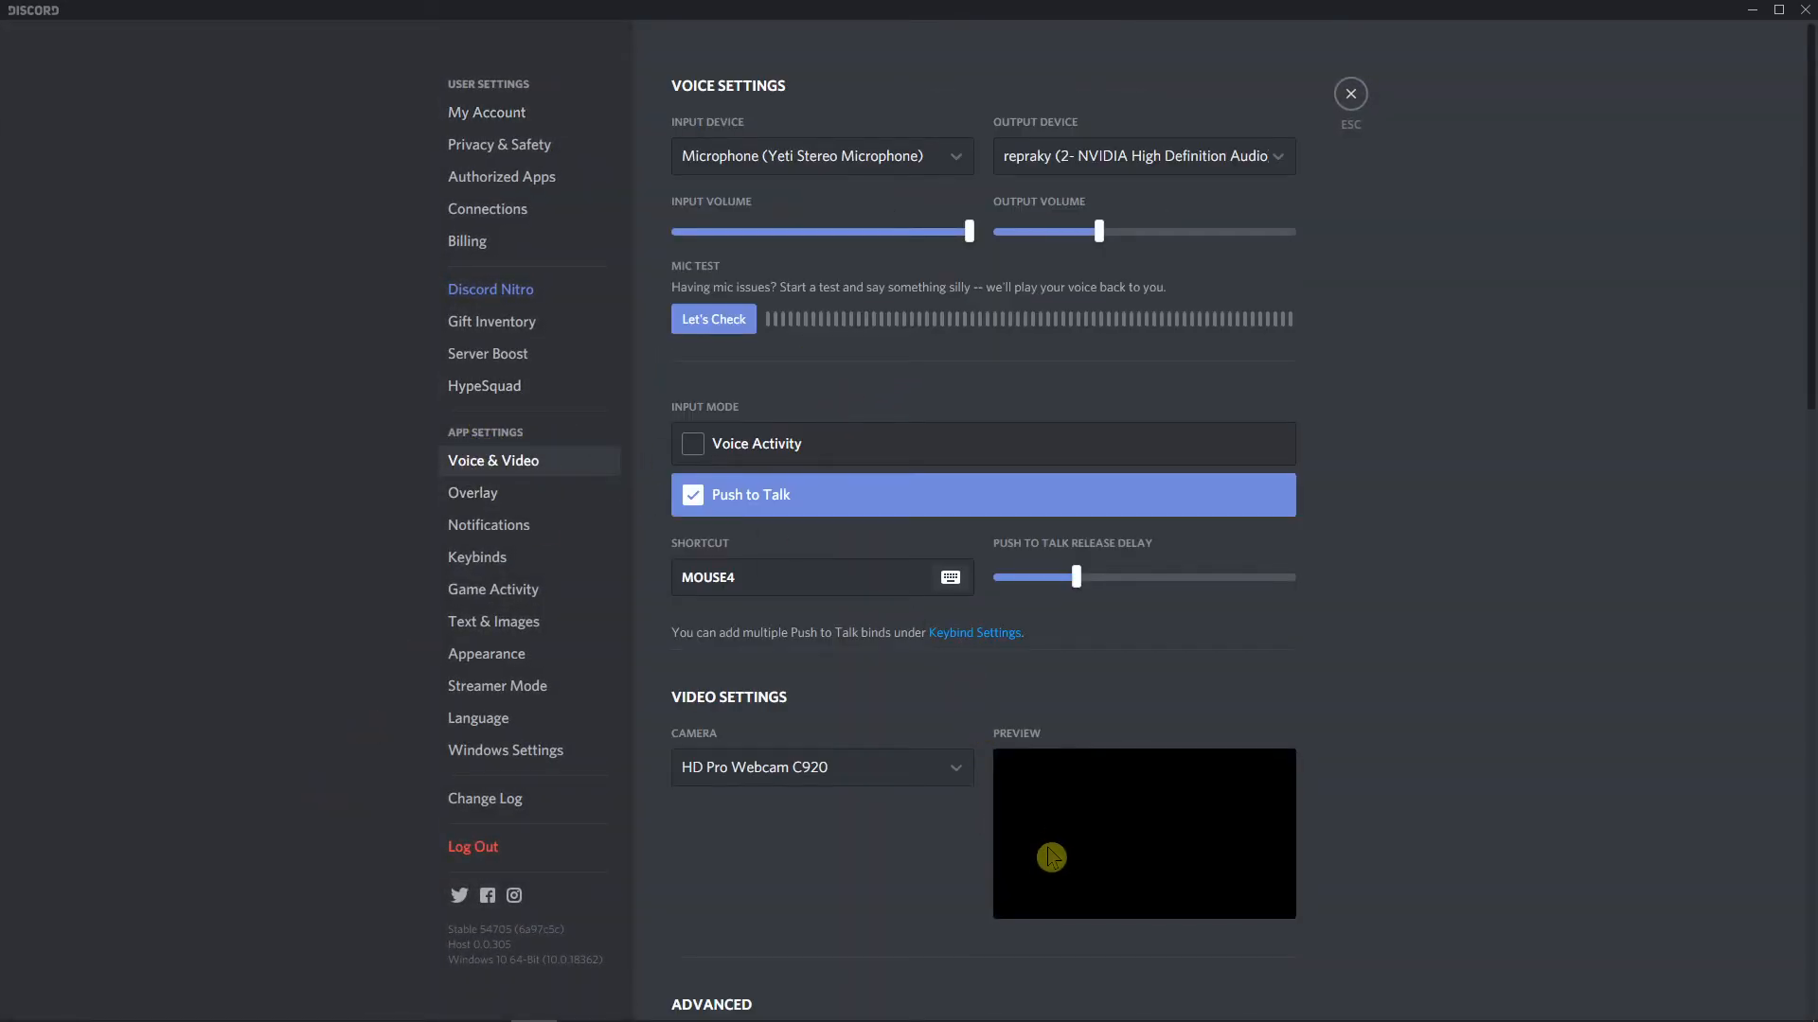
scroll(down, 3)
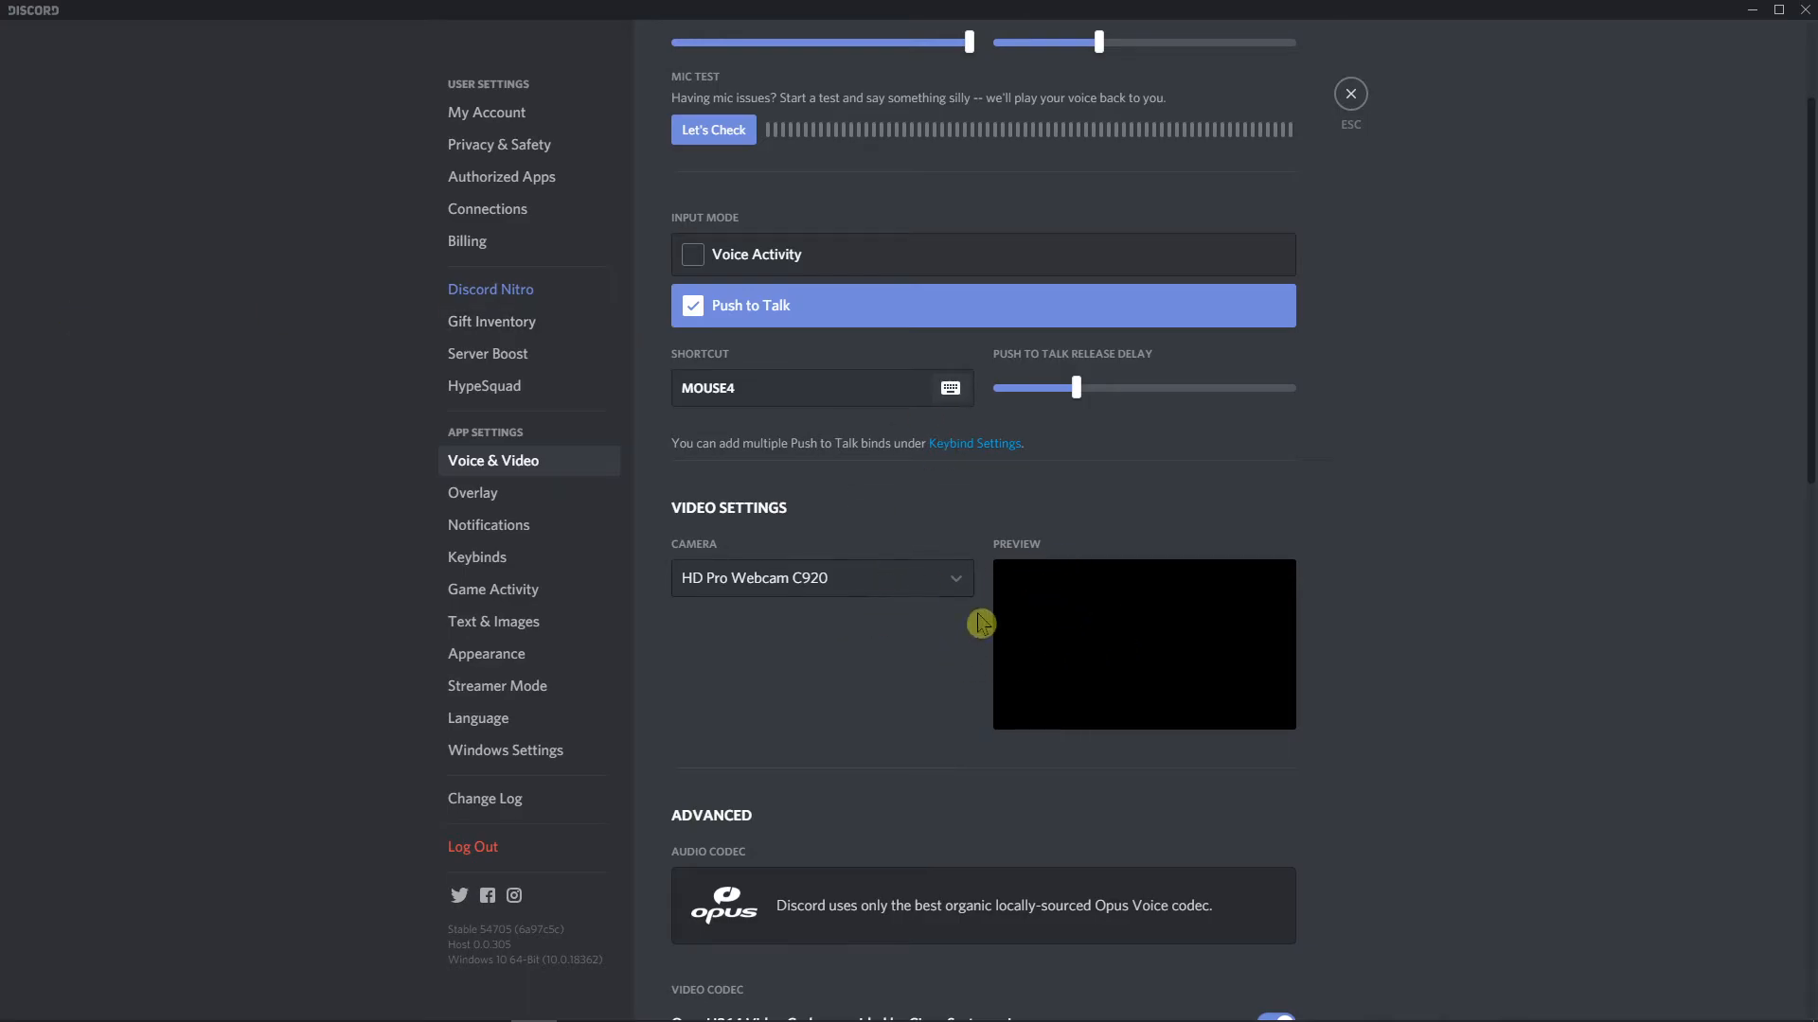
scroll(down, 3)
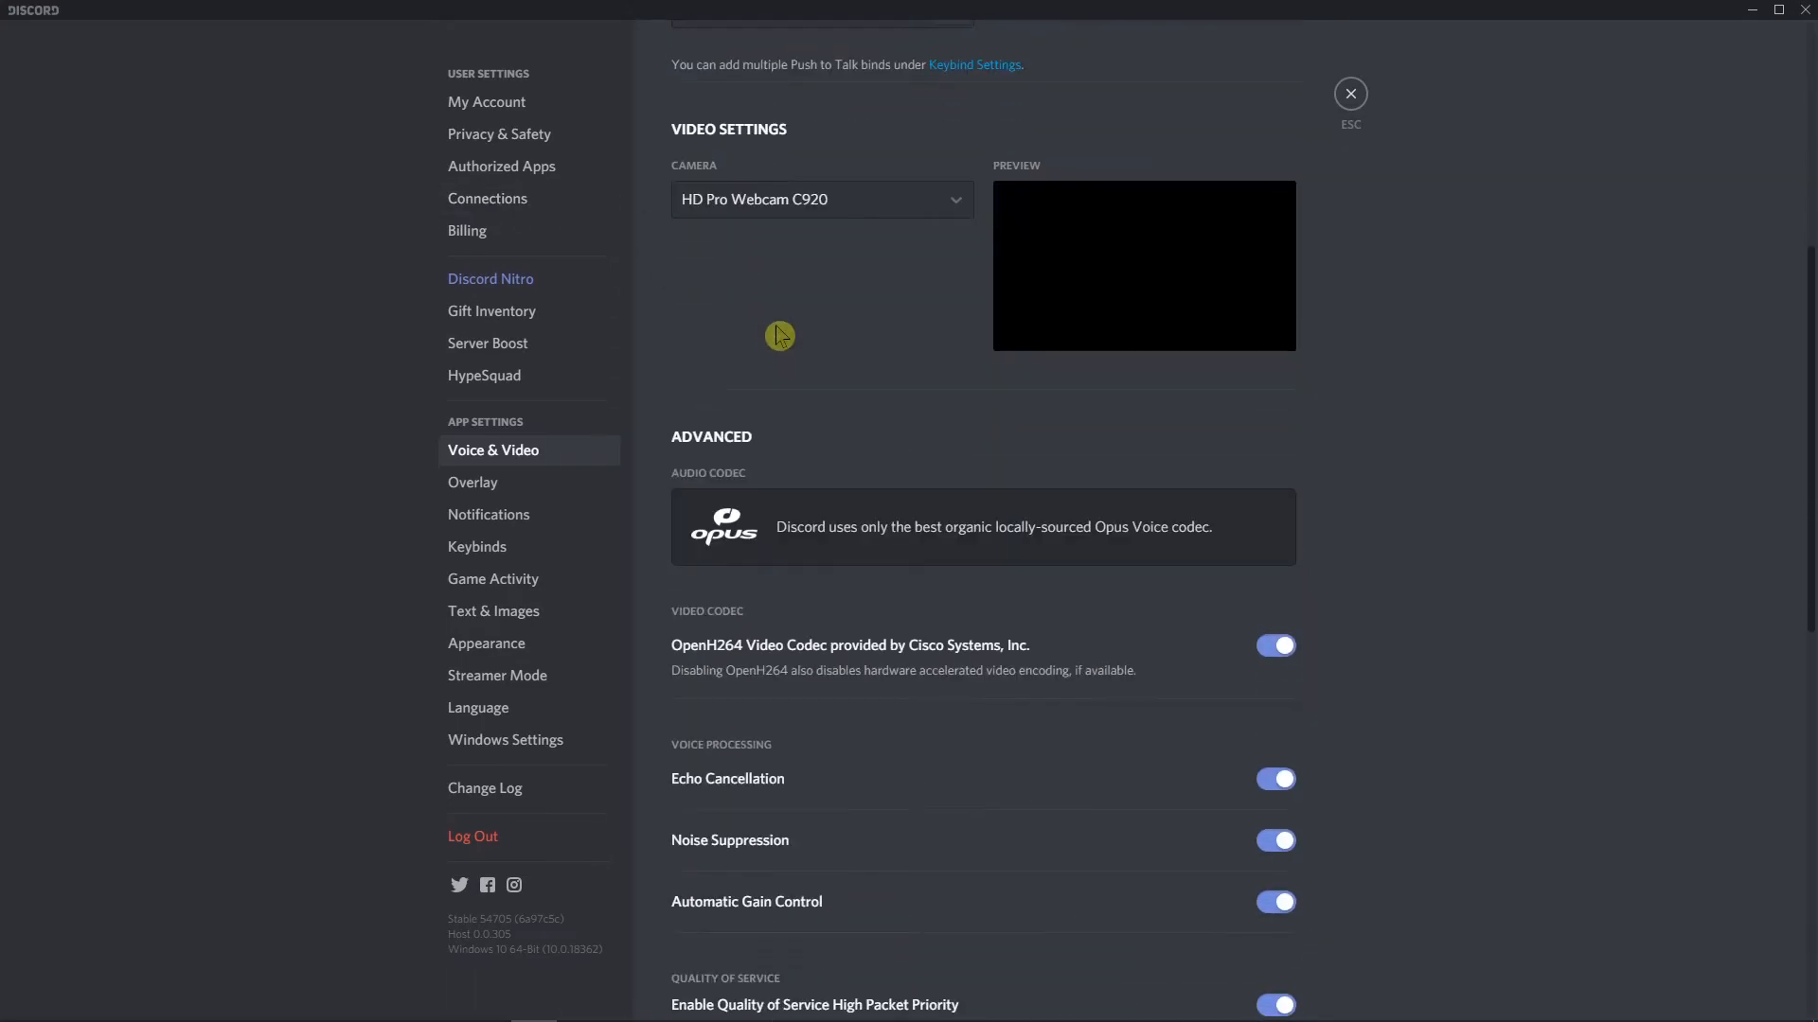
scroll(down, 3)
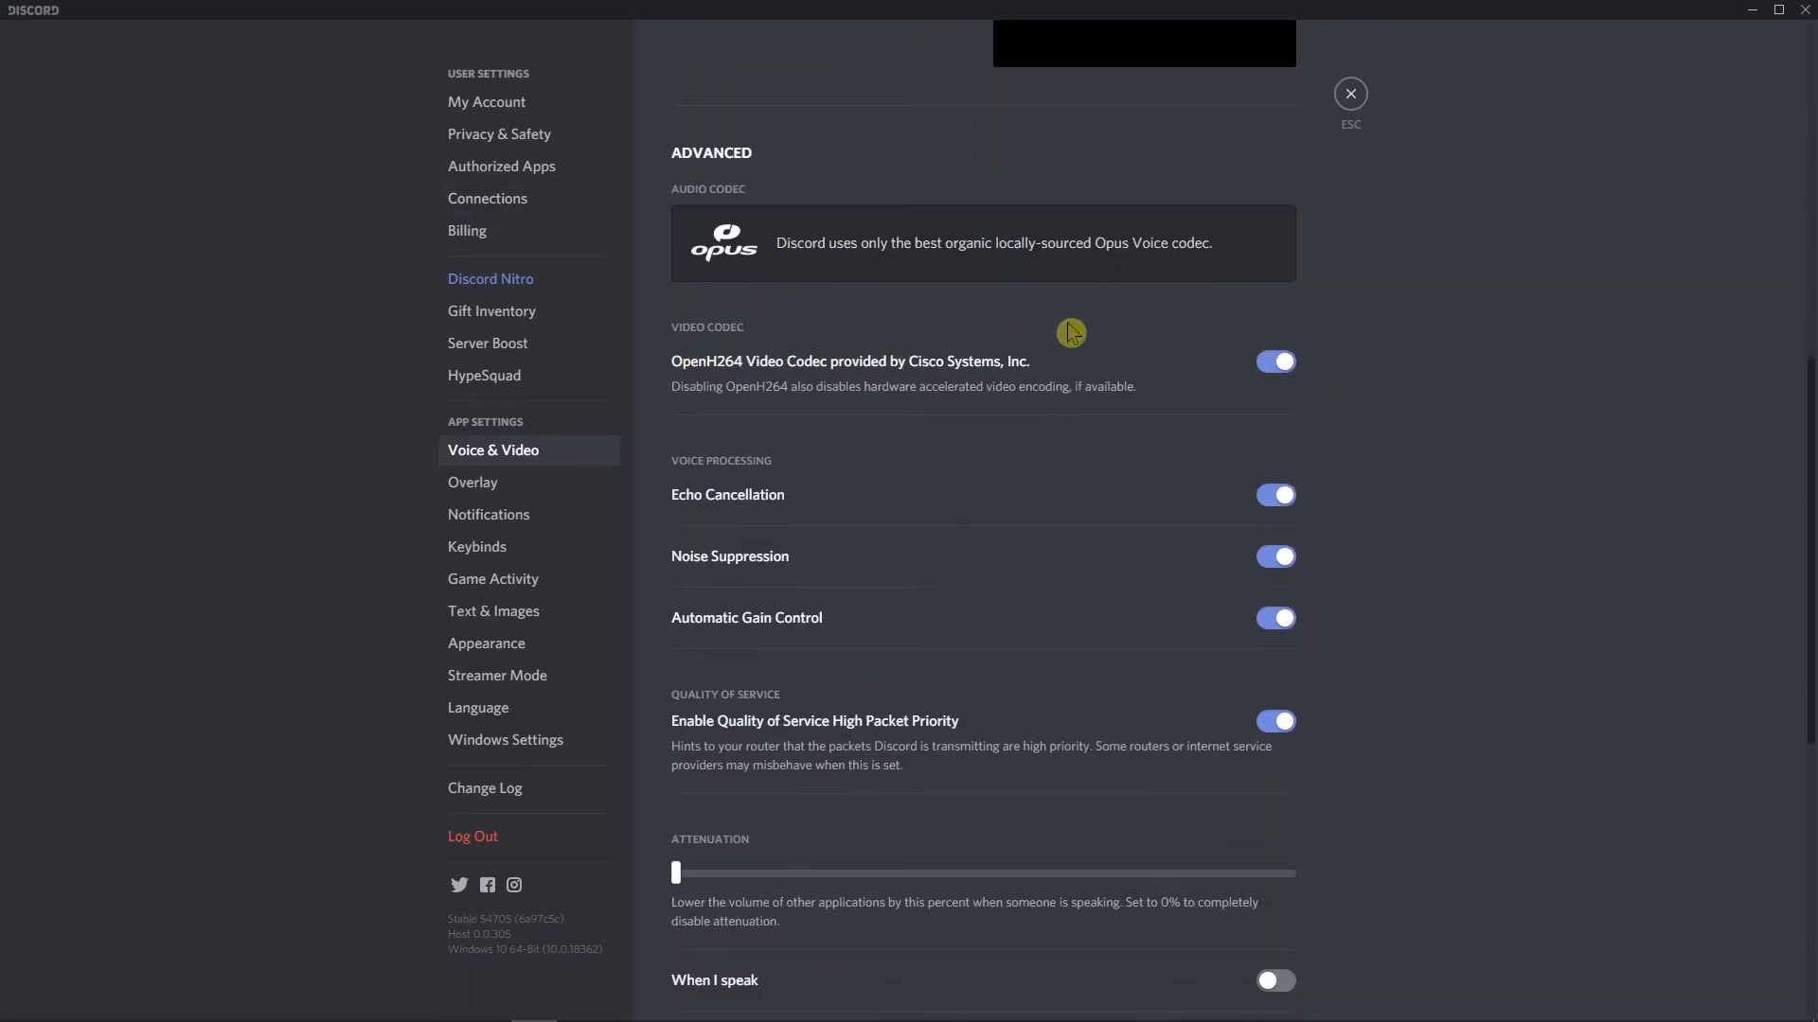
mouse_move(778, 541)
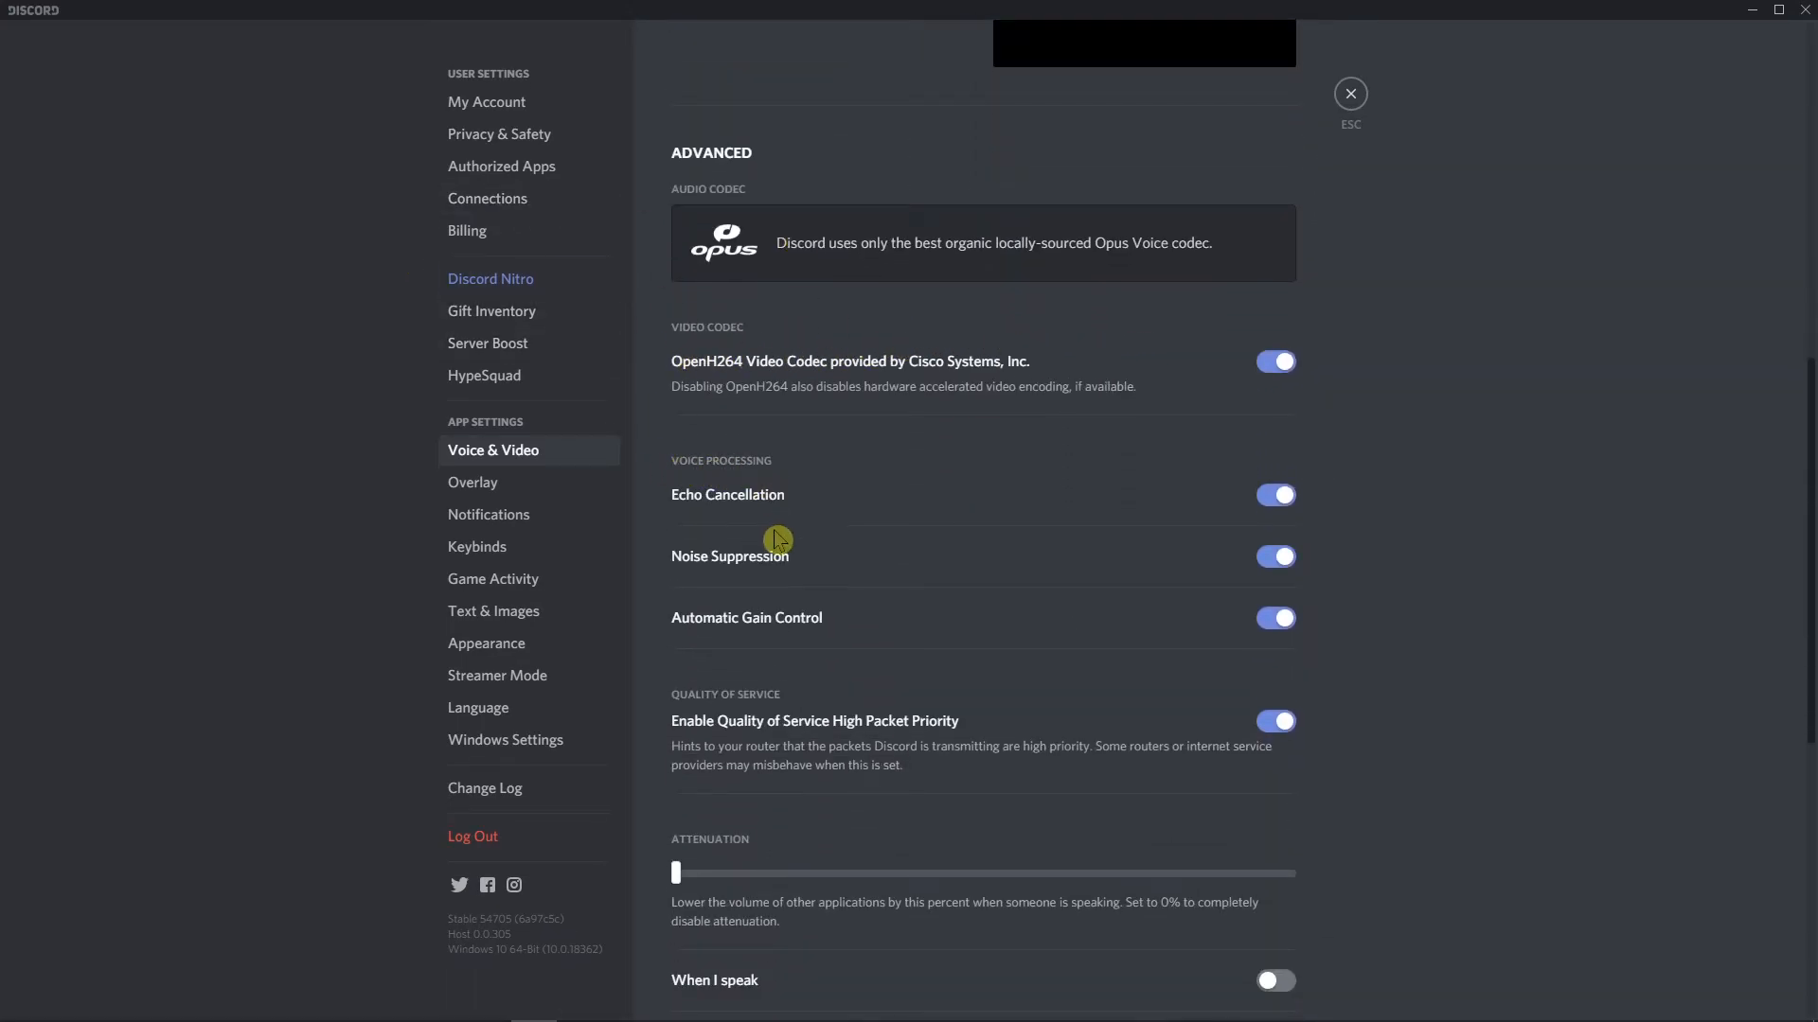
mouse_move(1128, 480)
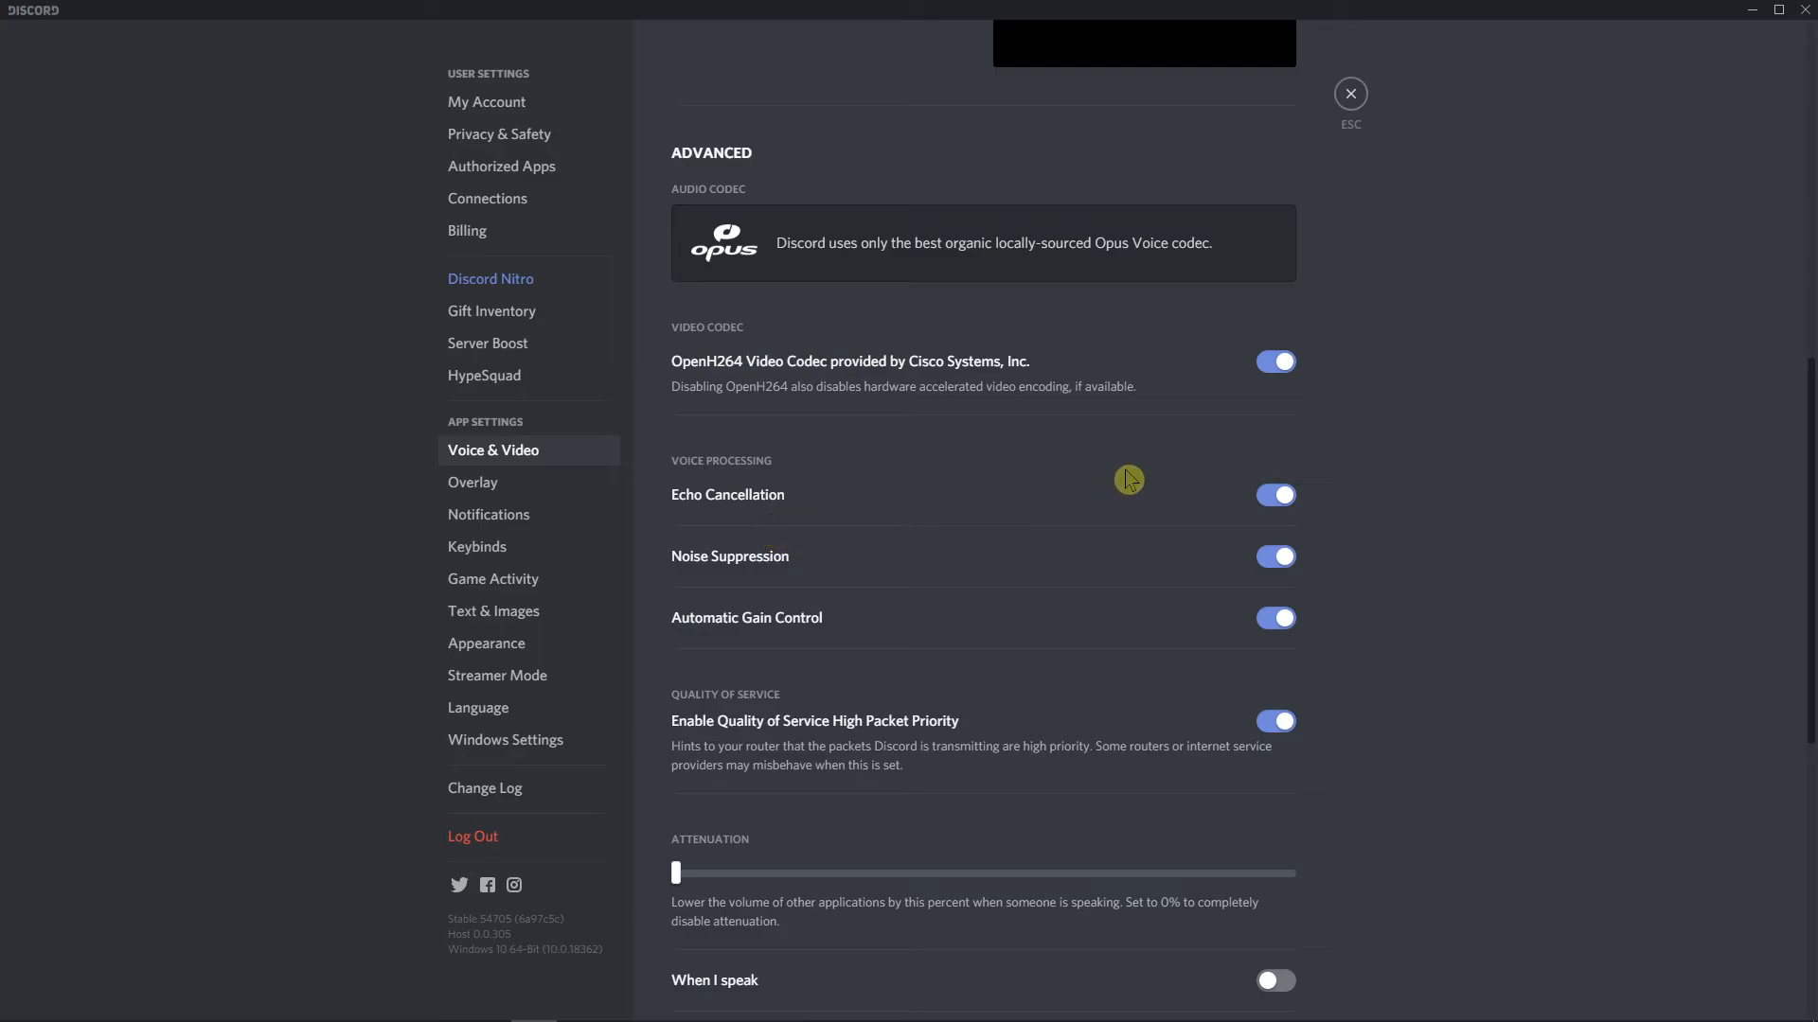
scroll(down, 3)
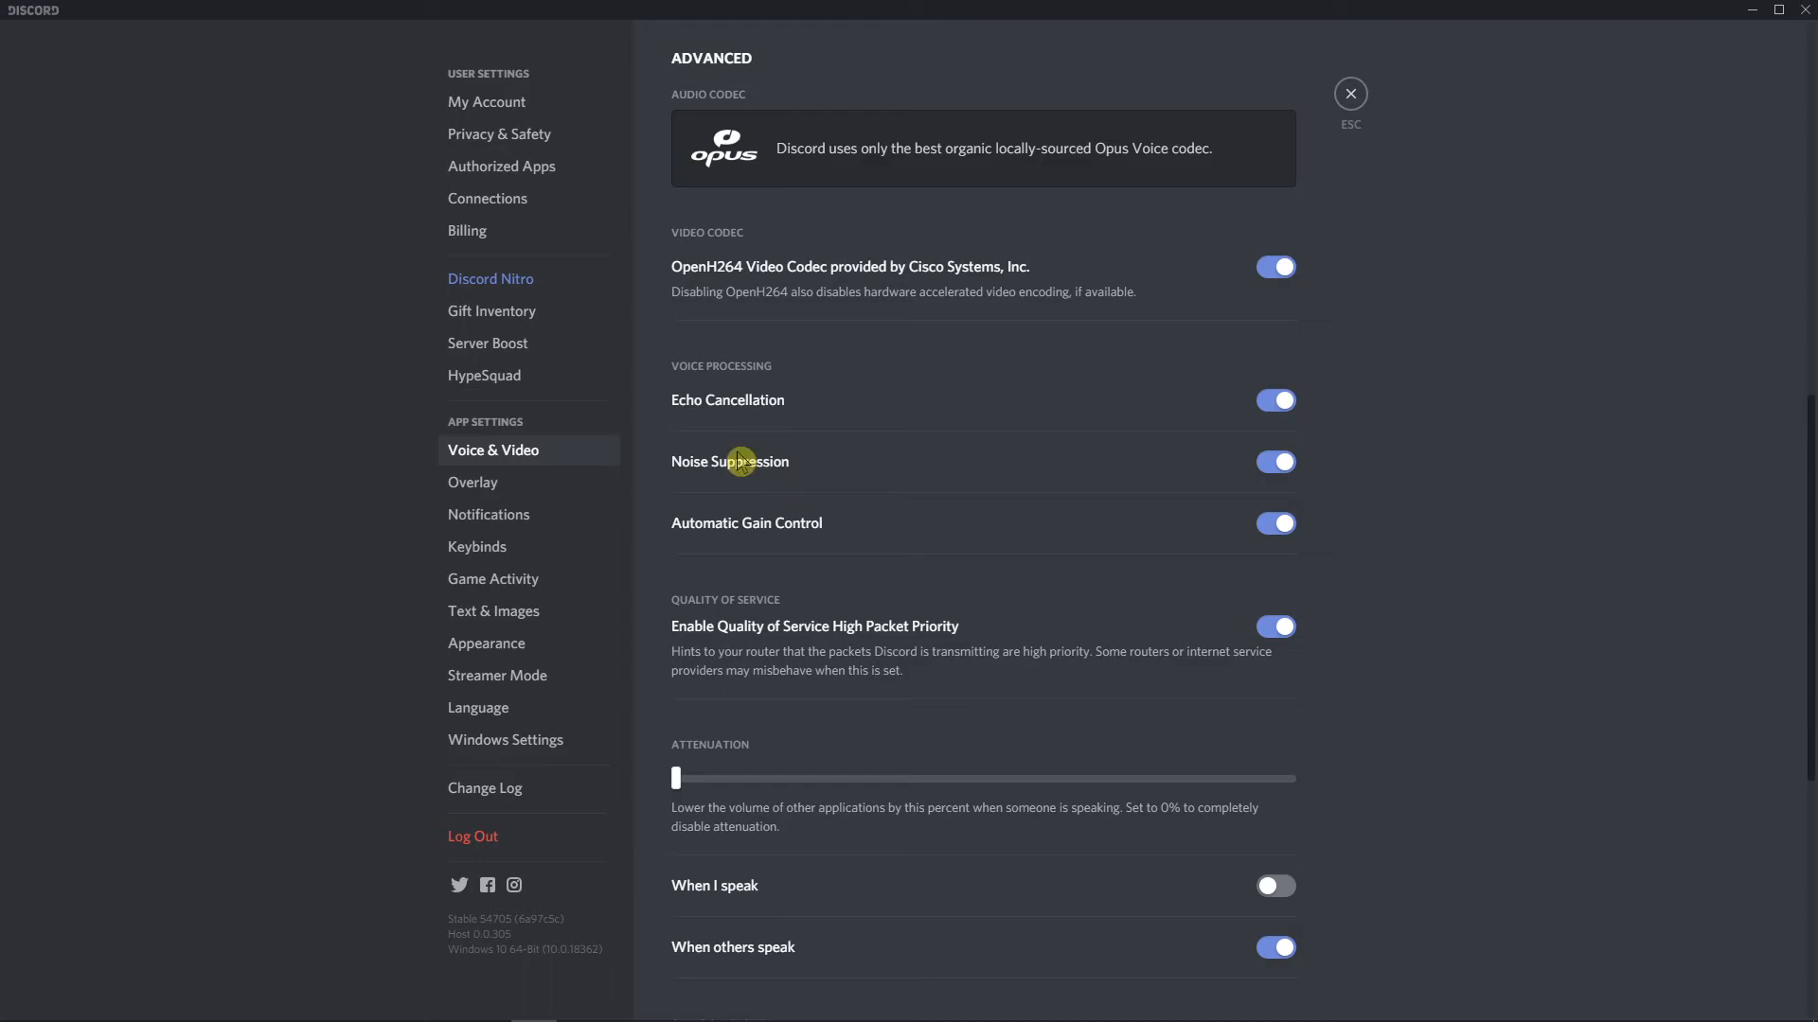
mouse_move(557, 392)
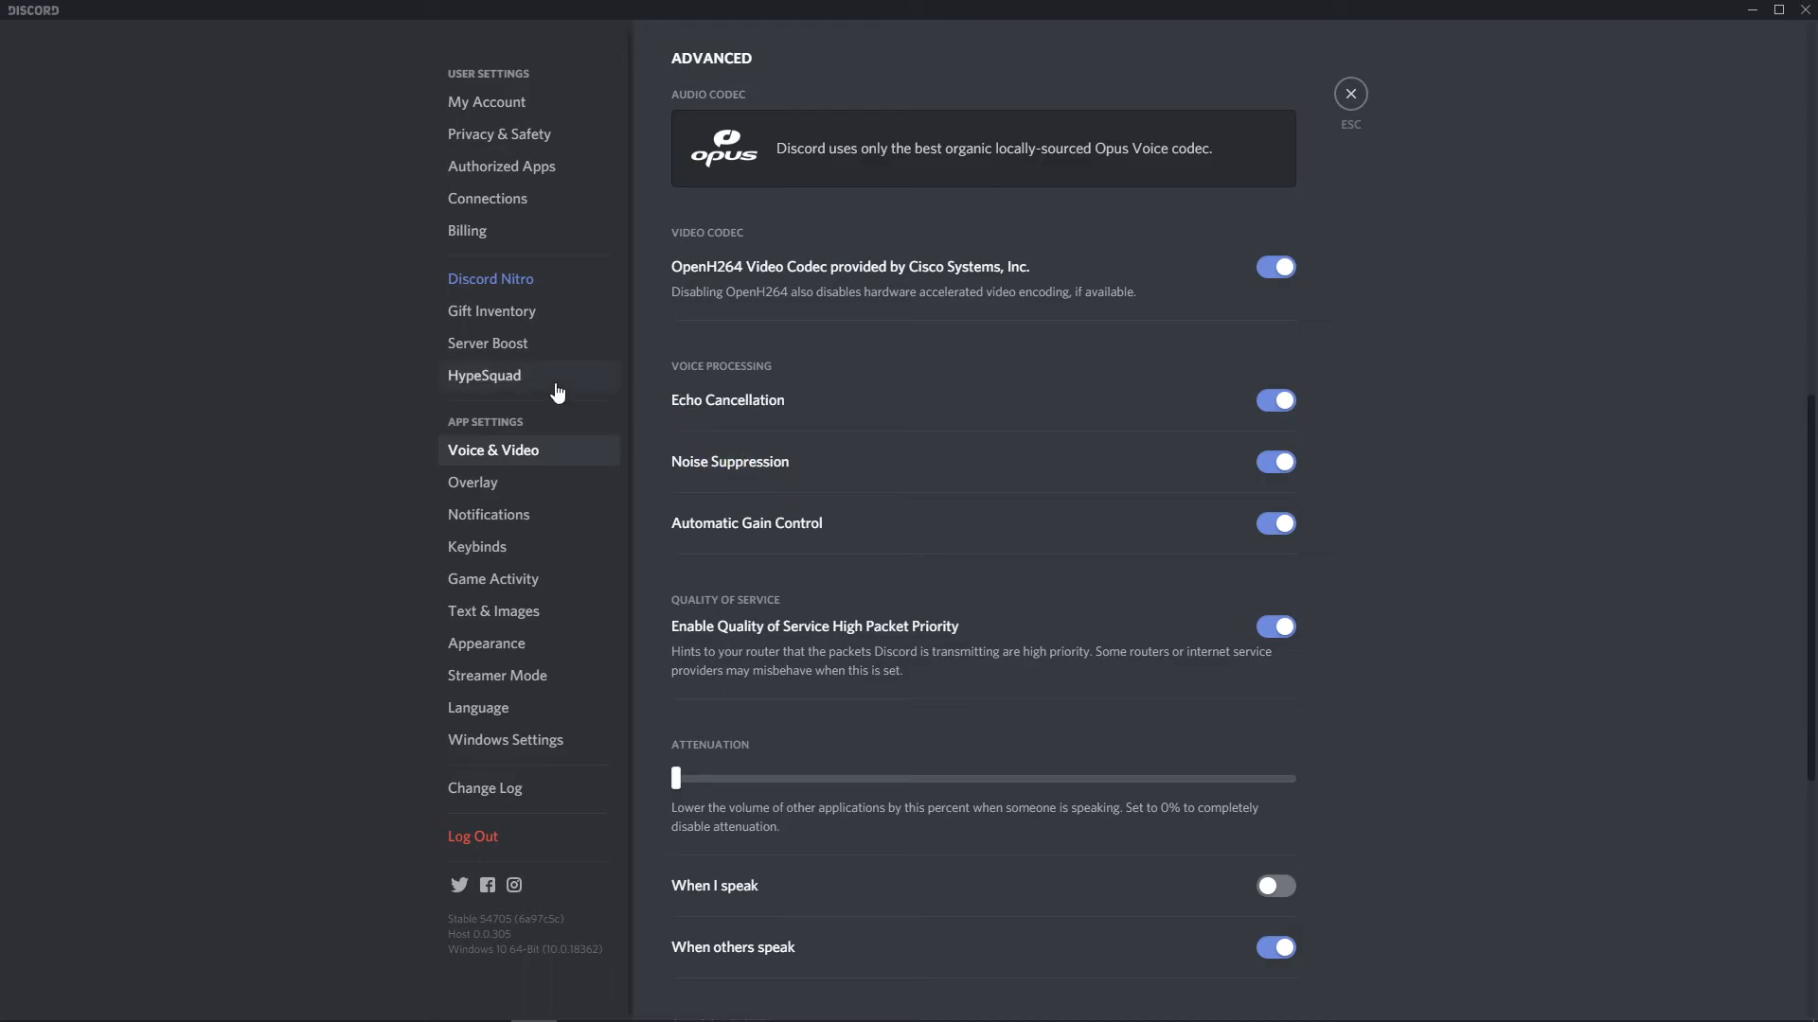
scroll(down, 3)
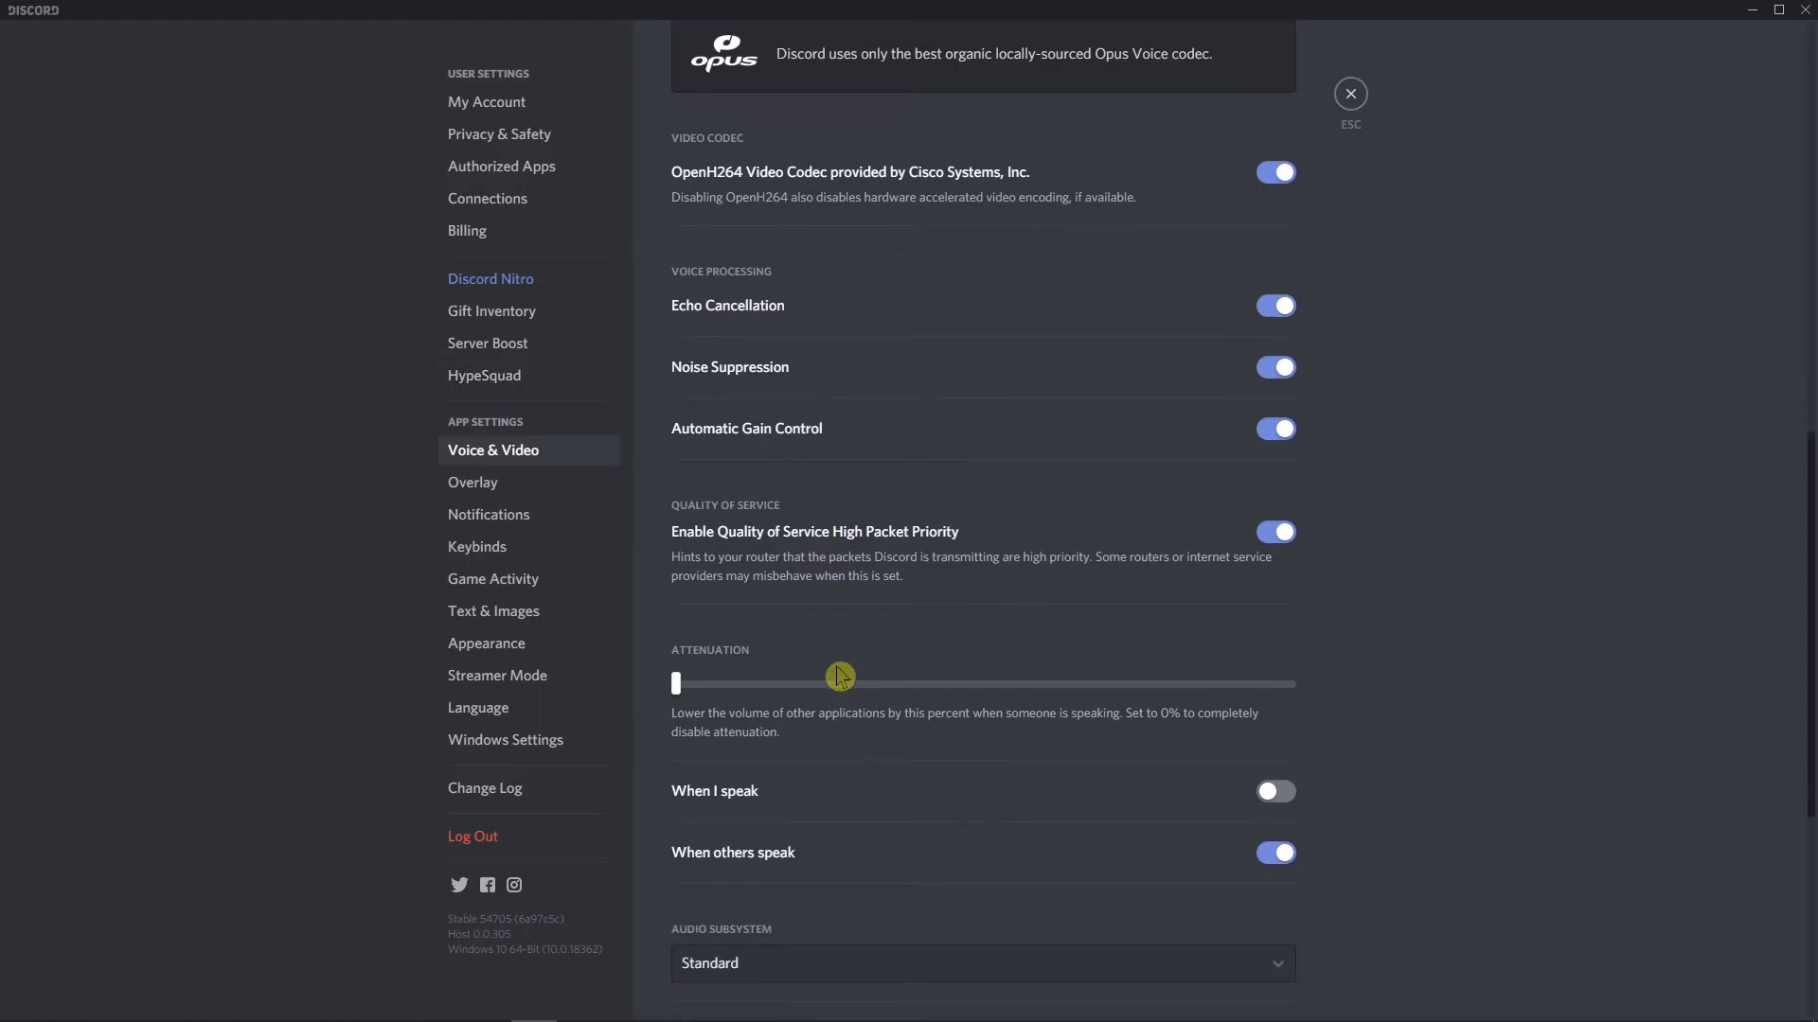
mouse_move(1272, 576)
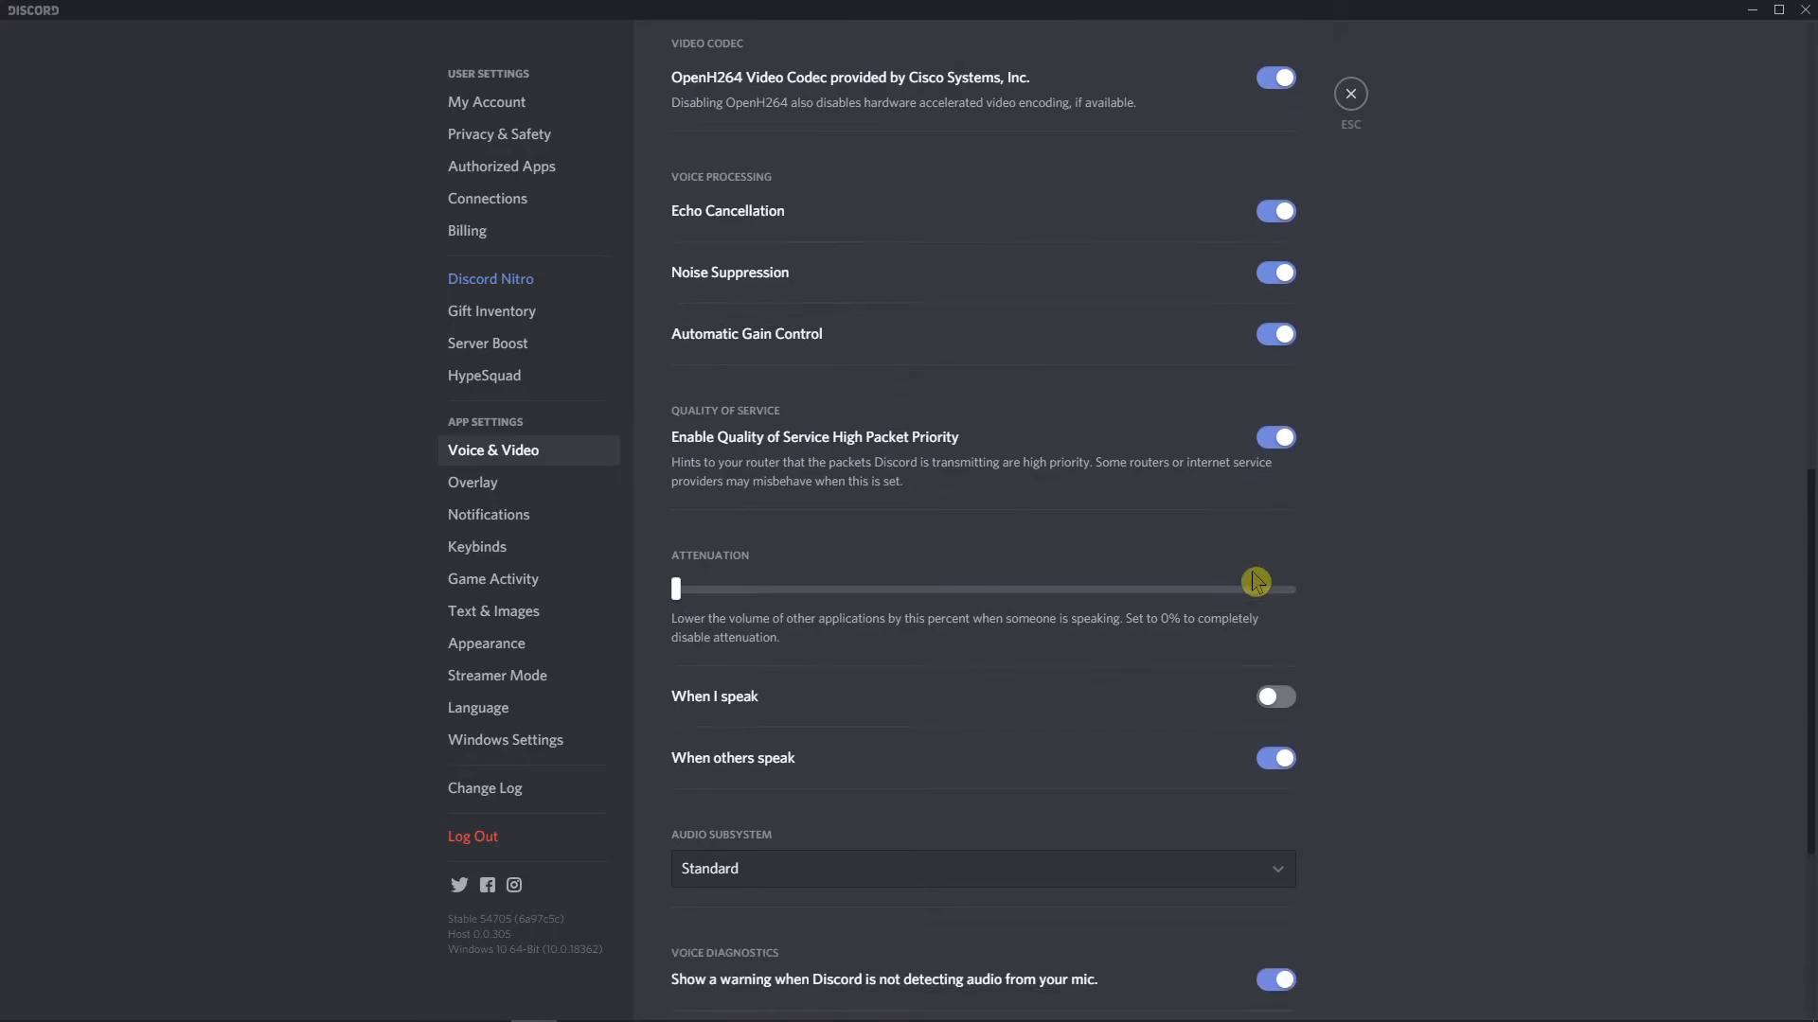
scroll(down, 3)
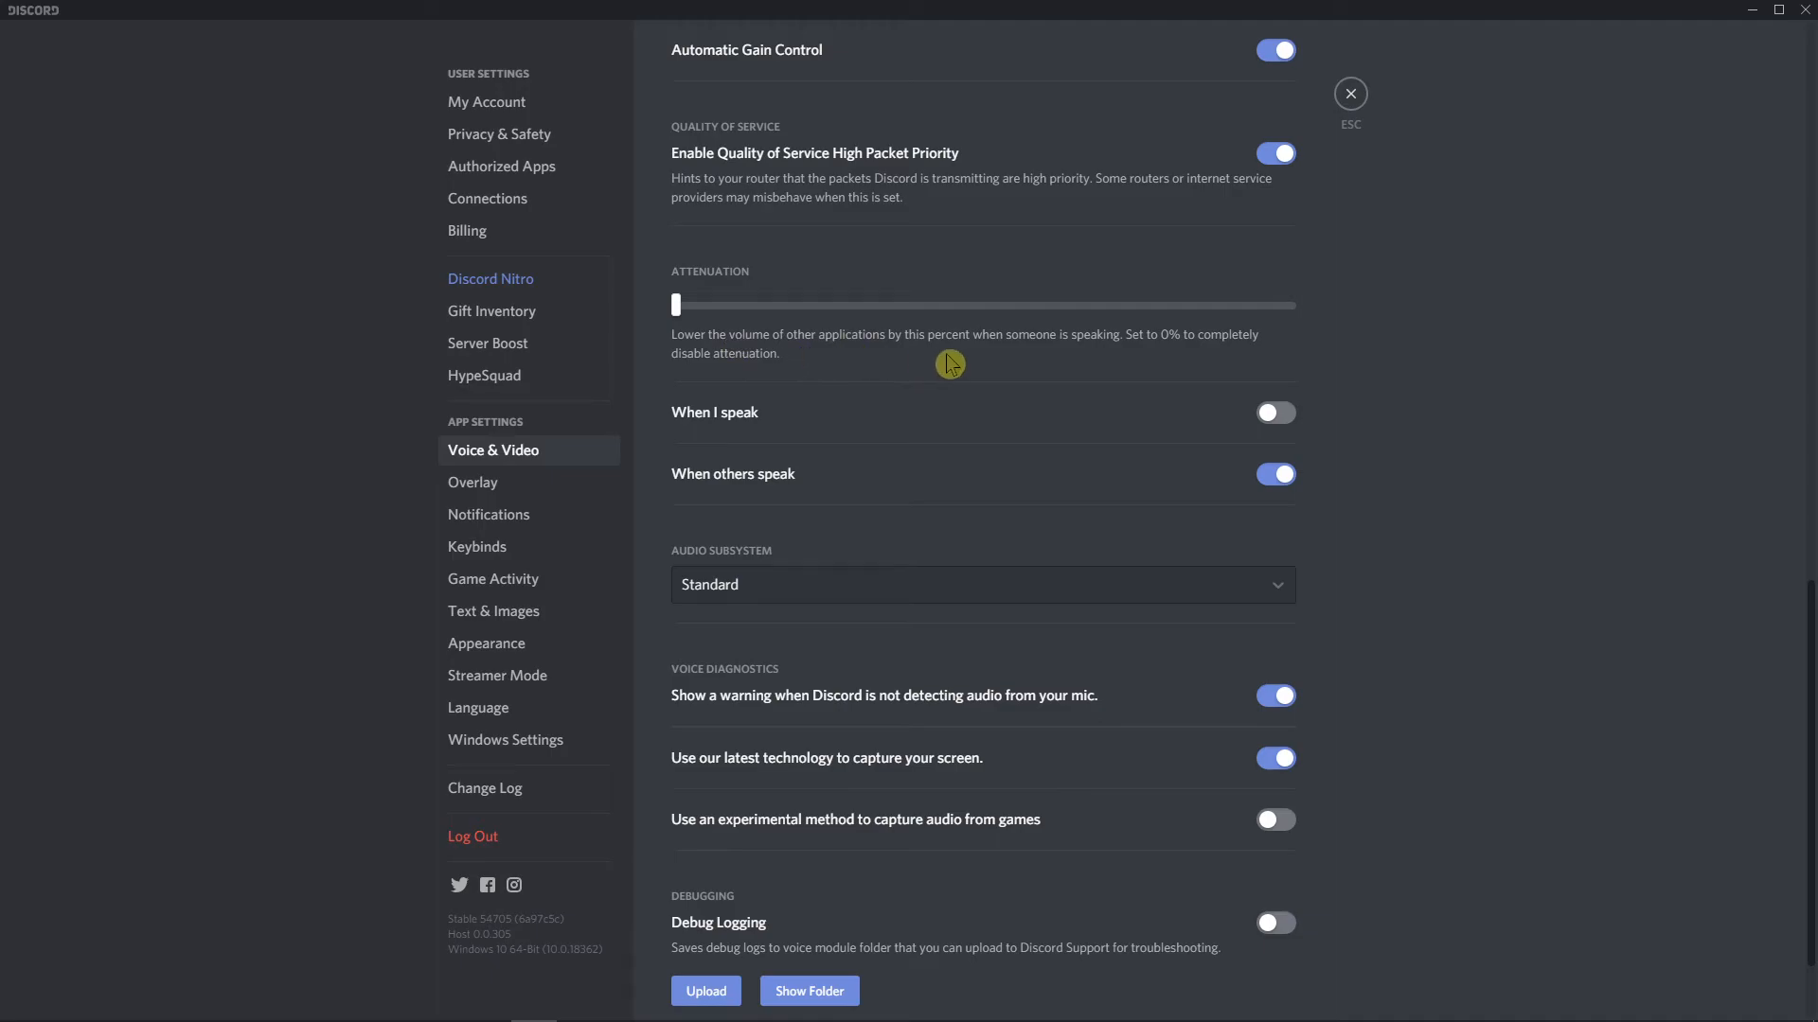
mouse_move(980, 363)
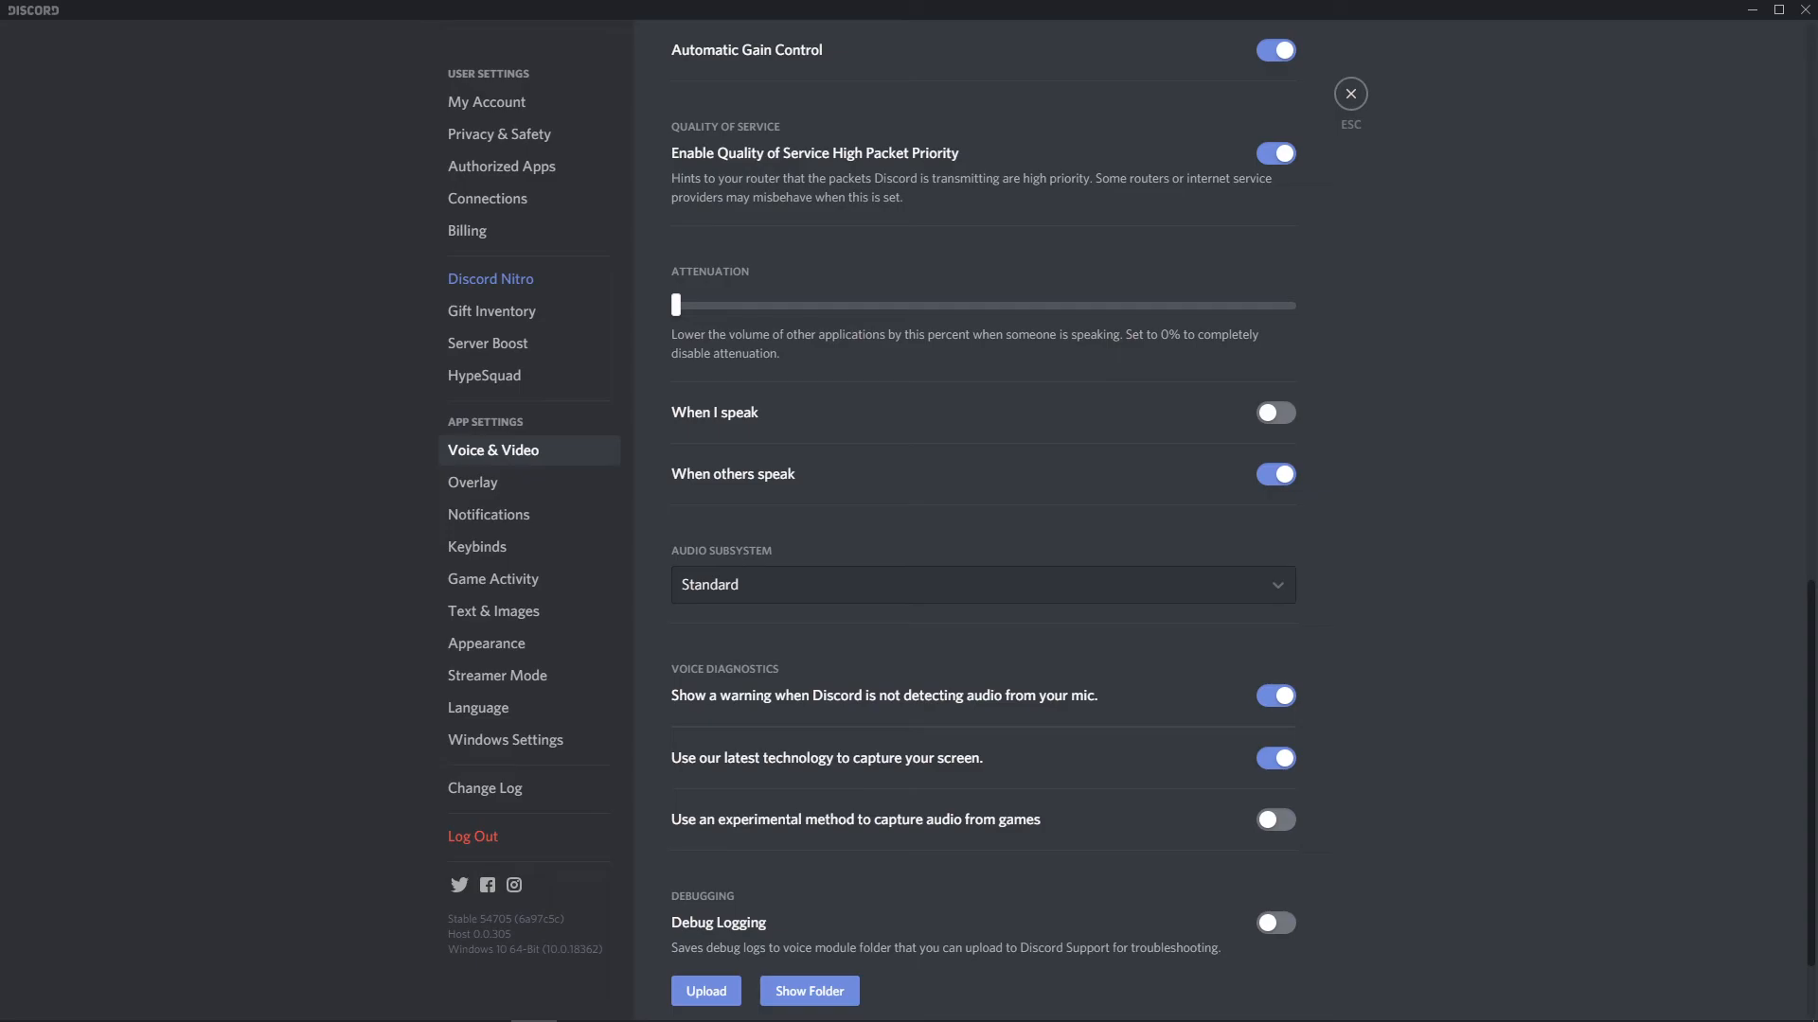
scroll(down, 3)
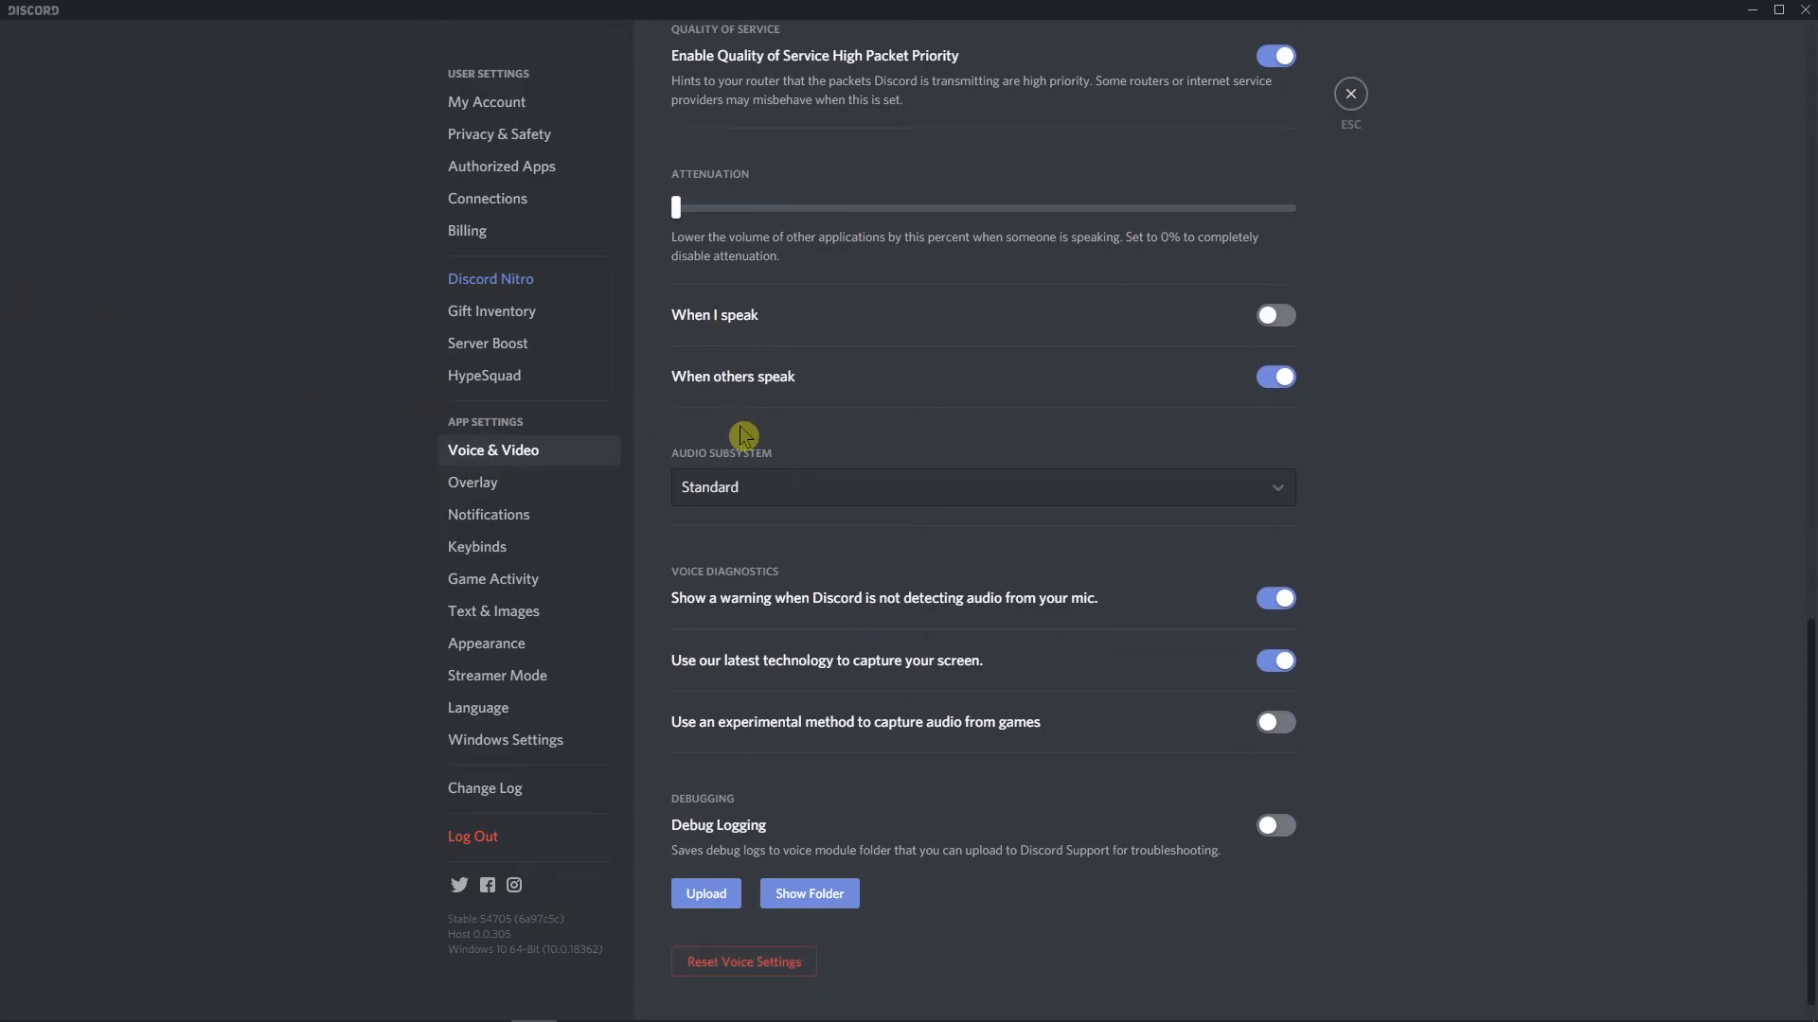
scroll(down, 3)
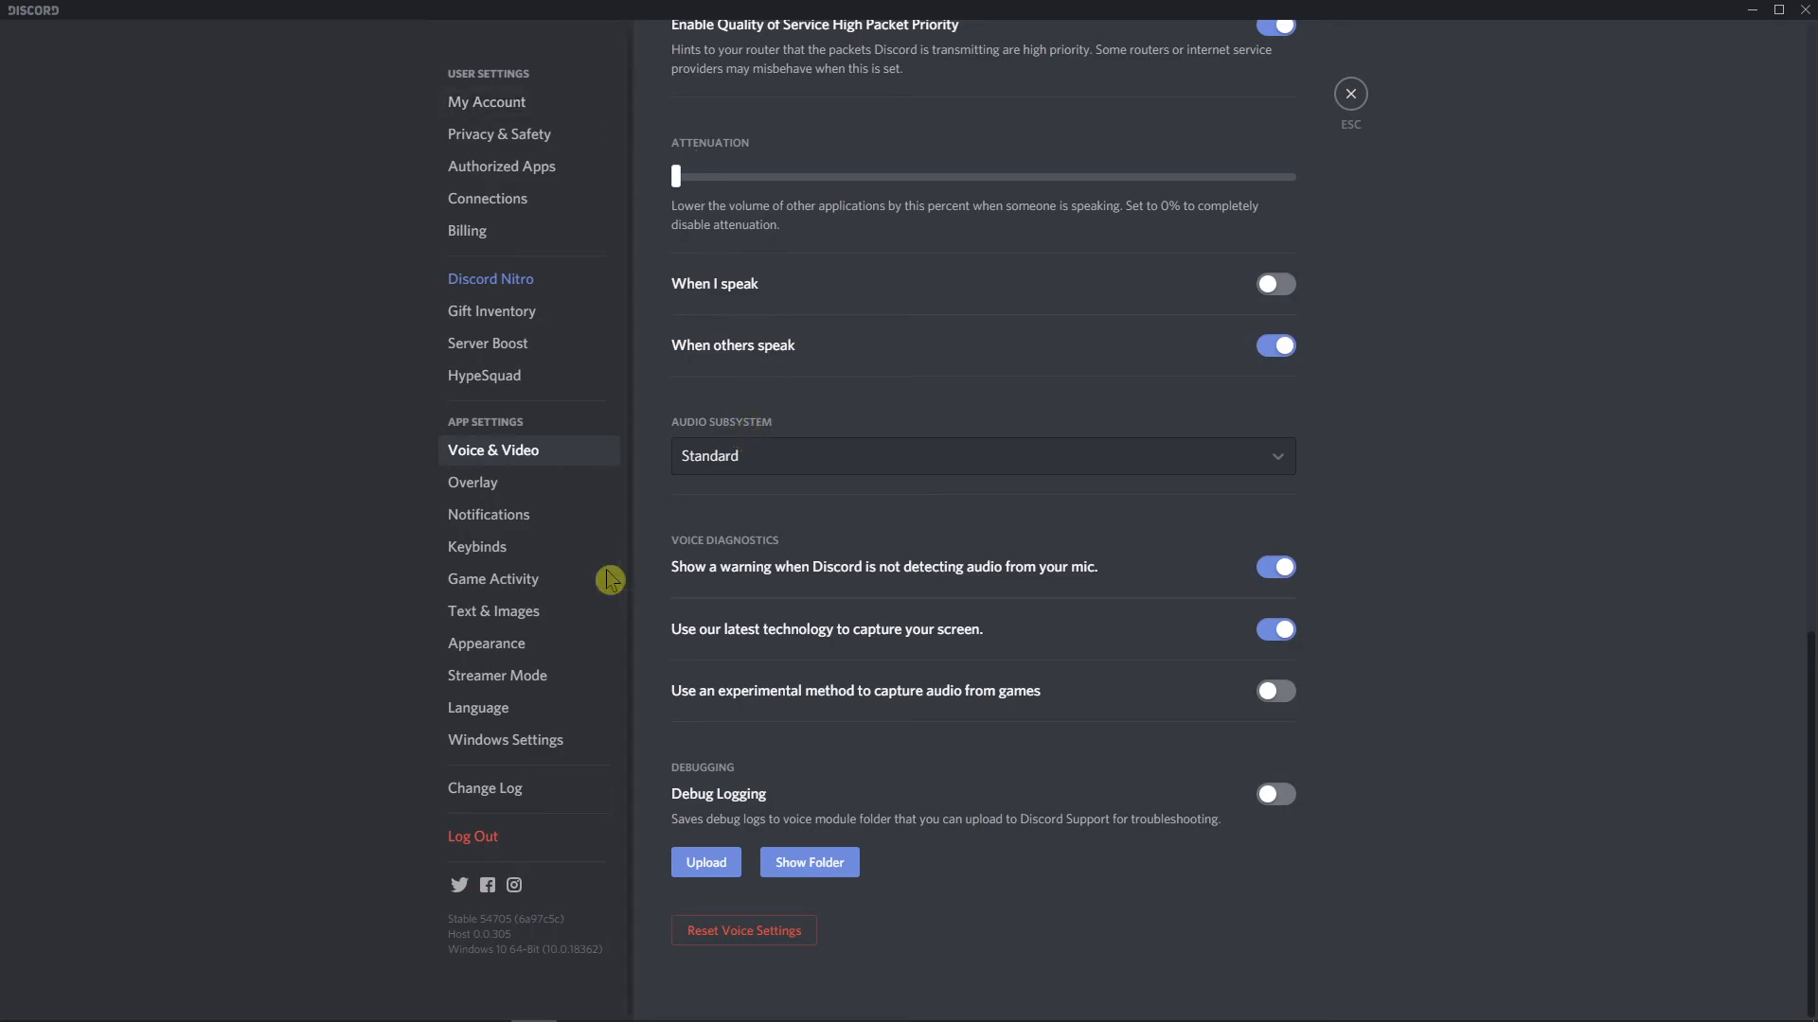
mouse_move(668, 579)
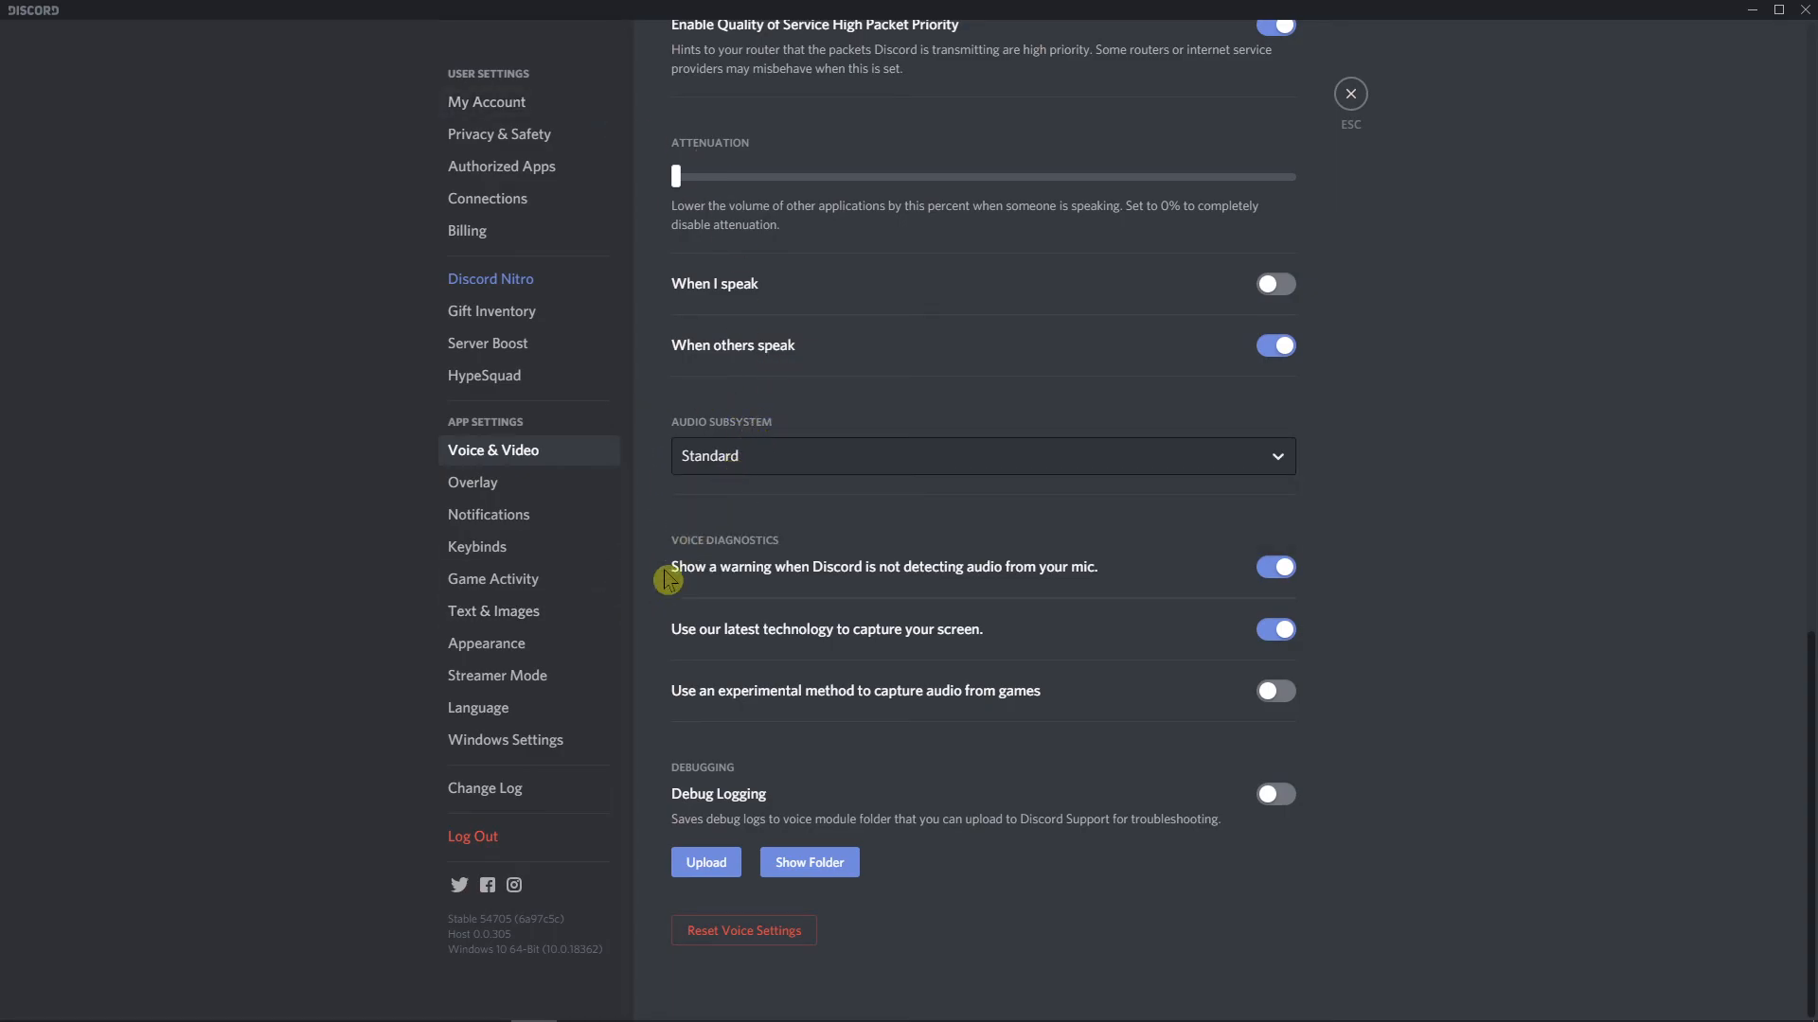
mouse_move(871, 590)
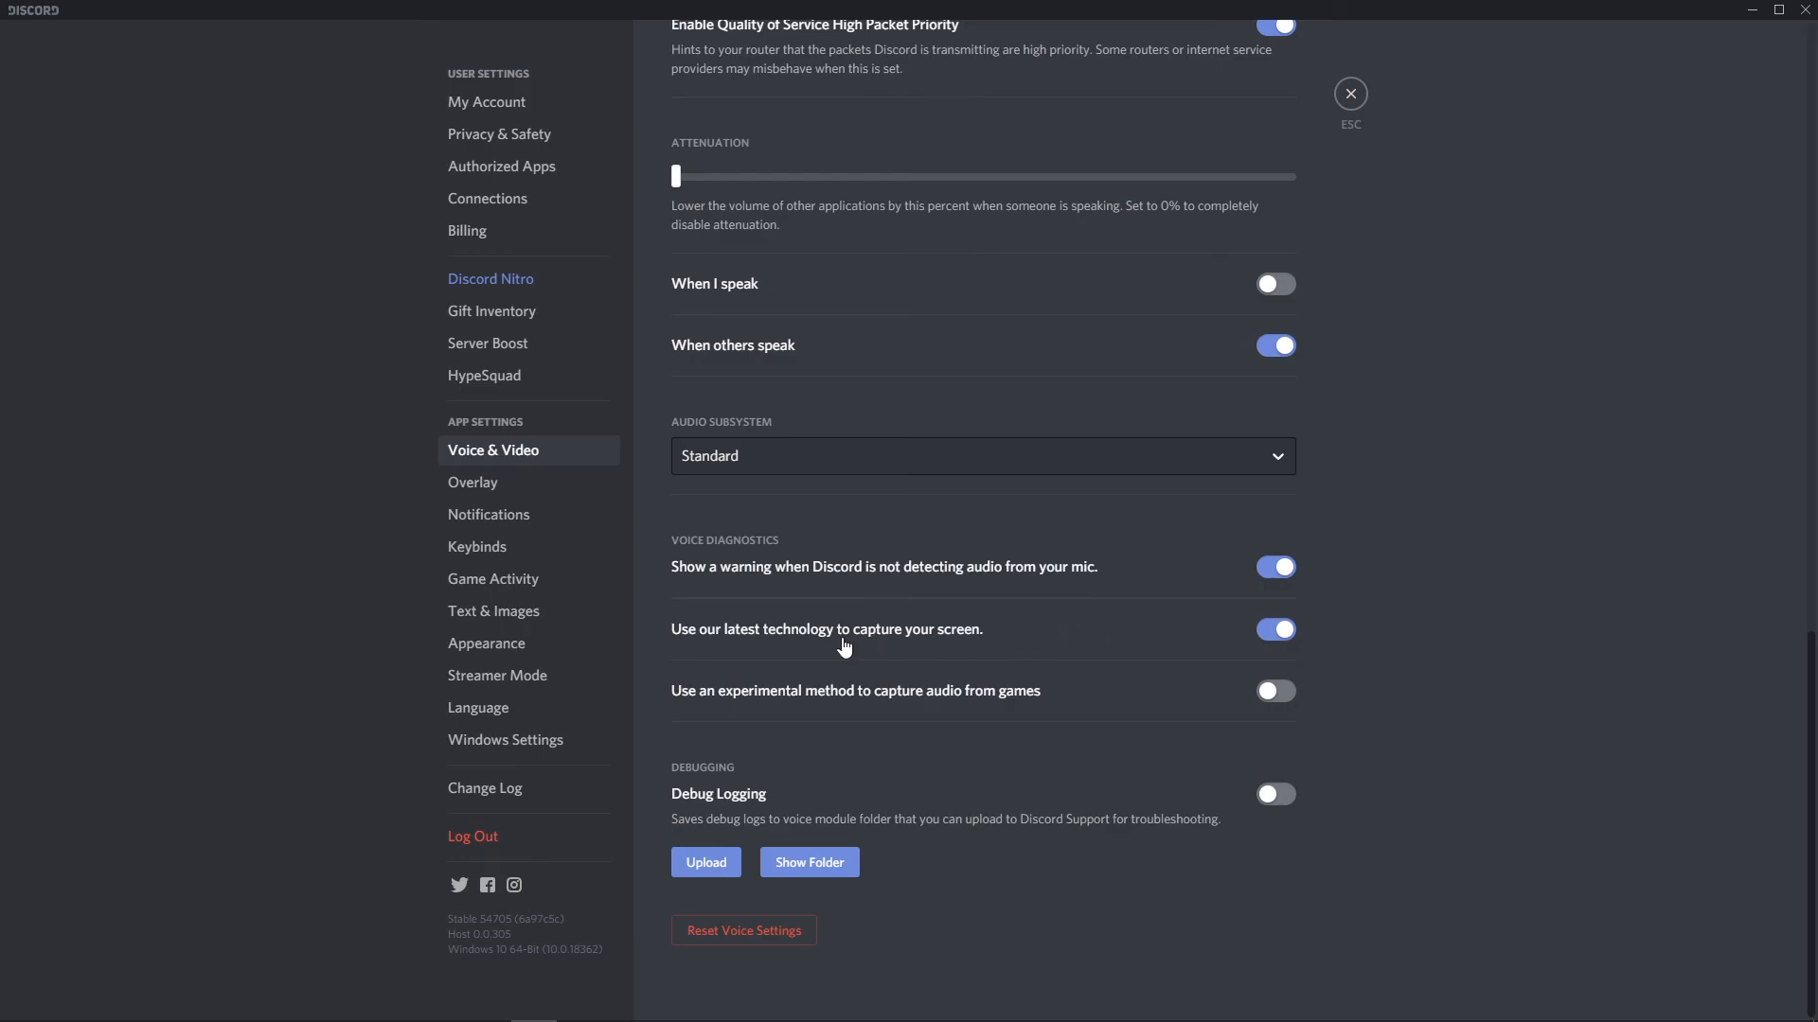
mouse_move(812, 703)
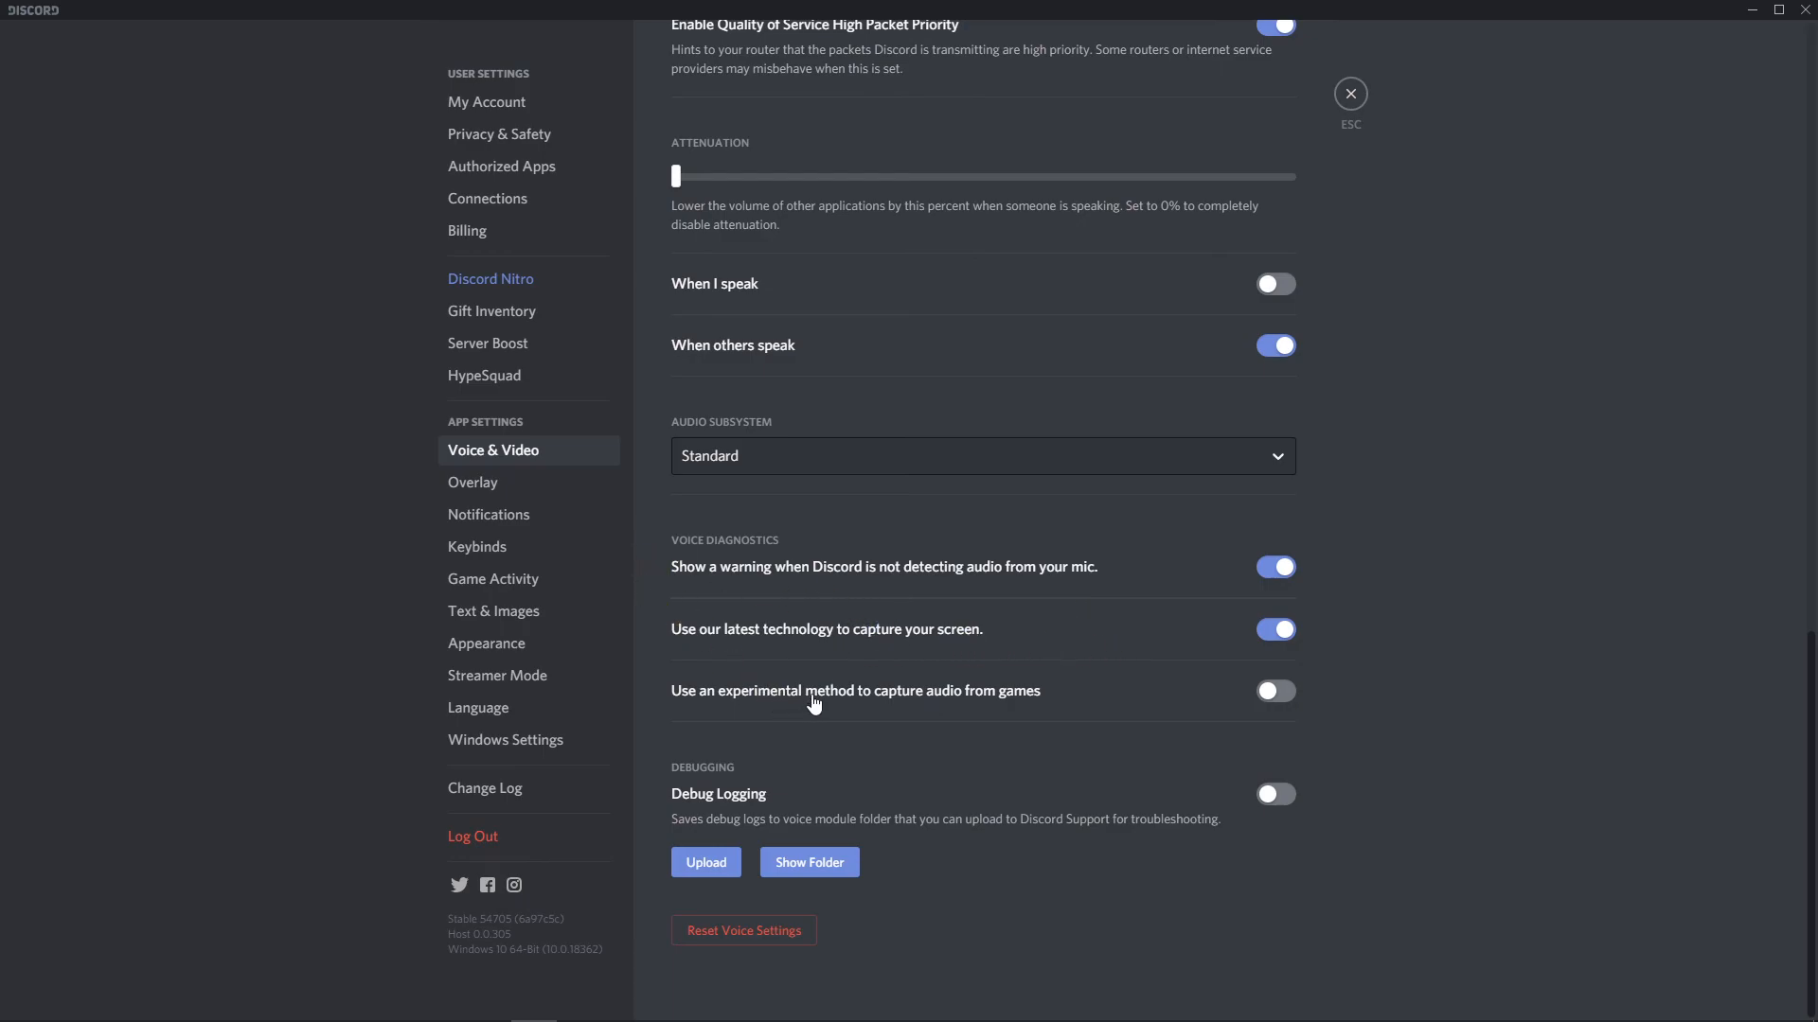
mouse_move(1274, 691)
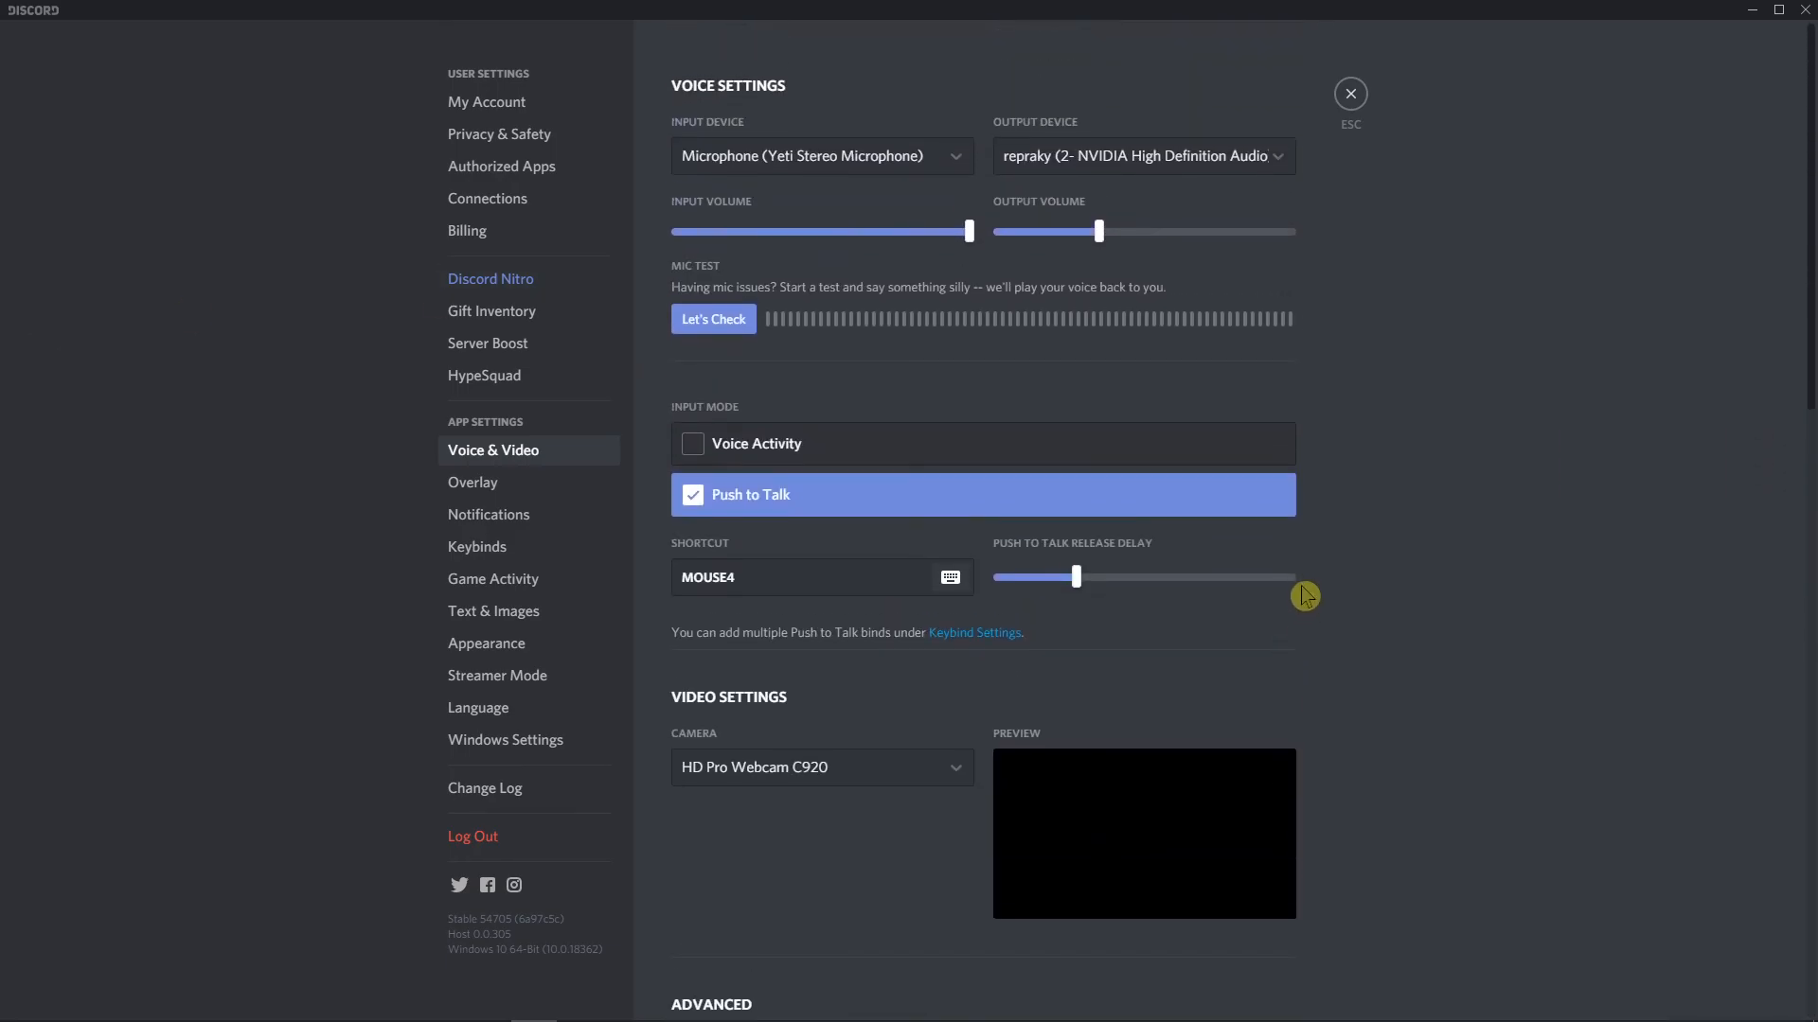
scroll(down, 3)
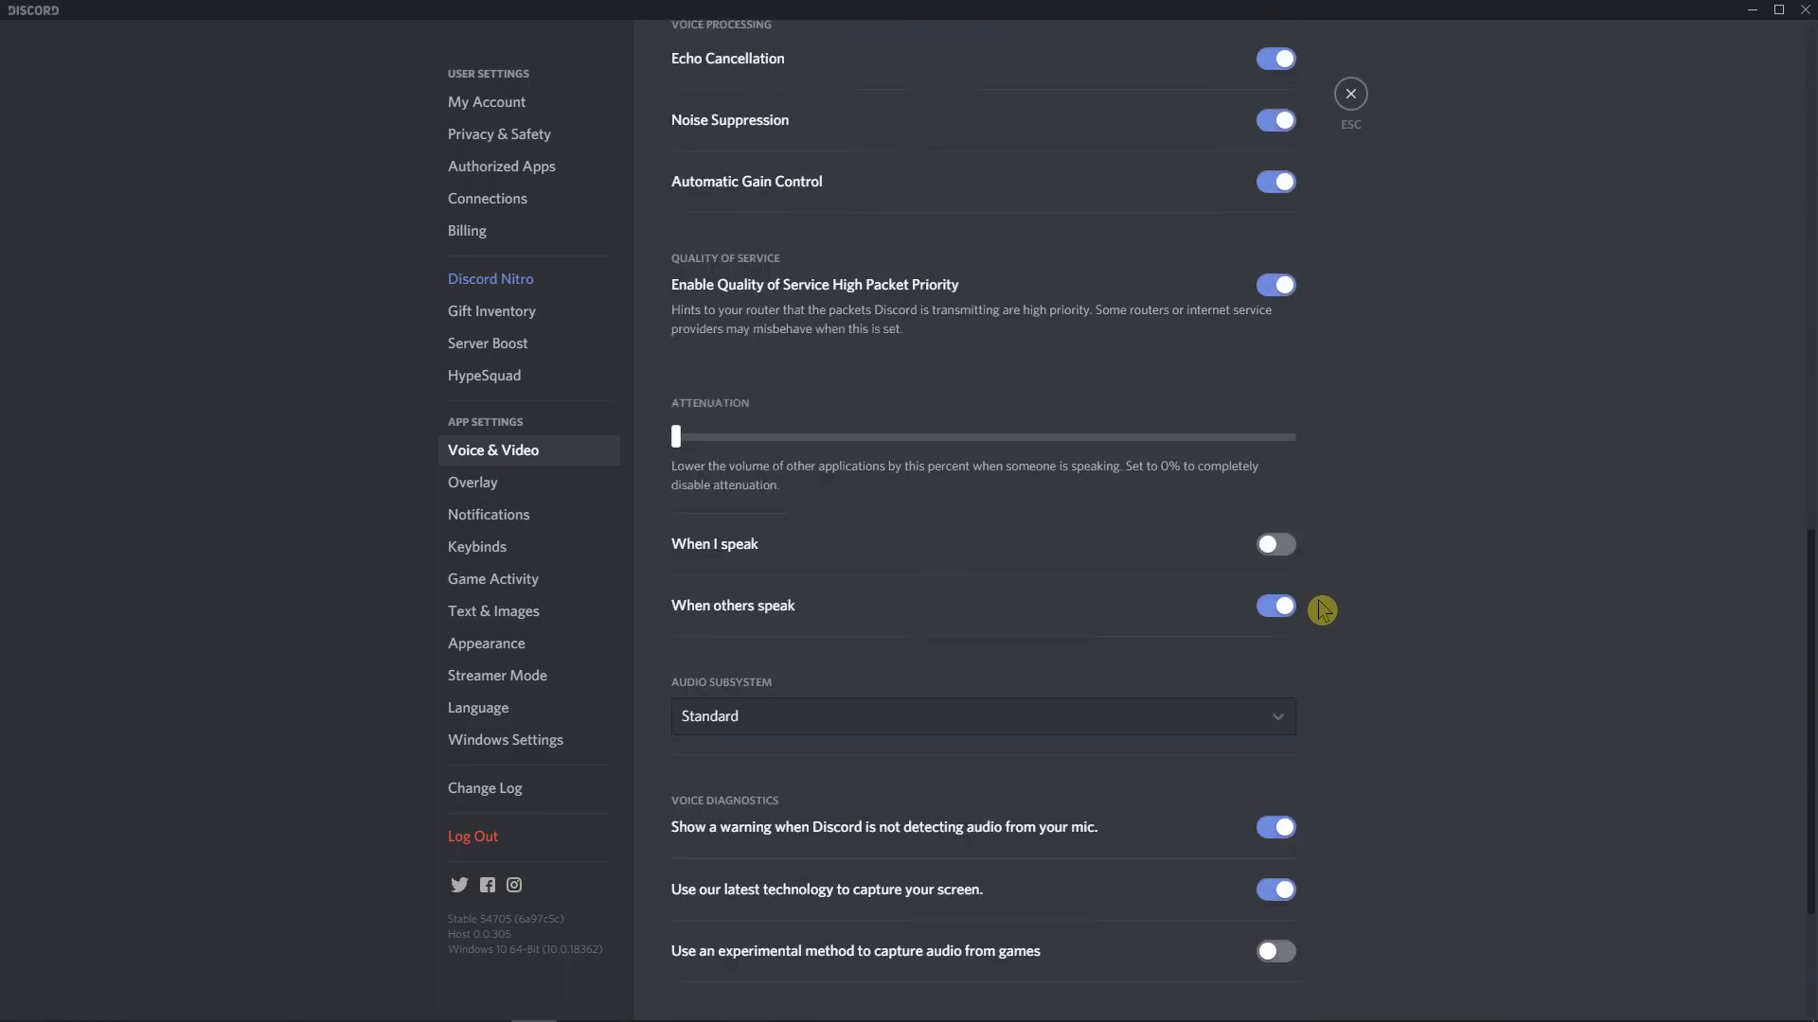
scroll(down, 3)
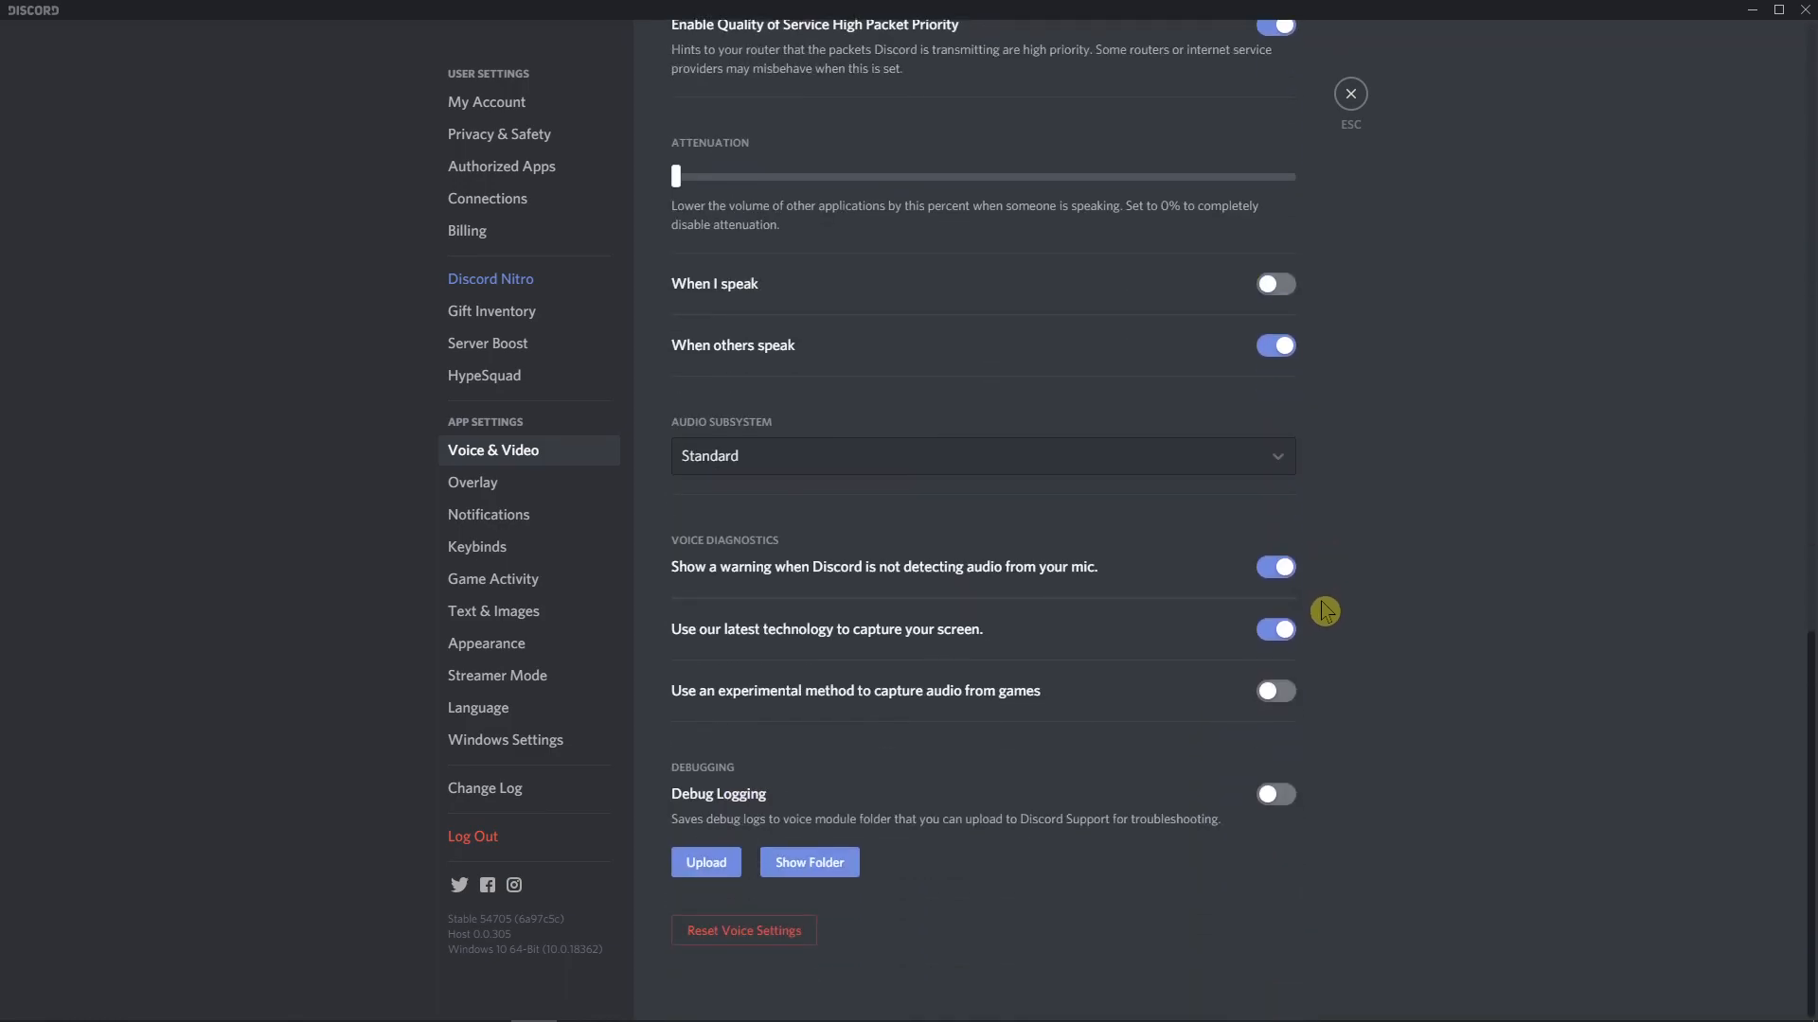
mouse_move(1327, 610)
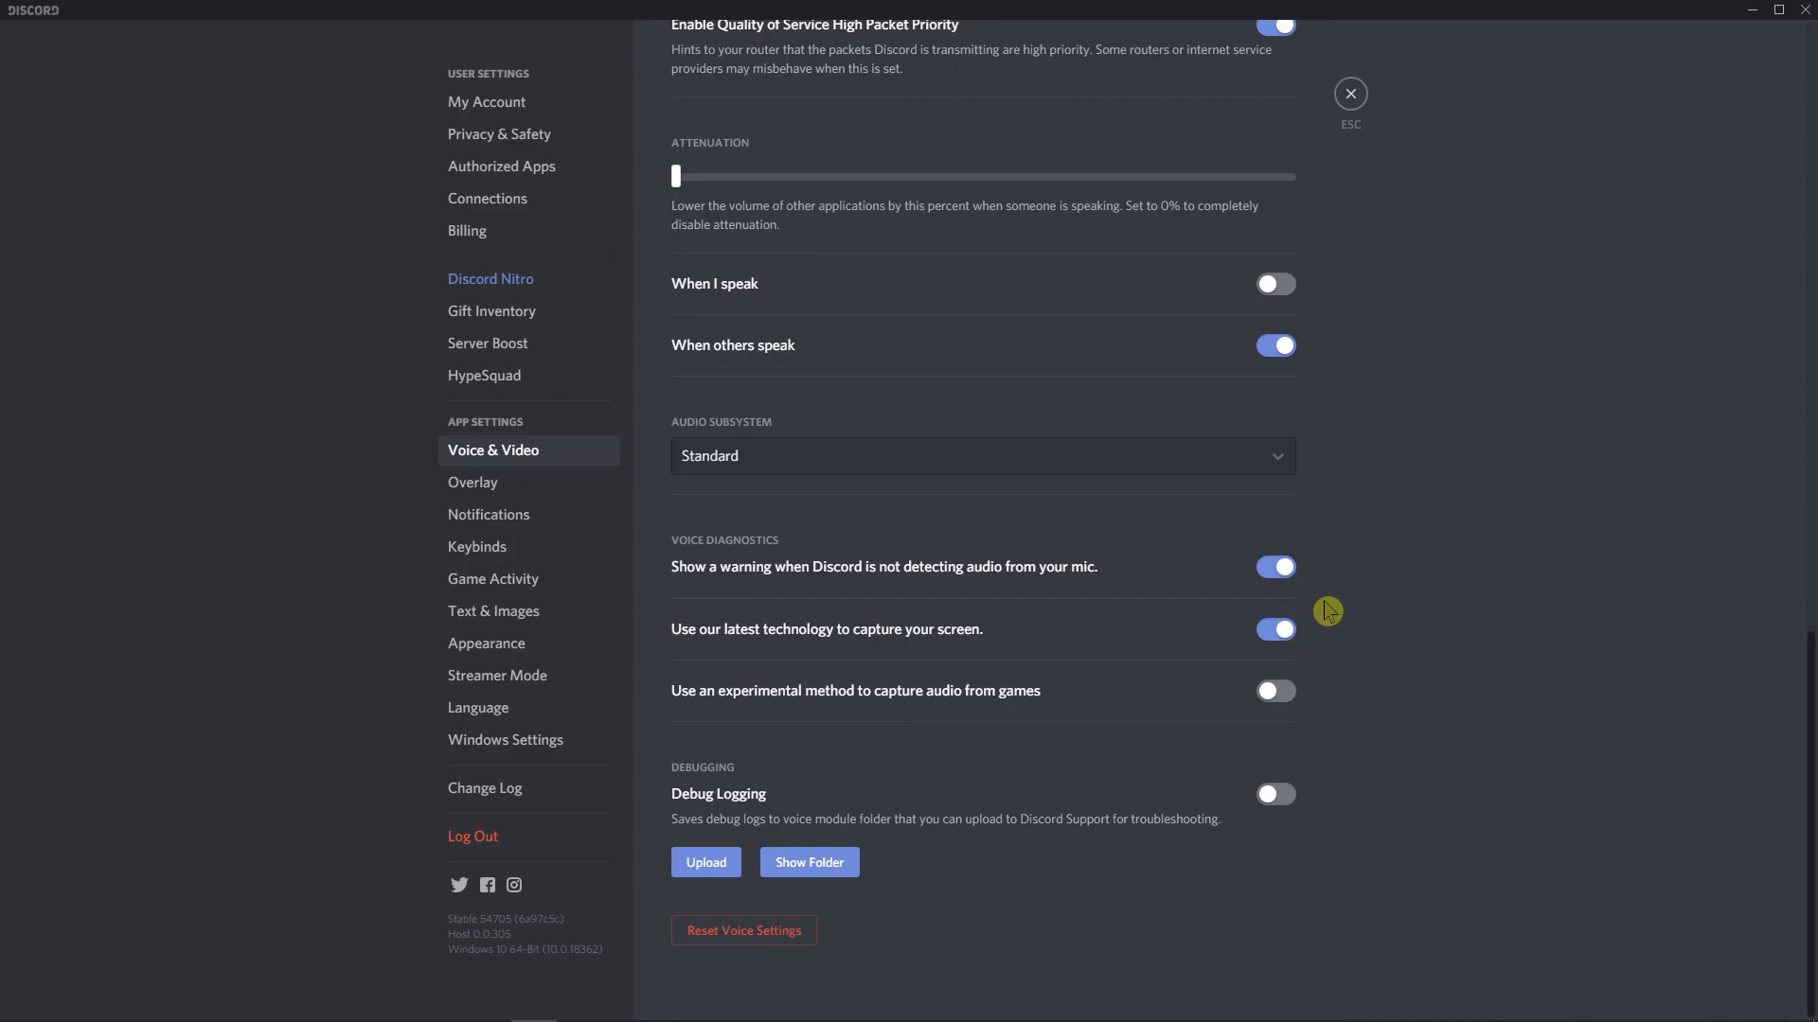